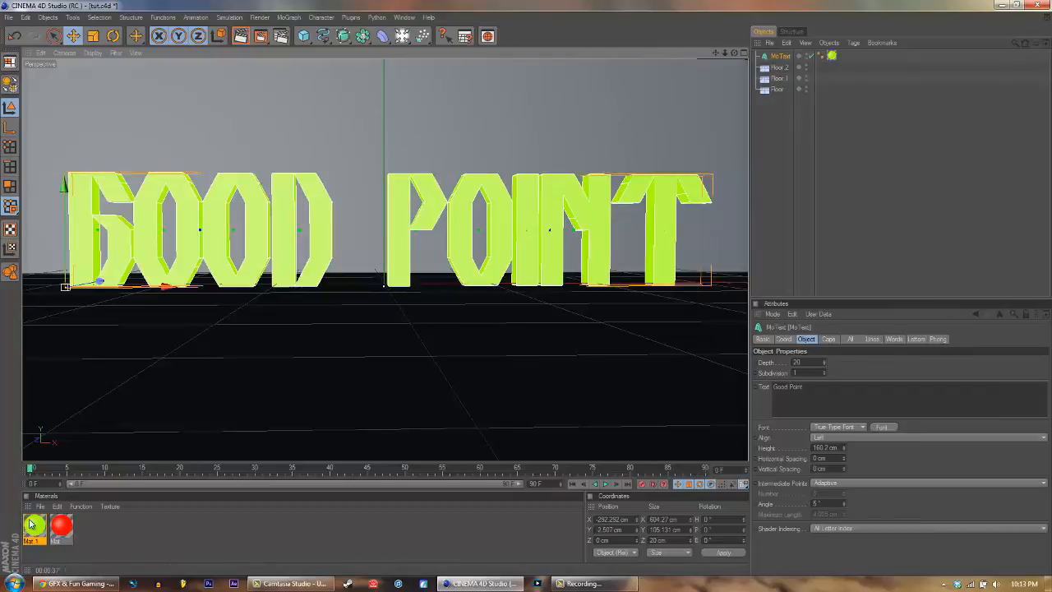
Change Mat.1's base Color channel from lime green to blue.
{"action": "double_click", "coordinate": [35, 530]}
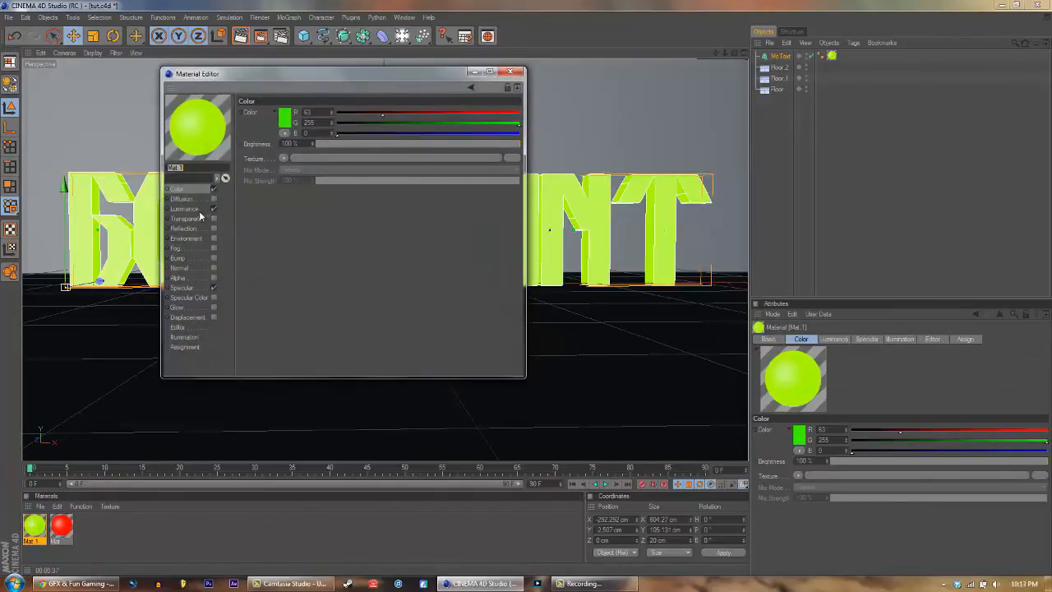
{"action": "left_click", "coordinate": [185, 209]}
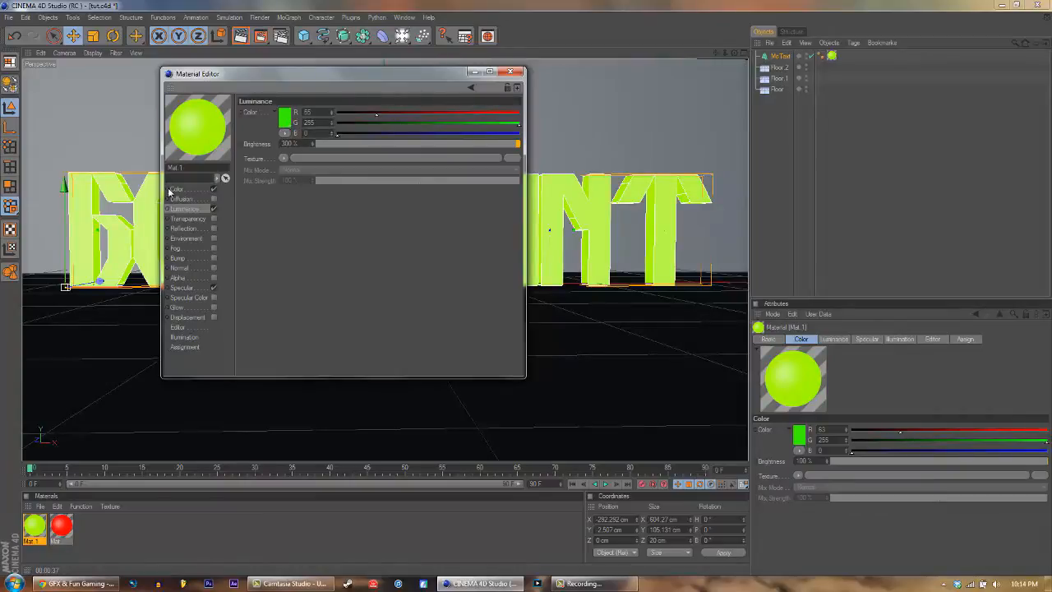
{"action": "left_click", "coordinate": [177, 189]}
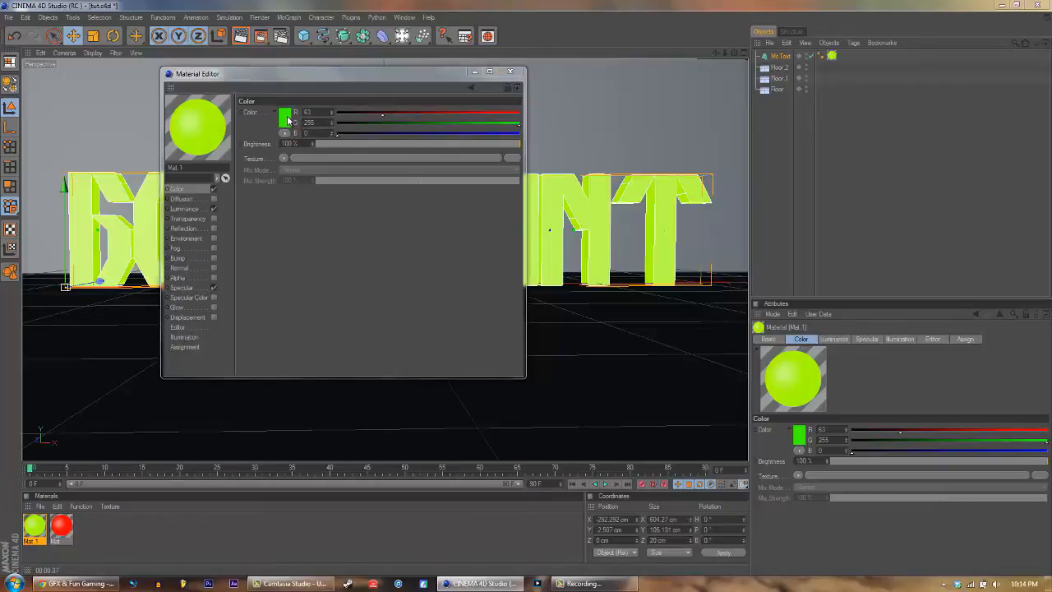
{"action": "left_click", "coordinate": [285, 113]}
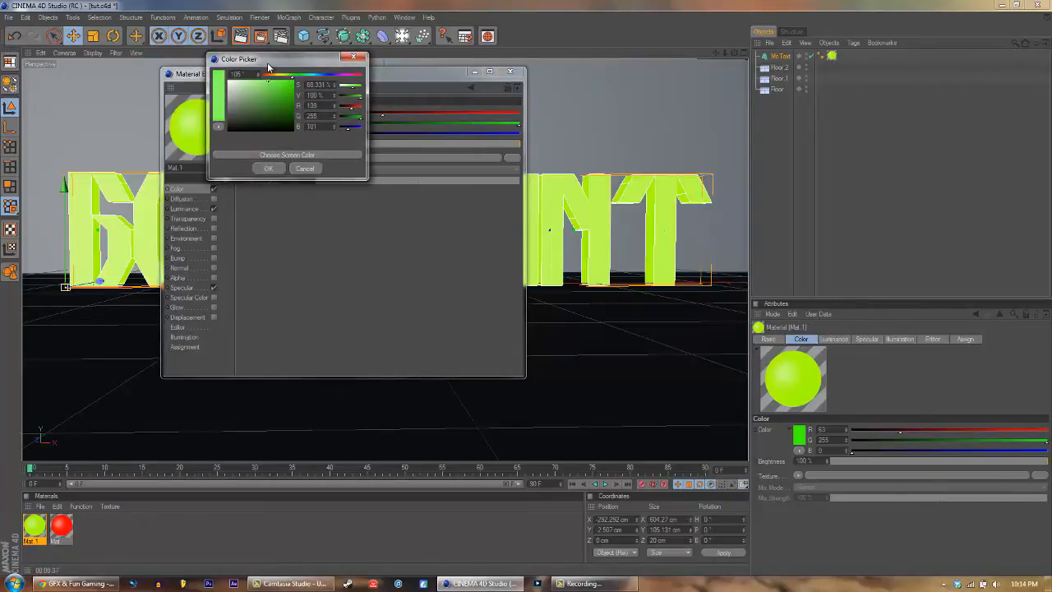
{"action": "left_click", "coordinate": [328, 75]}
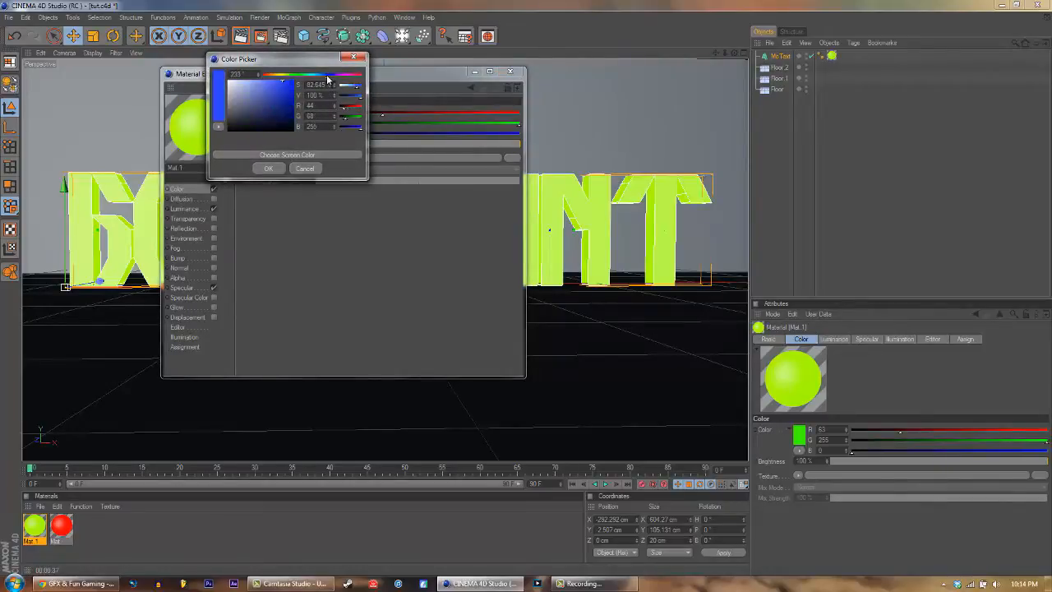
{"action": "left_click", "coordinate": [291, 75]}
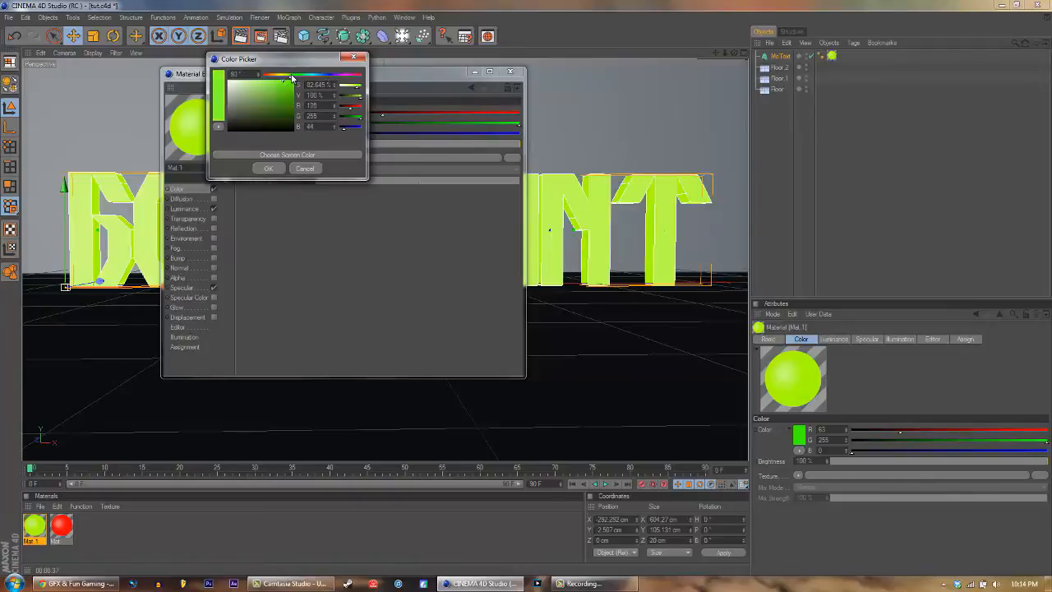
{"action": "left_click", "coordinate": [291, 78]}
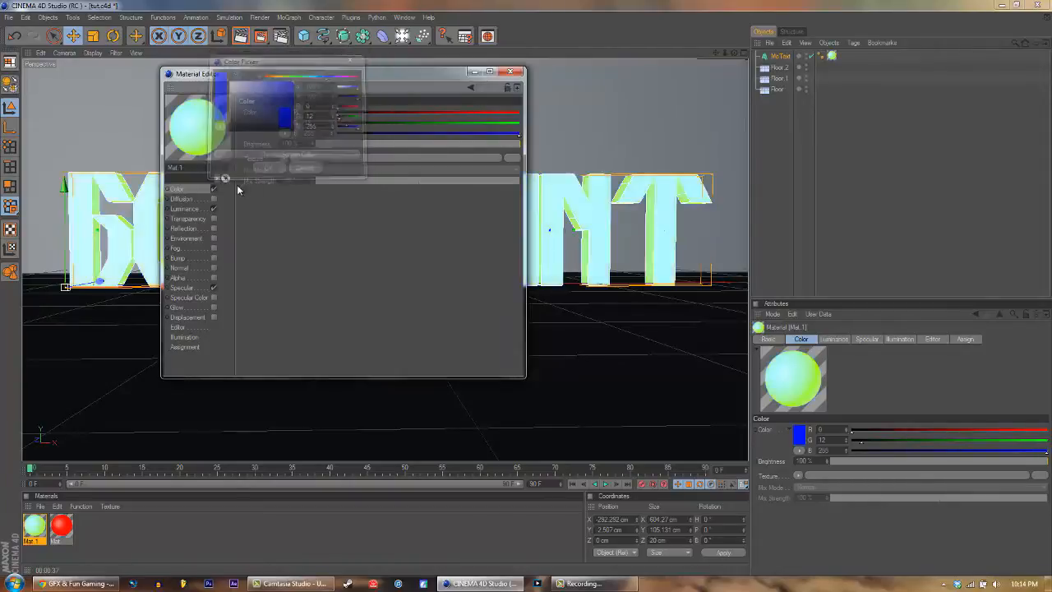
Set Mat.1's Luminance colour to blue as well and close the Material Editor.
{"action": "left_click", "coordinate": [185, 208]}
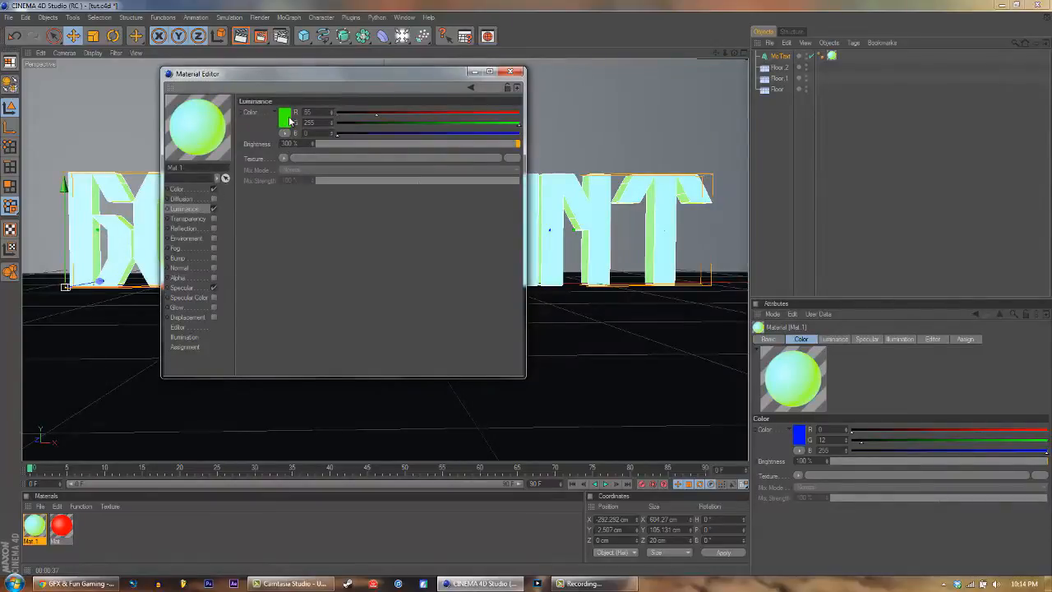
{"action": "left_click", "coordinate": [285, 118]}
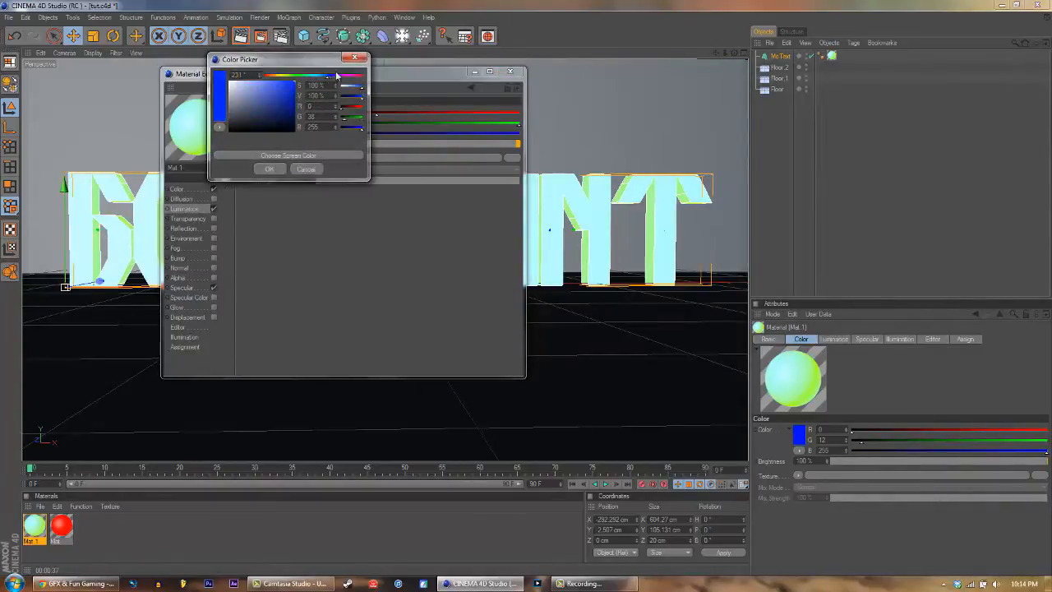
{"action": "left_click", "coordinate": [270, 169]}
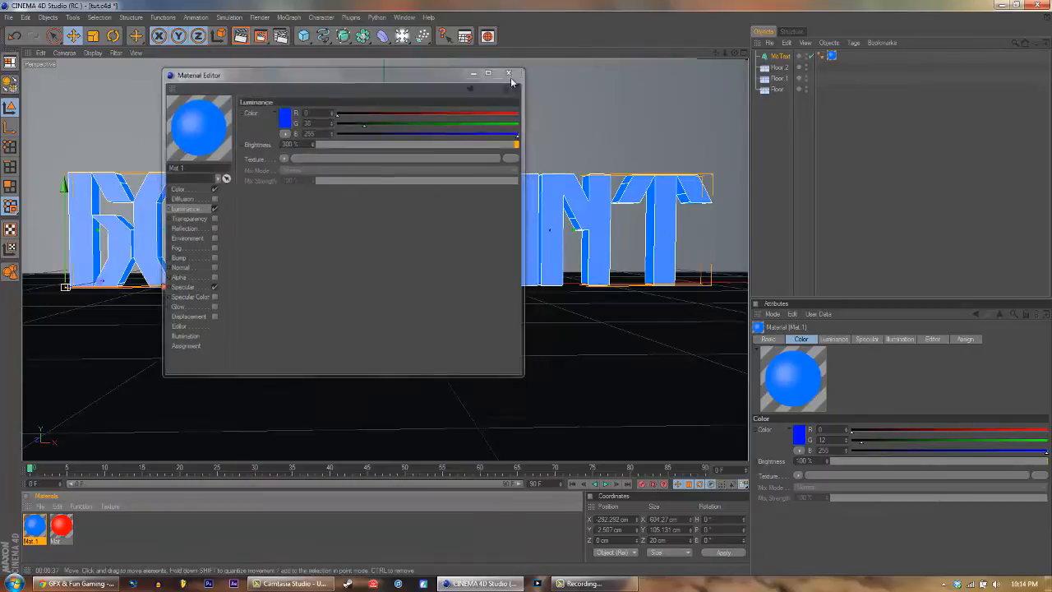
{"action": "left_click", "coordinate": [509, 73]}
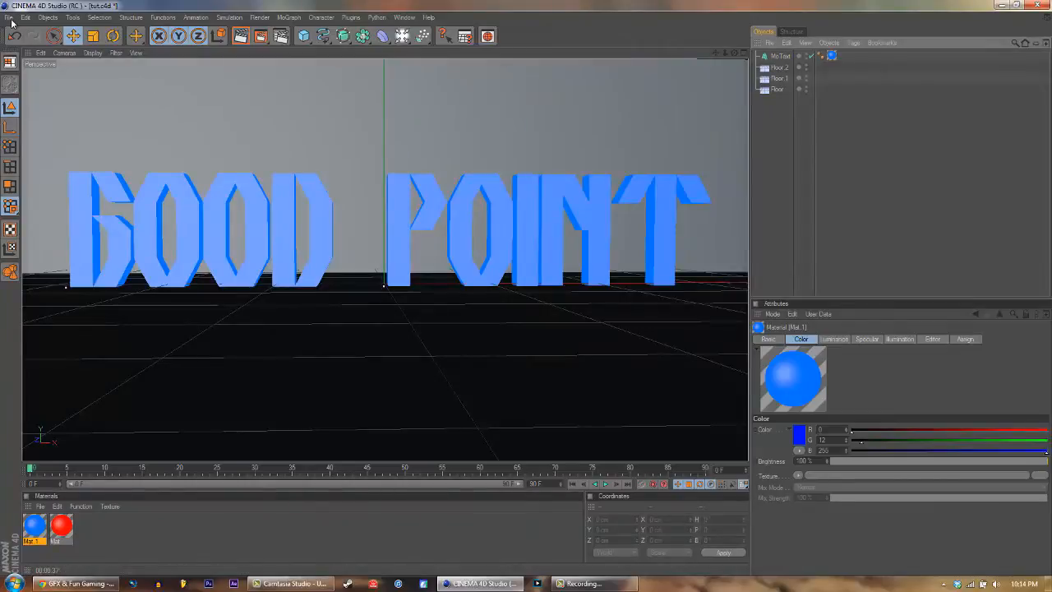
Save the scene via File > Save and select the MoText object.
{"action": "left_click", "coordinate": [9, 16]}
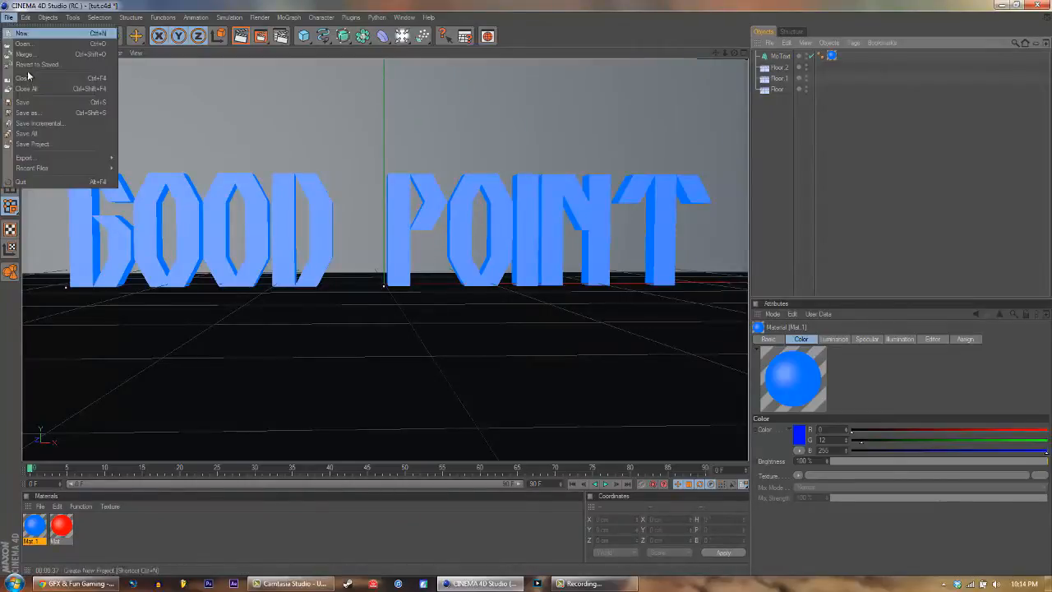
{"action": "mouse_move", "coordinate": [23, 102]}
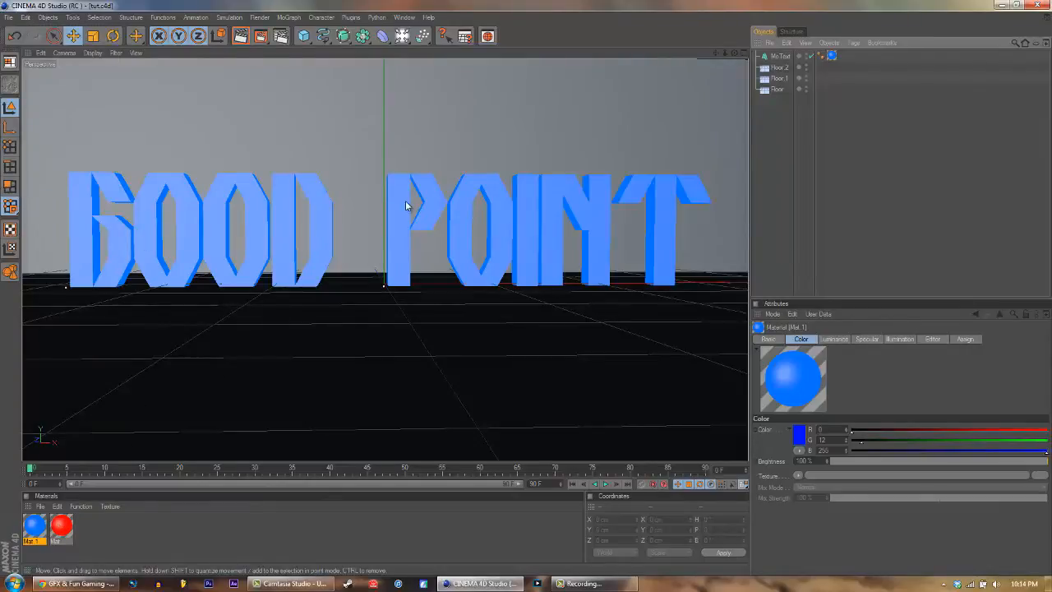
{"action": "left_click", "coordinate": [781, 56]}
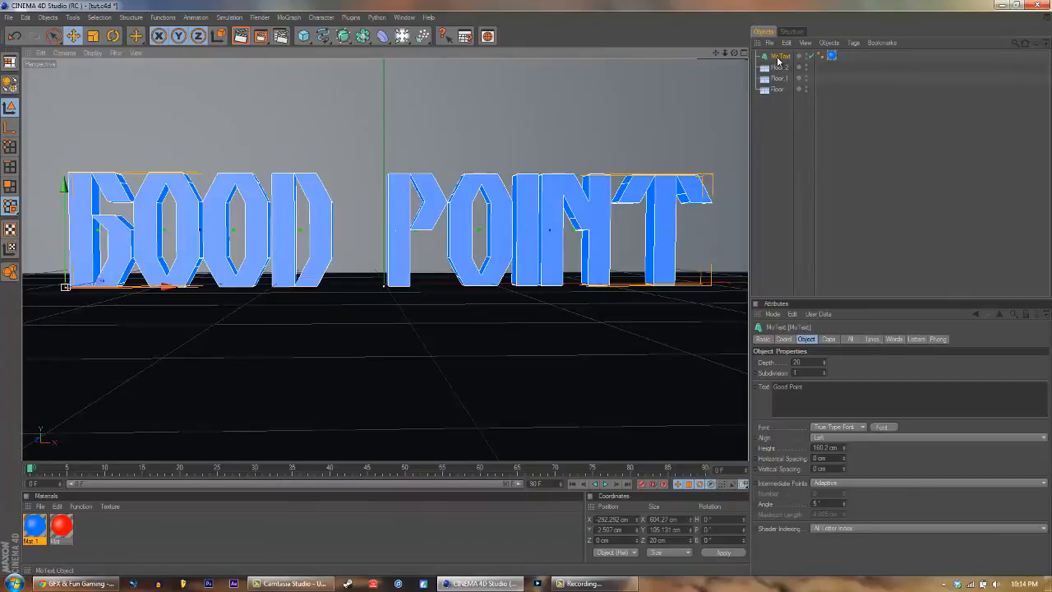
Make MoText editable and expand the Good and Point groups to reveal letter splines.
{"action": "right_click", "coordinate": [778, 56]}
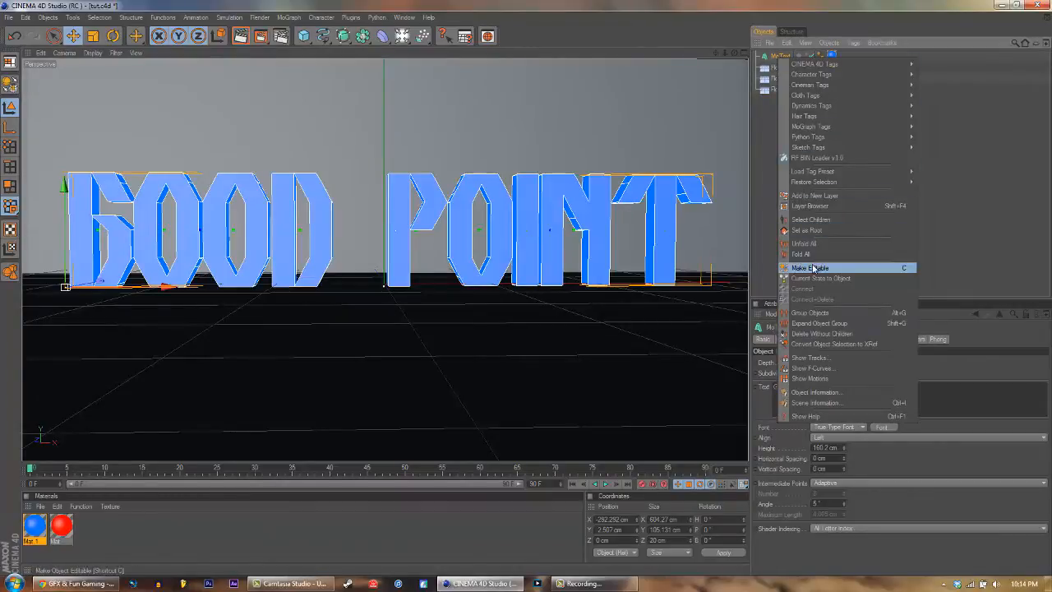
{"action": "left_click", "coordinate": [811, 267]}
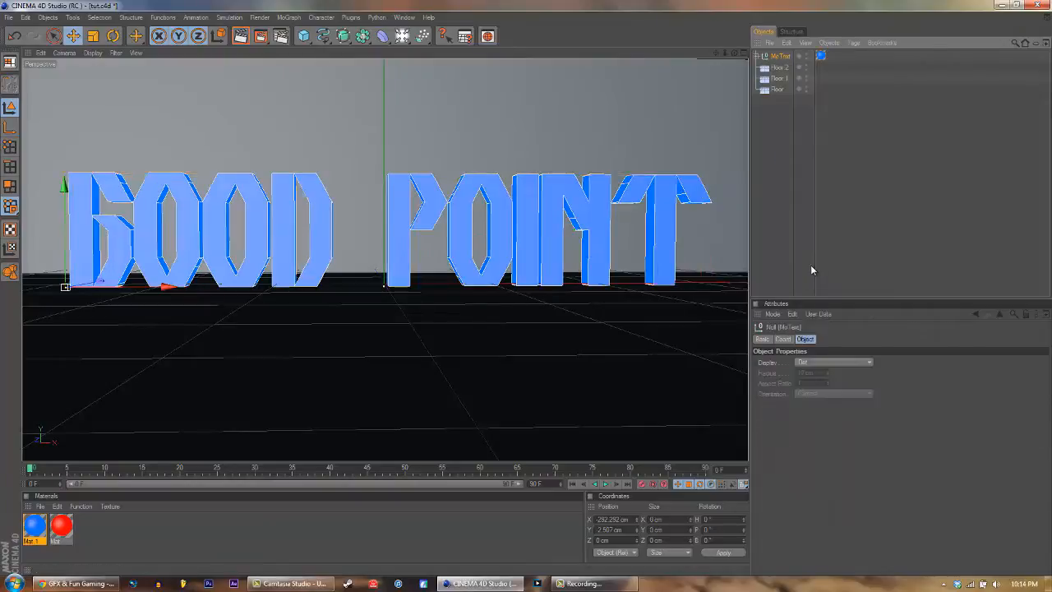
{"action": "left_click", "coordinate": [758, 60]}
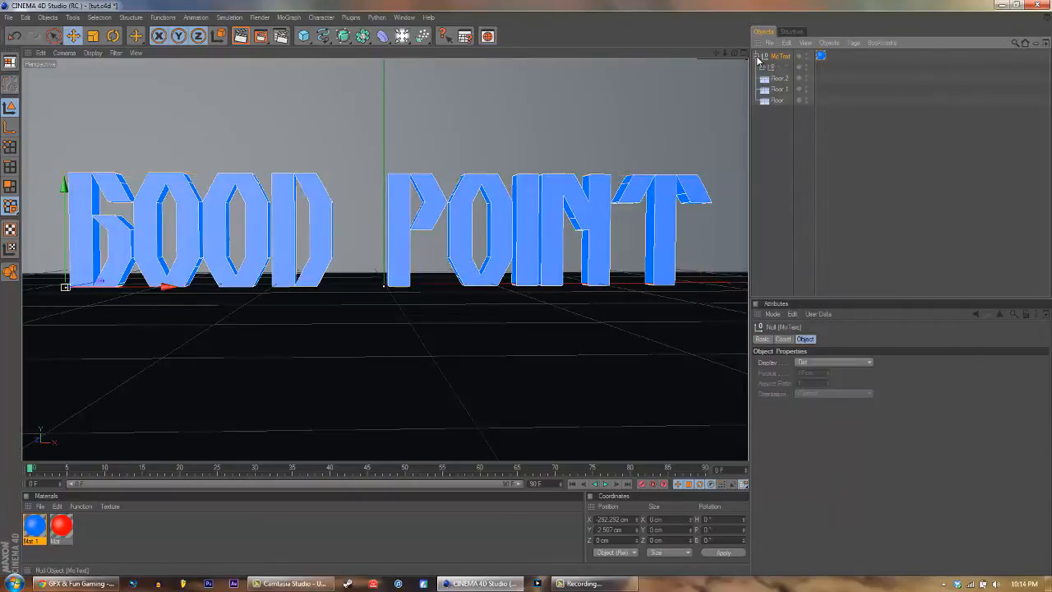
{"action": "left_click", "coordinate": [759, 56]}
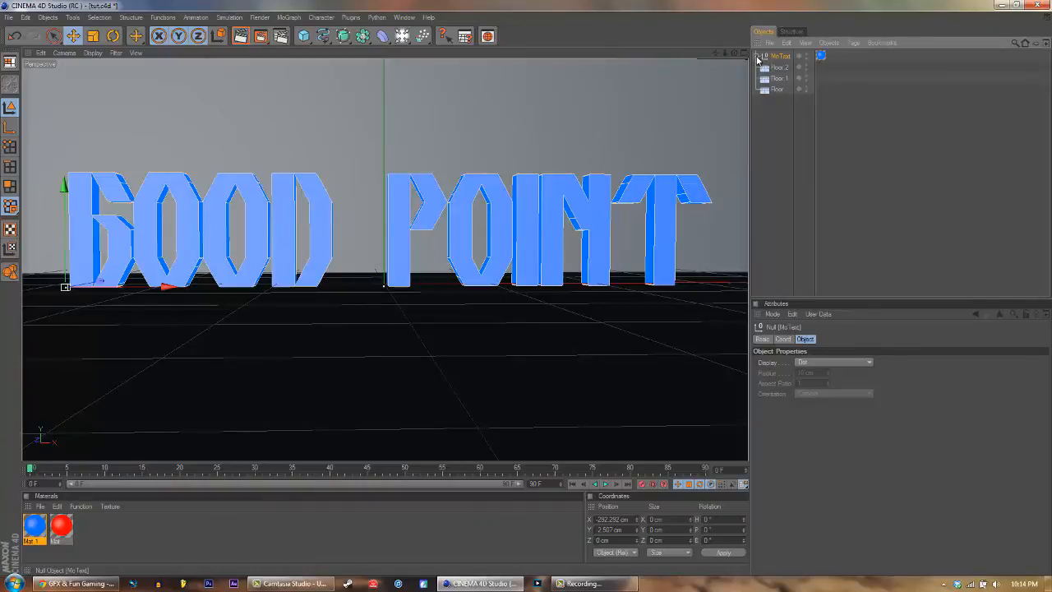
{"action": "left_click", "coordinate": [757, 55]}
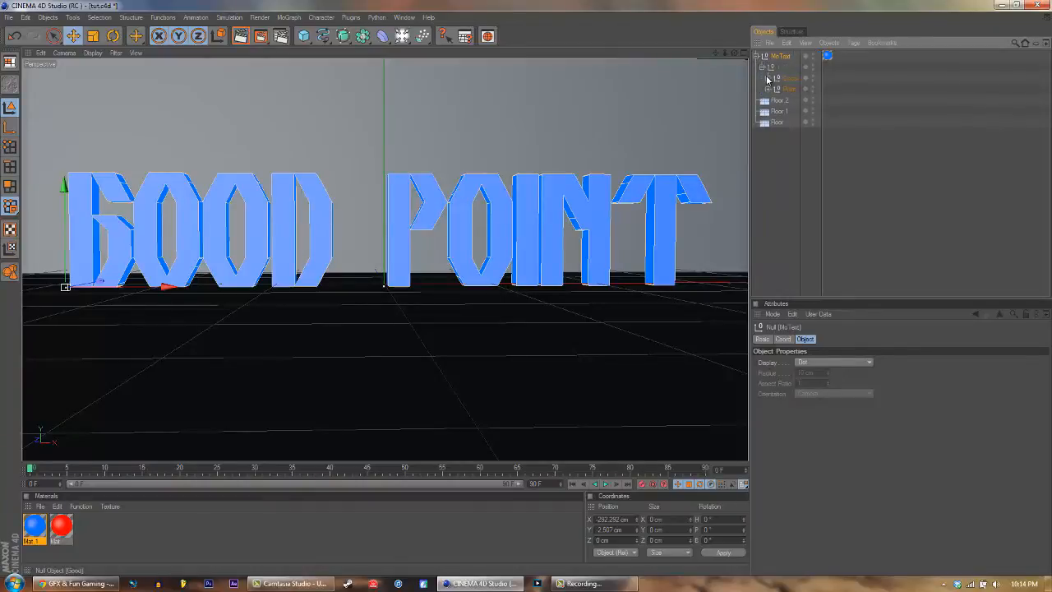
{"action": "left_click", "coordinate": [769, 79]}
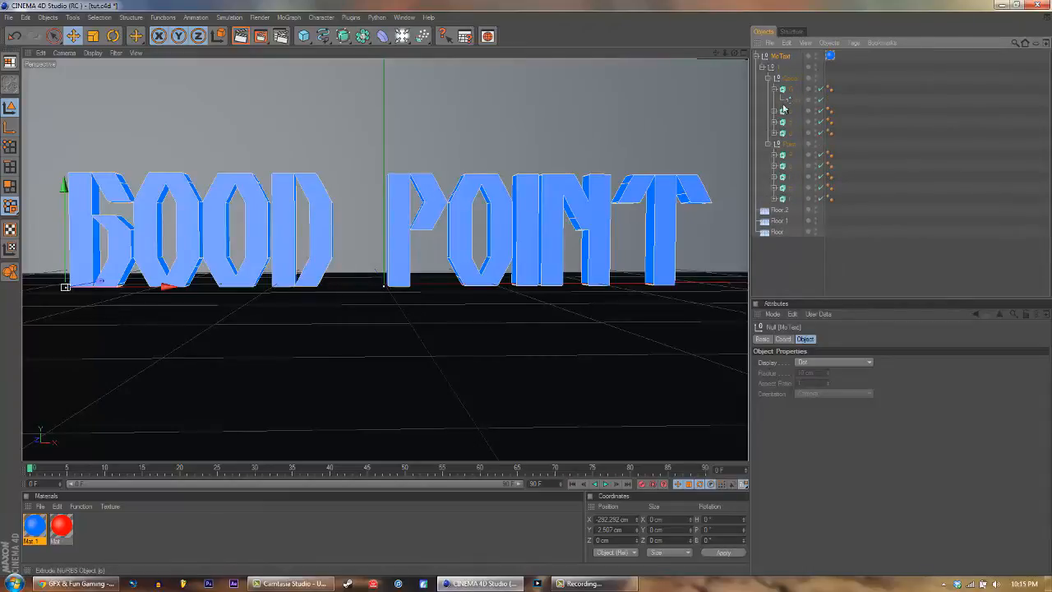
{"action": "left_click", "coordinate": [795, 99]}
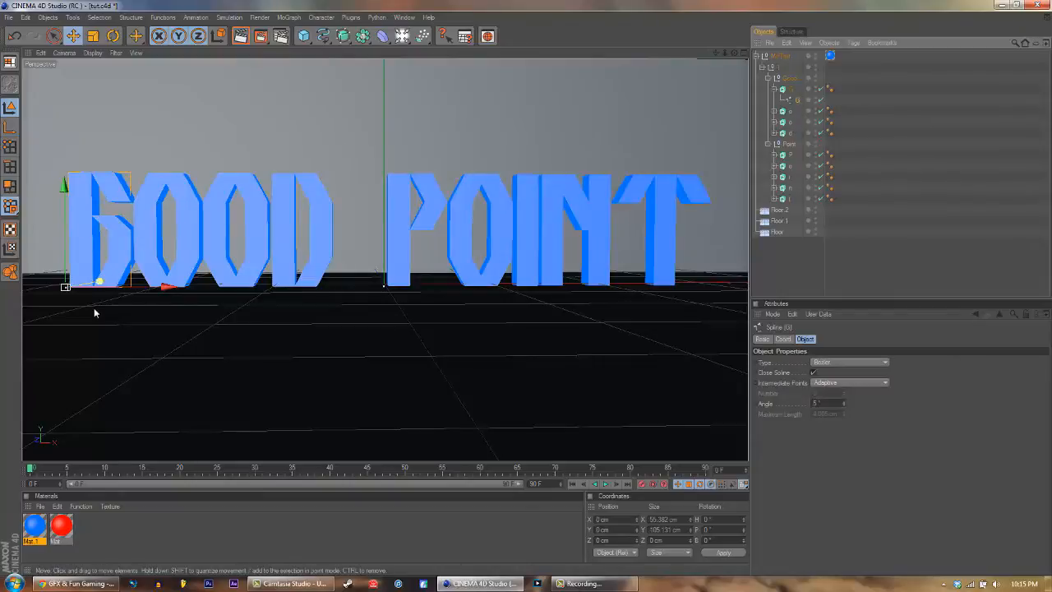
{"action": "left_click", "coordinate": [772, 89]}
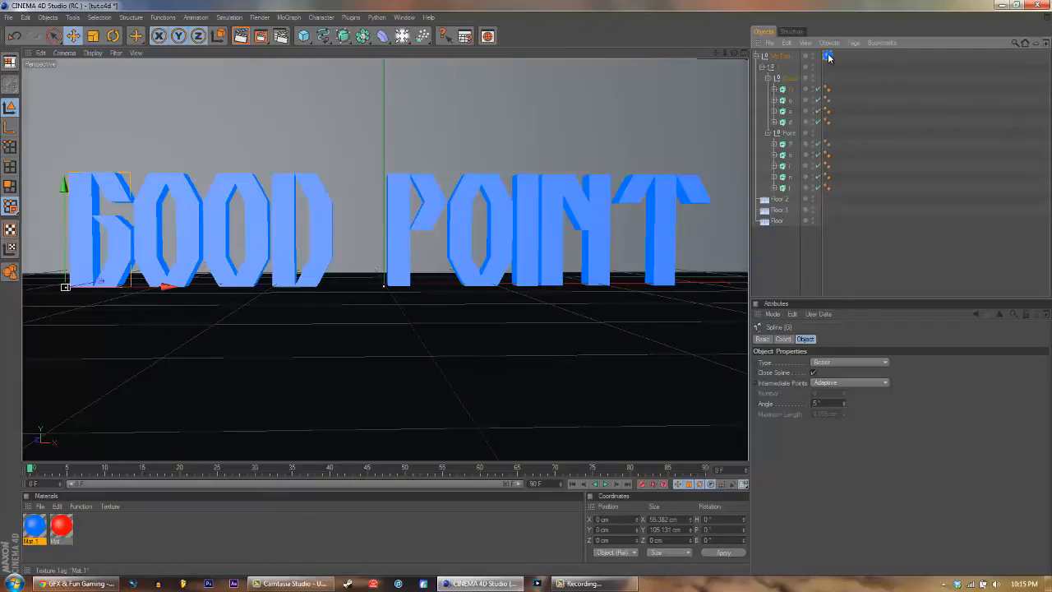
Remove the top null's texture tag, apply Mat.1 to Good, and render a preview.
{"action": "left_click", "coordinate": [828, 56]}
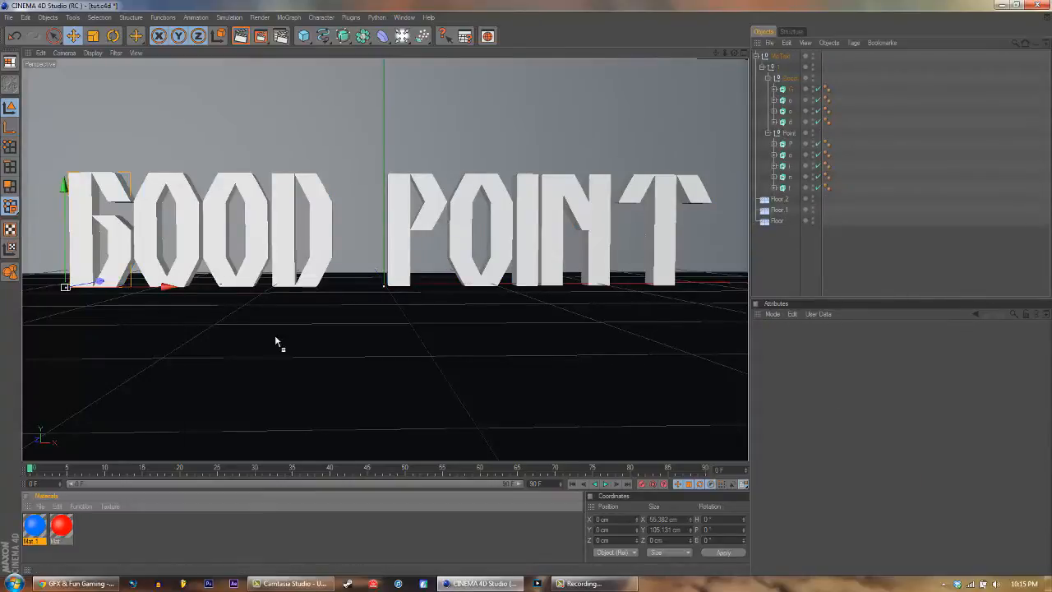
{"action": "left_click", "coordinate": [828, 77]}
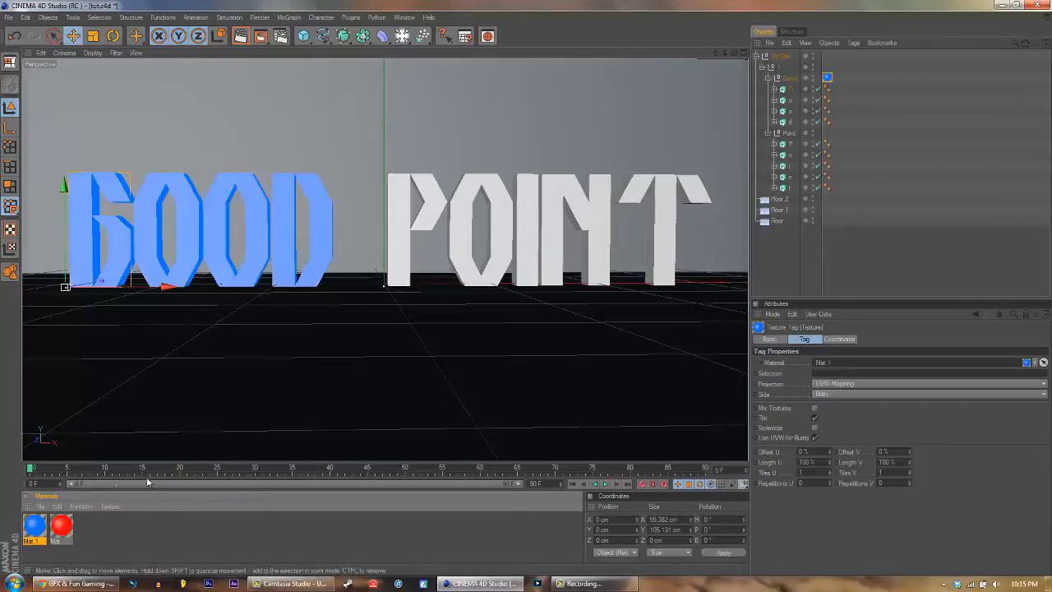
{"action": "mouse_move", "coordinate": [792, 137]}
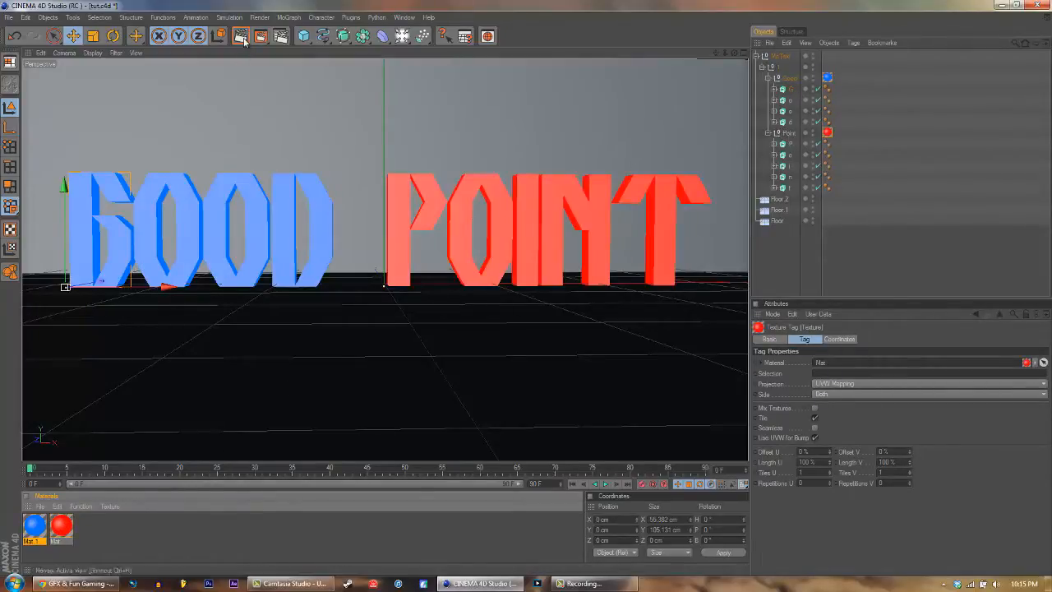
{"action": "left_click", "coordinate": [260, 35]}
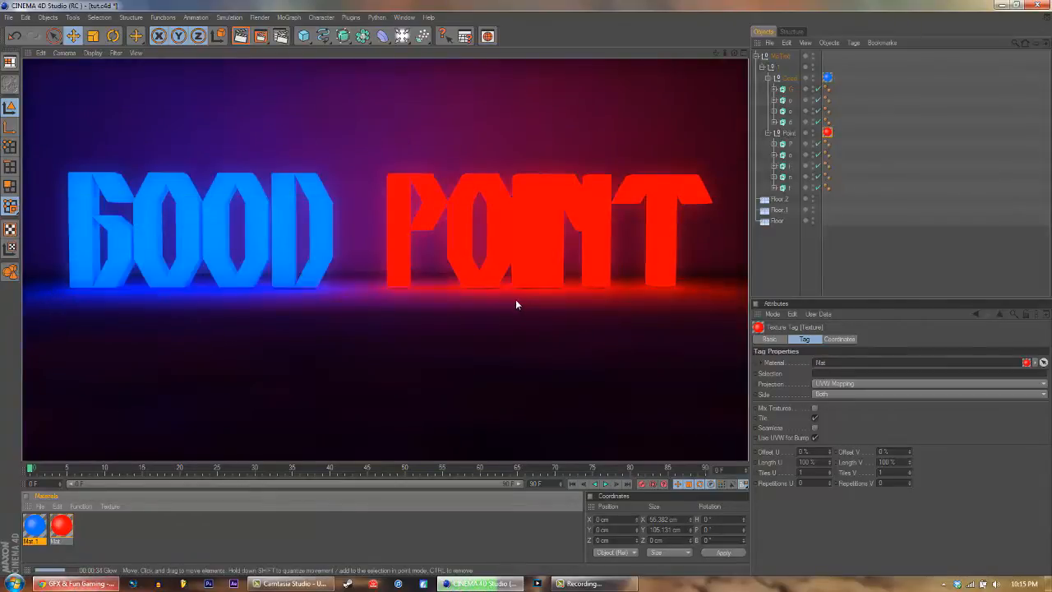
{"action": "mouse_move", "coordinate": [366, 318]}
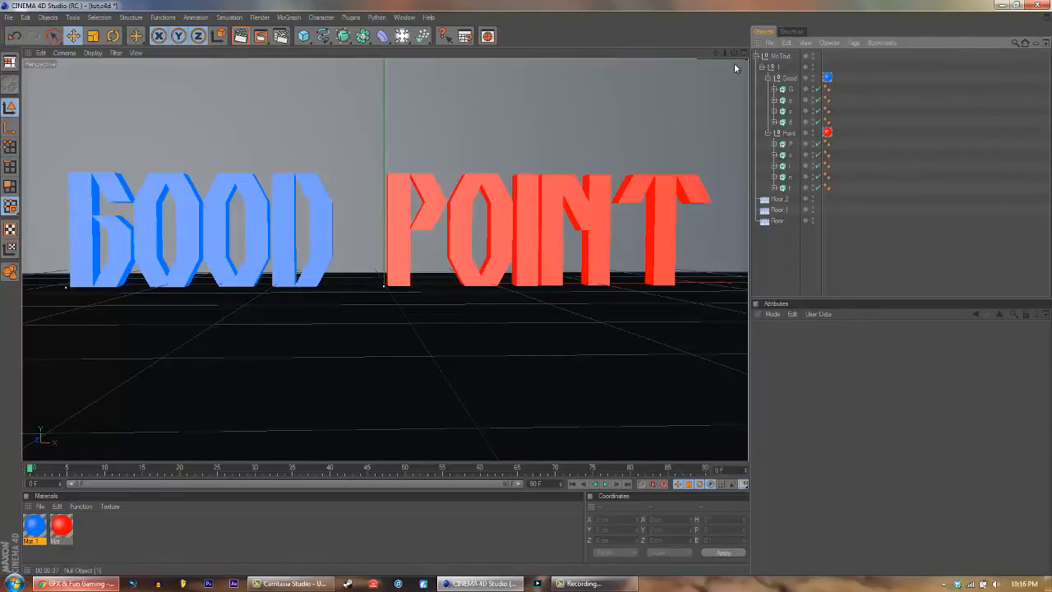
Add a Target Camera to the scene from the light and camera palette.
{"action": "left_click", "coordinate": [9, 17]}
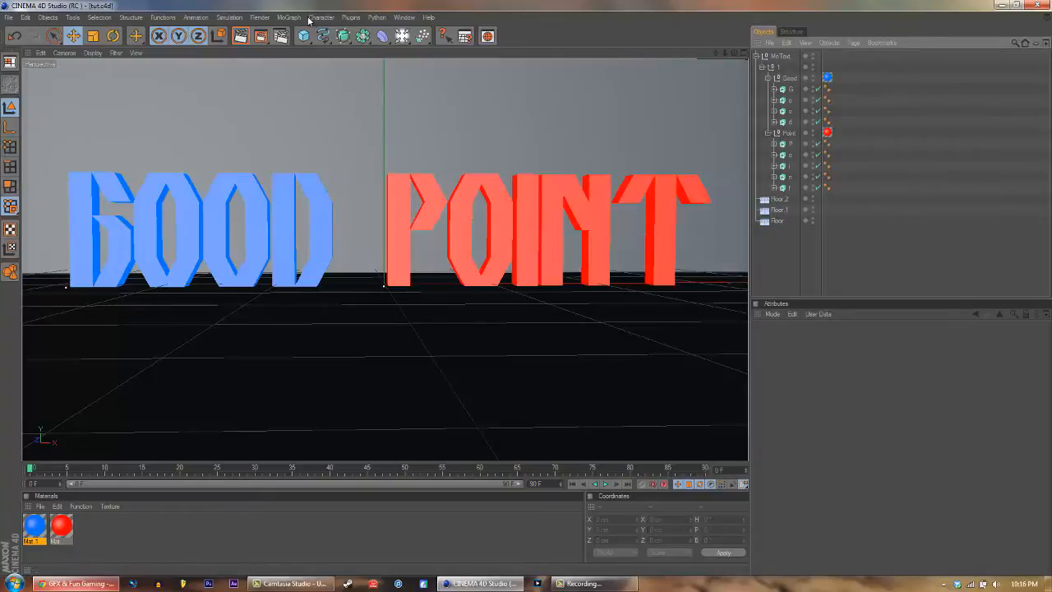
{"action": "left_click", "coordinate": [402, 35]}
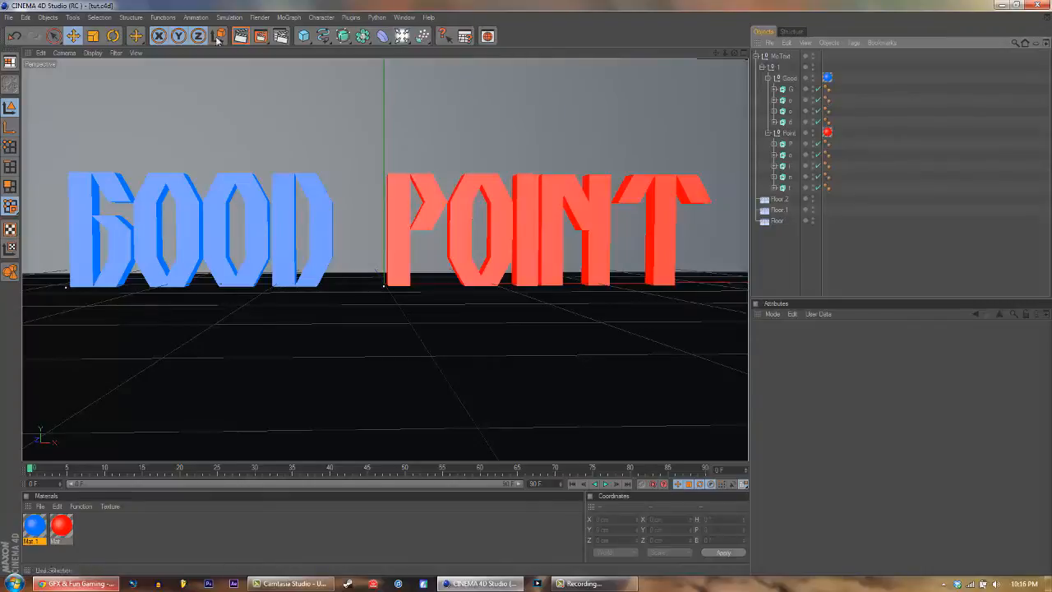
{"action": "left_click", "coordinate": [401, 36]}
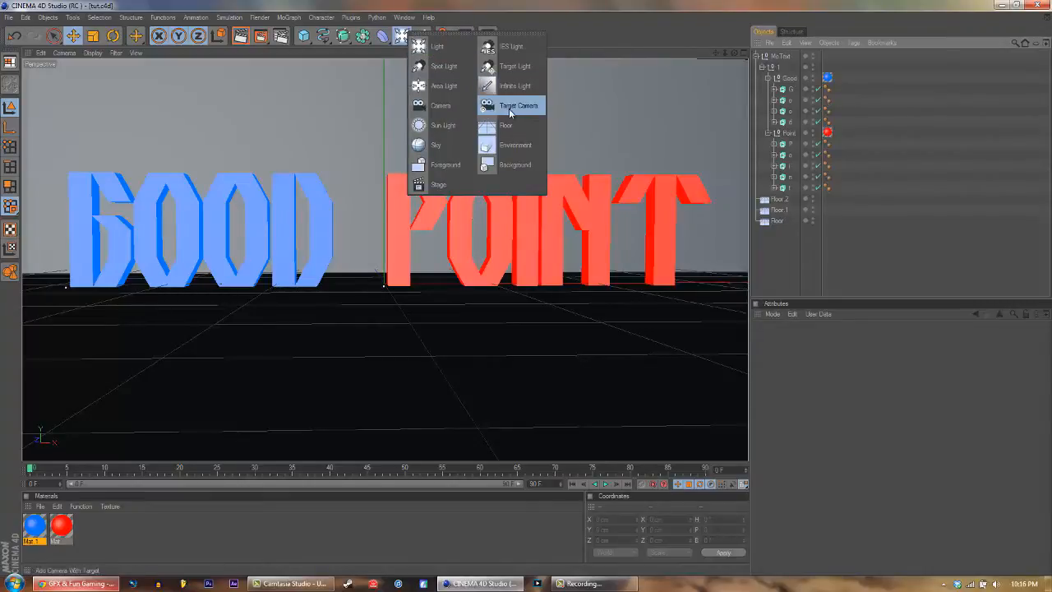
{"action": "left_click", "coordinate": [518, 106]}
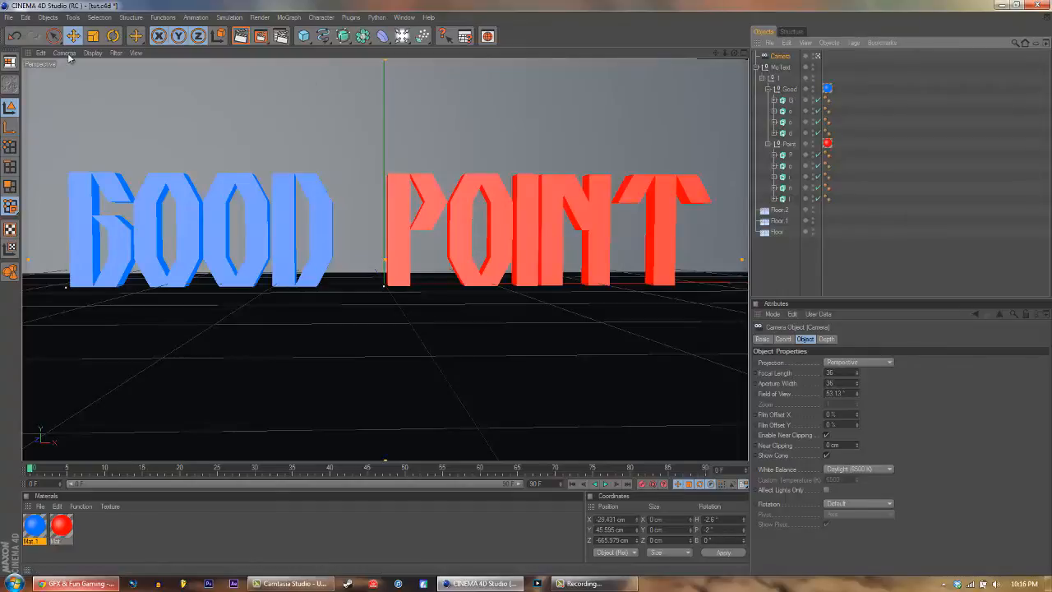
{"action": "left_click", "coordinate": [64, 52]}
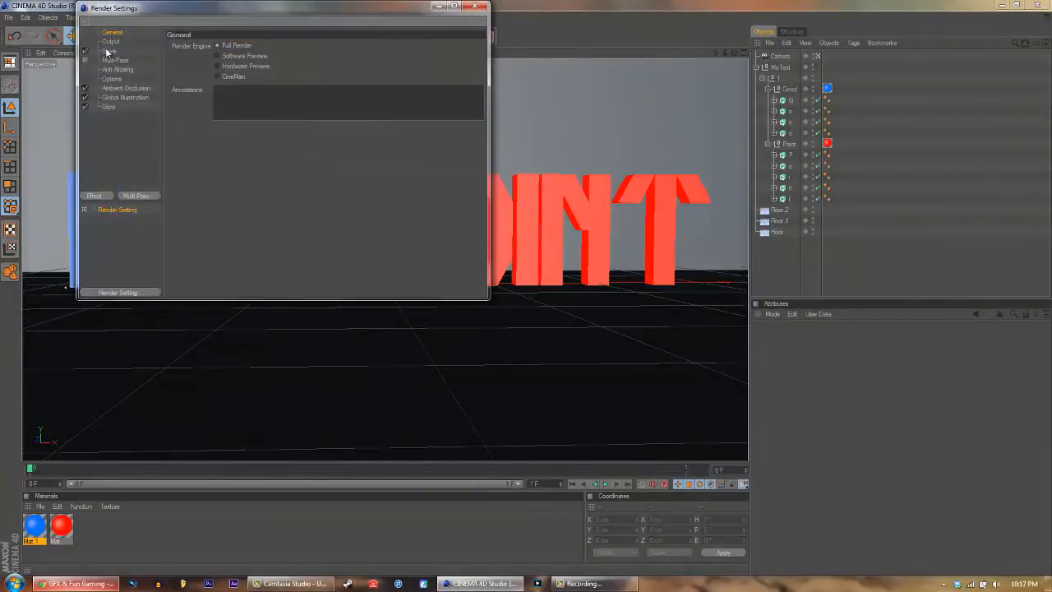
Review the 1920×1080 Output page in Render Settings and close the dialog.
{"action": "left_click", "coordinate": [111, 41]}
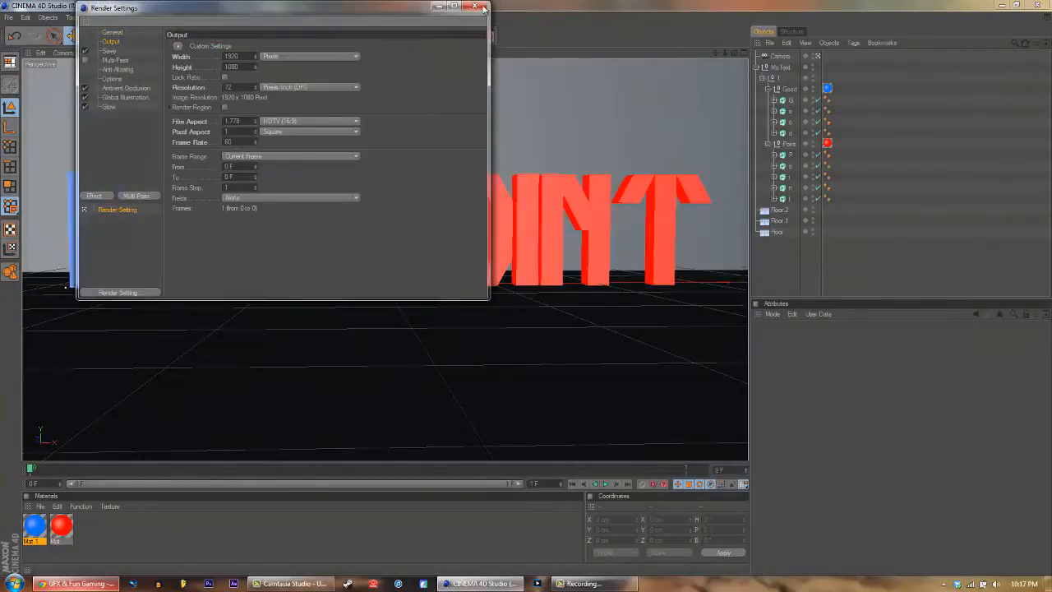
{"action": "left_click", "coordinate": [483, 8]}
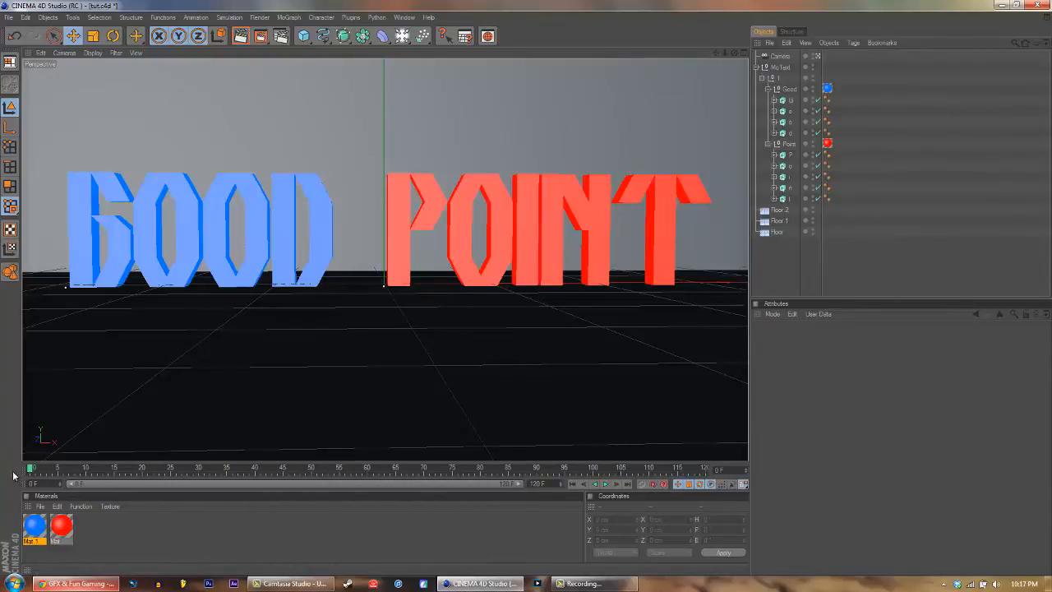
Scrub the timeline slider to frame 120.
{"action": "left_click_drag", "start_coordinate": [33, 469], "coordinate": [694, 469]}
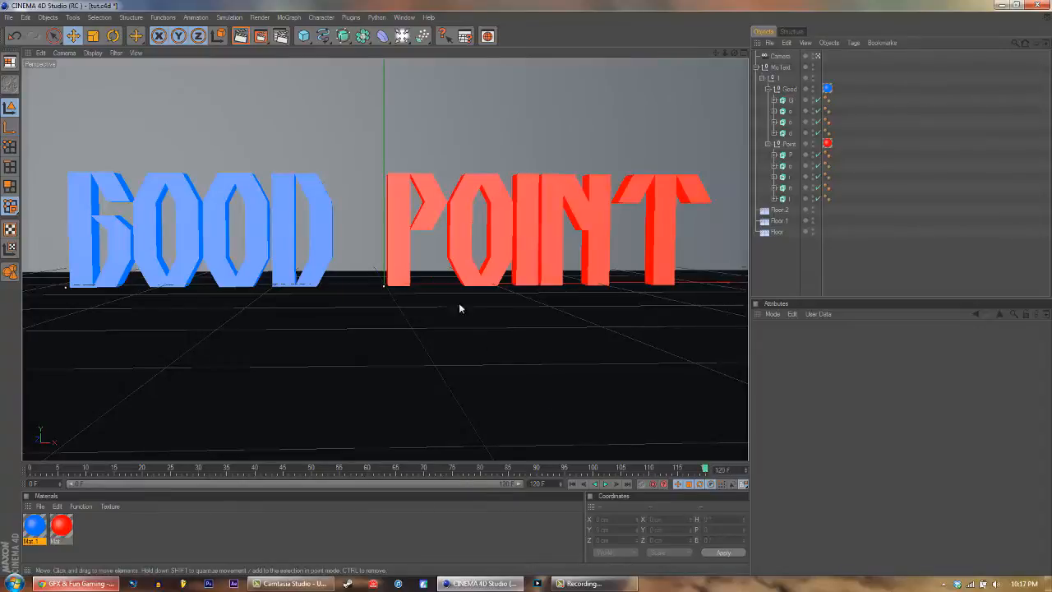
{"action": "mouse_move", "coordinate": [573, 354]}
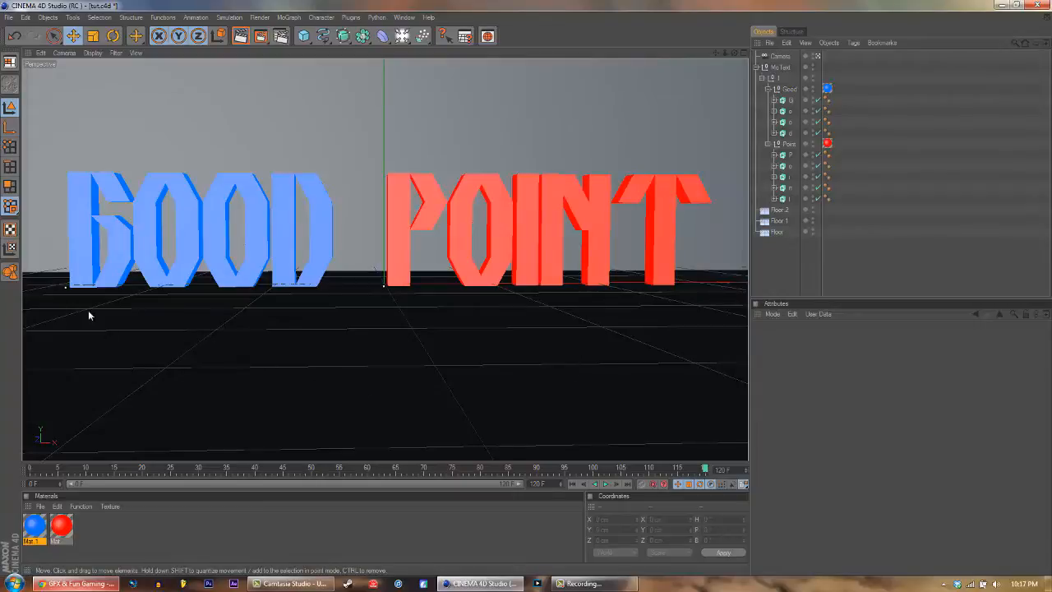
{"action": "mouse_move", "coordinate": [685, 120]}
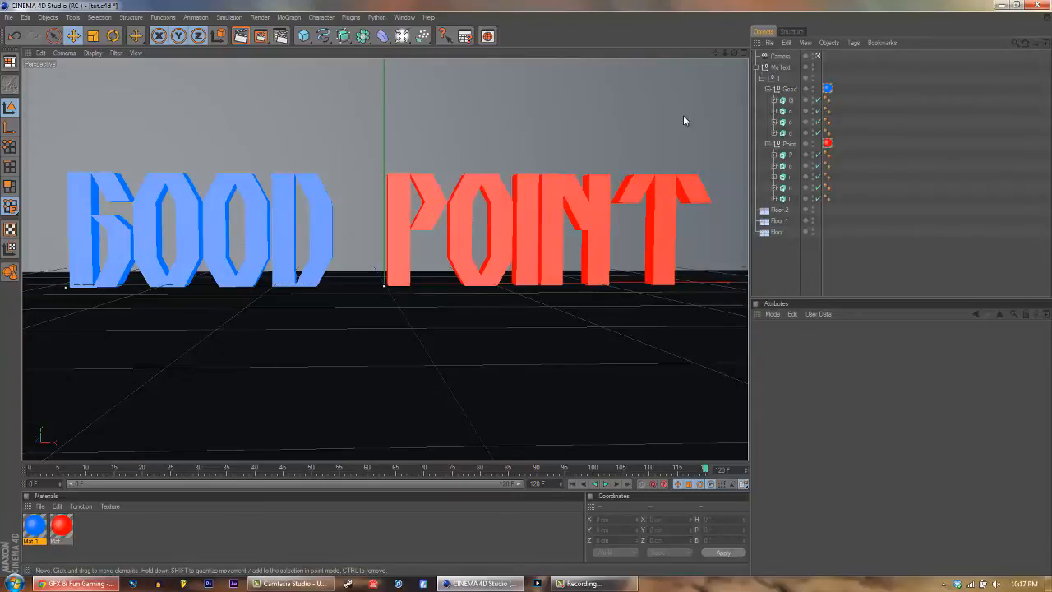
{"action": "mouse_move", "coordinate": [643, 414]}
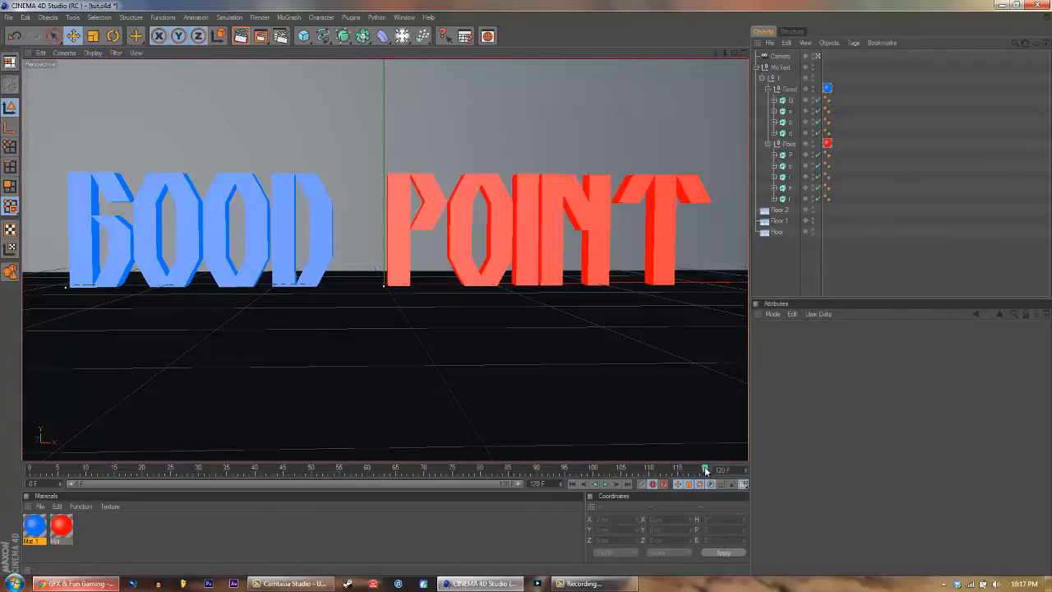
{"action": "mouse_move", "coordinate": [227, 385]}
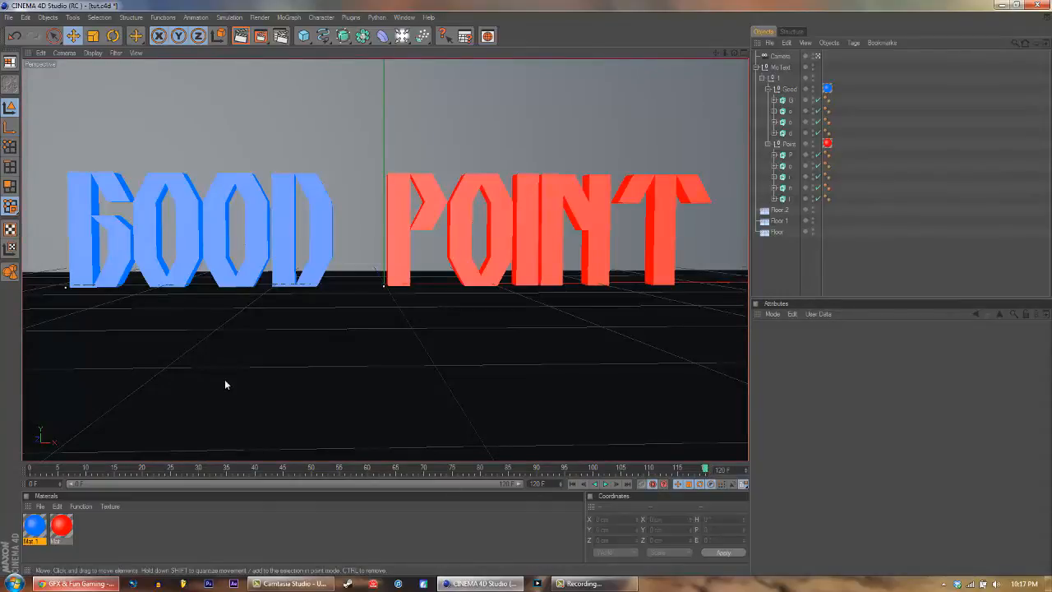
{"action": "mouse_move", "coordinate": [519, 212]}
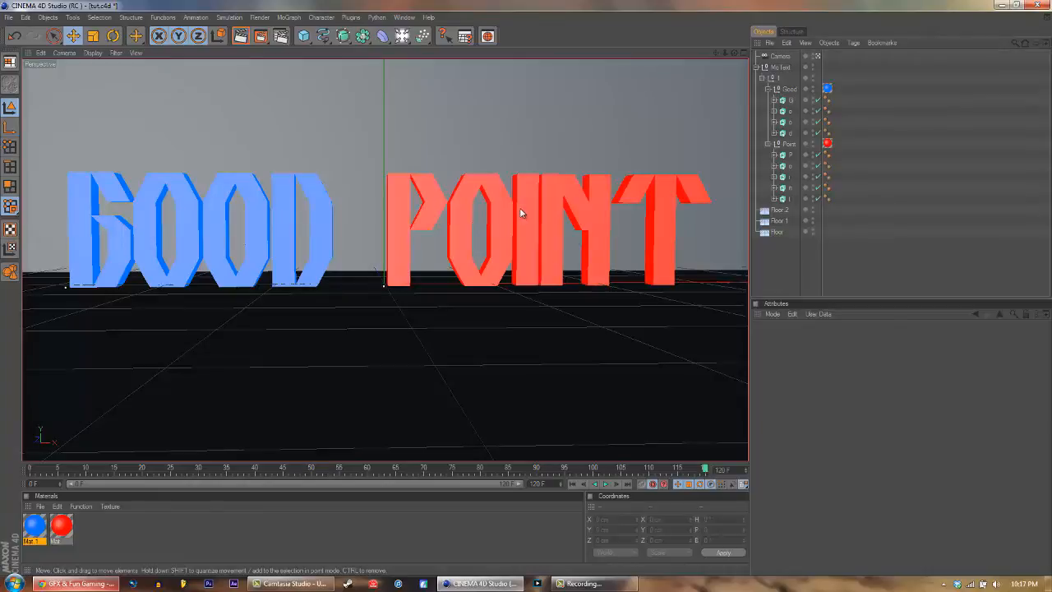
{"action": "mouse_move", "coordinate": [122, 219]}
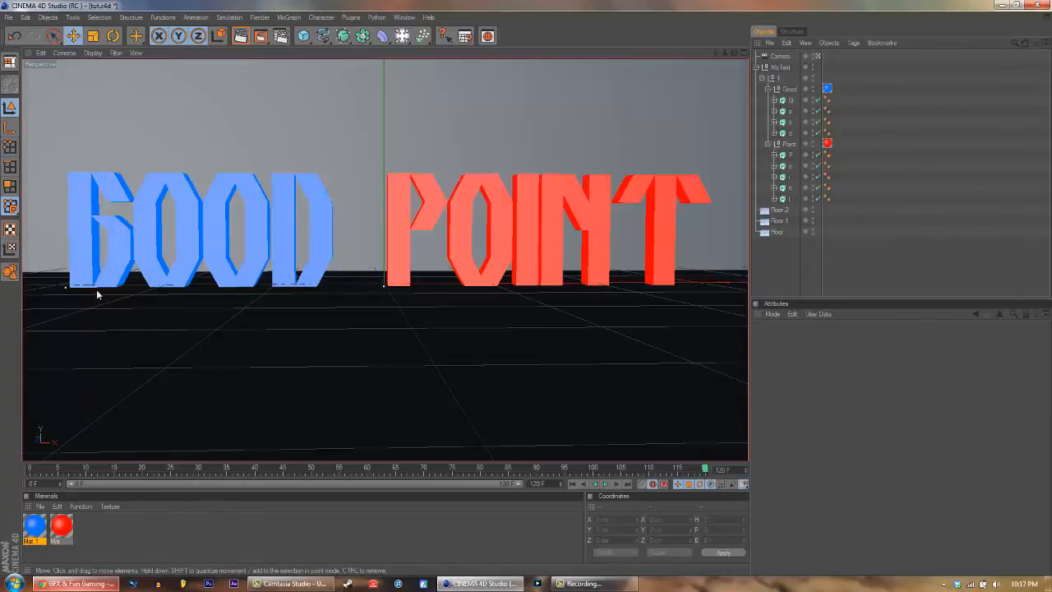
{"action": "mouse_move", "coordinate": [115, 221]}
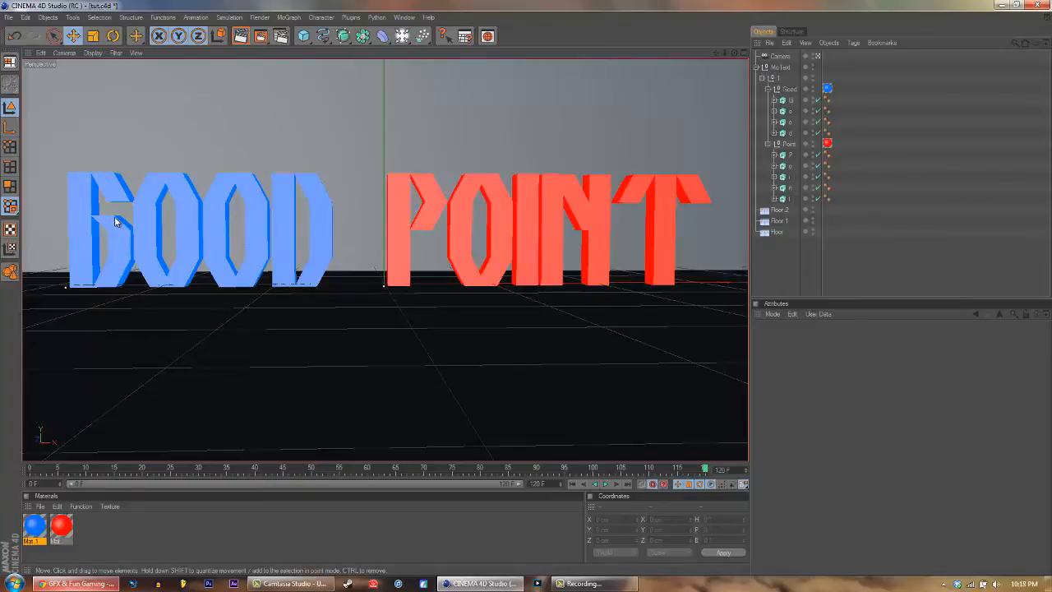
{"action": "mouse_move", "coordinate": [185, 325]}
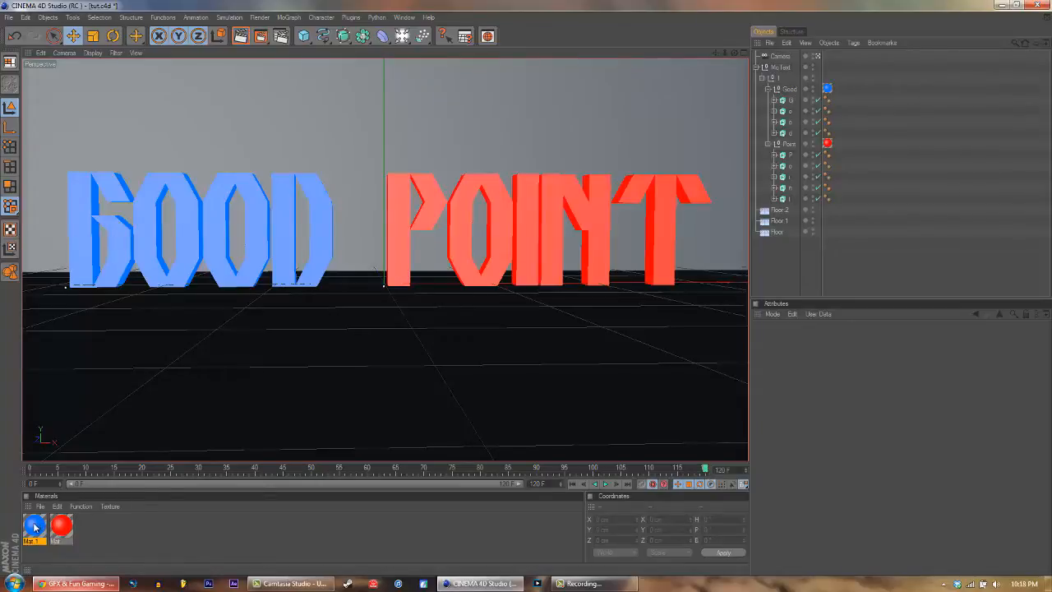
Set Mat.1's luminance to dark blue (R 38, G 36, B 71) and close the editor.
{"action": "double_click", "coordinate": [35, 528]}
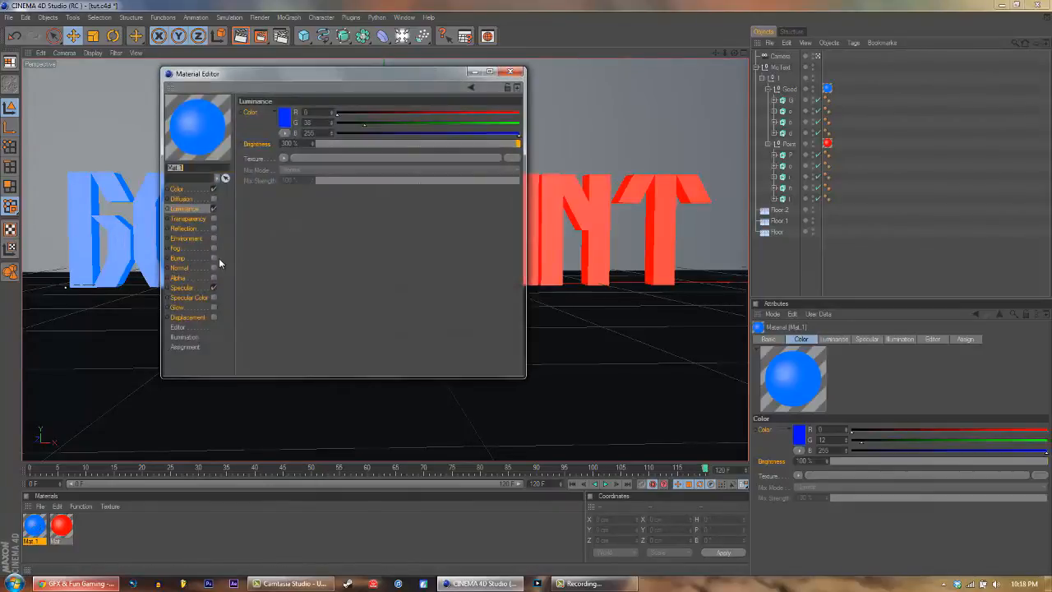
{"action": "mouse_move", "coordinate": [250, 128]}
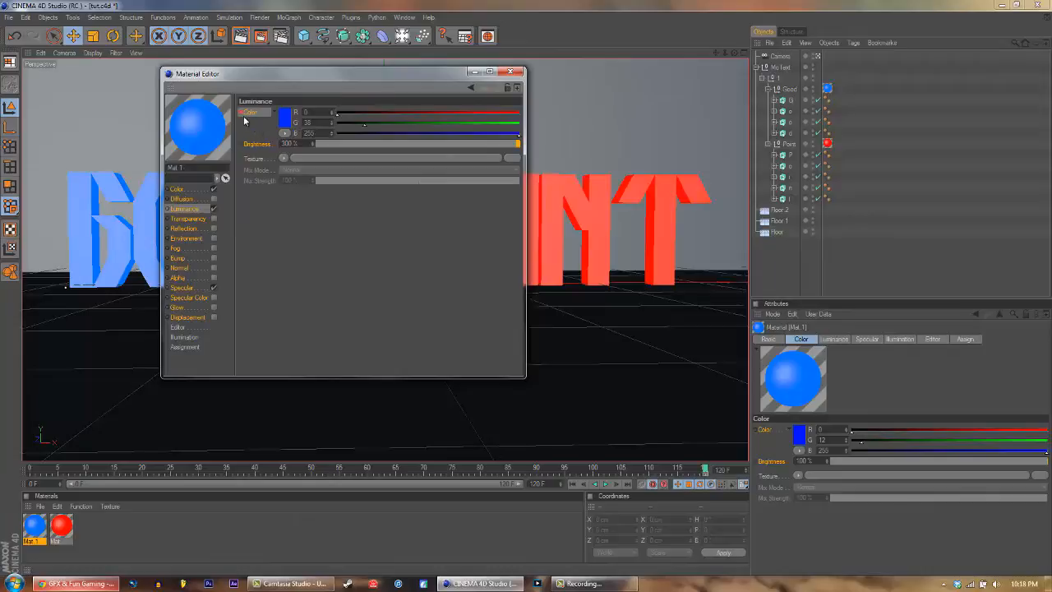
{"action": "mouse_move", "coordinate": [698, 444]}
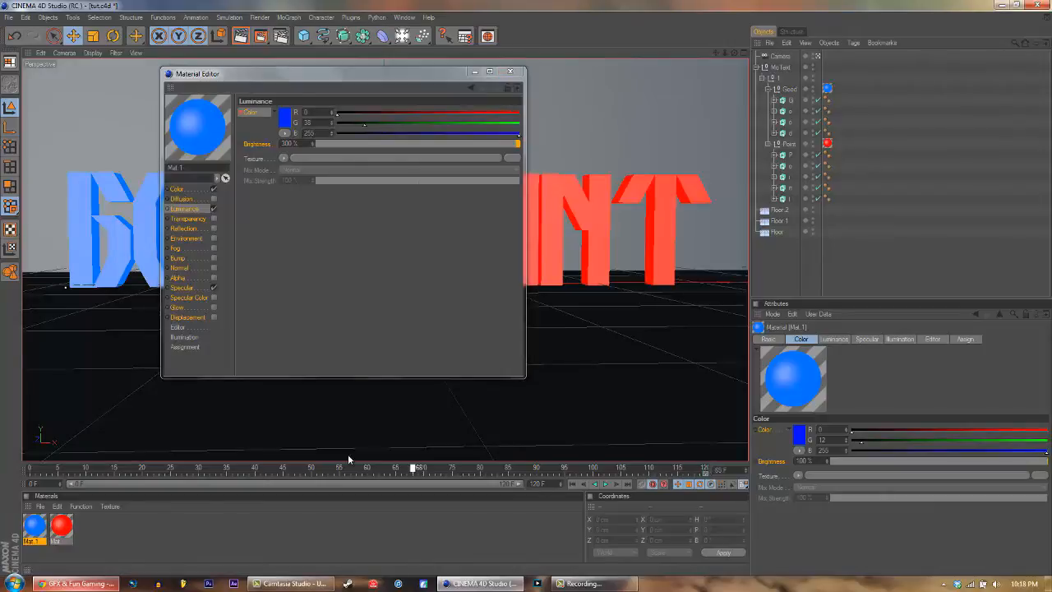
{"action": "mouse_move", "coordinate": [172, 311]}
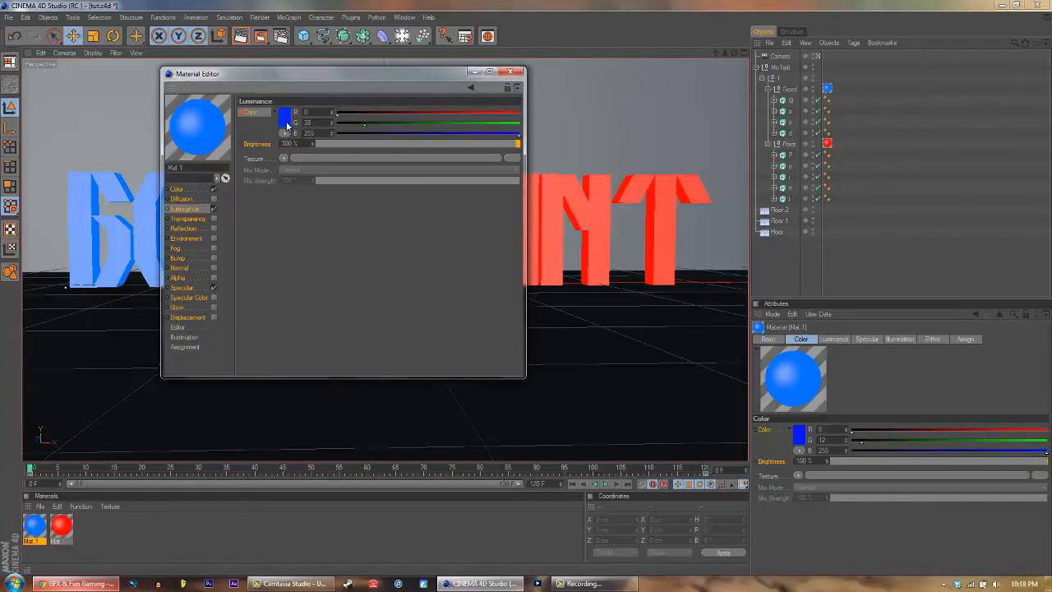
{"action": "left_click", "coordinate": [286, 115]}
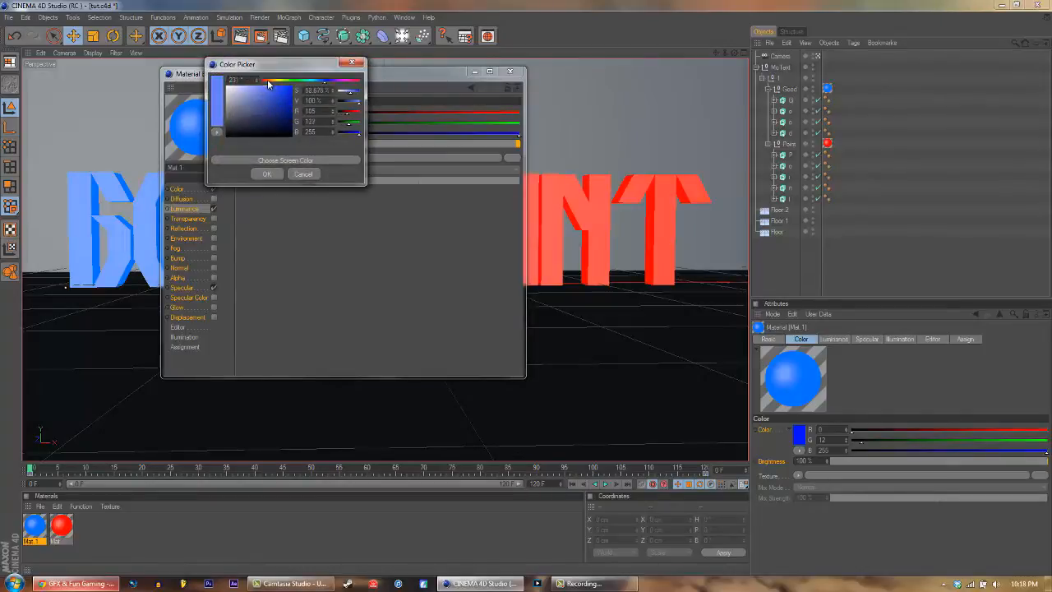
{"action": "left_click", "coordinate": [267, 173]}
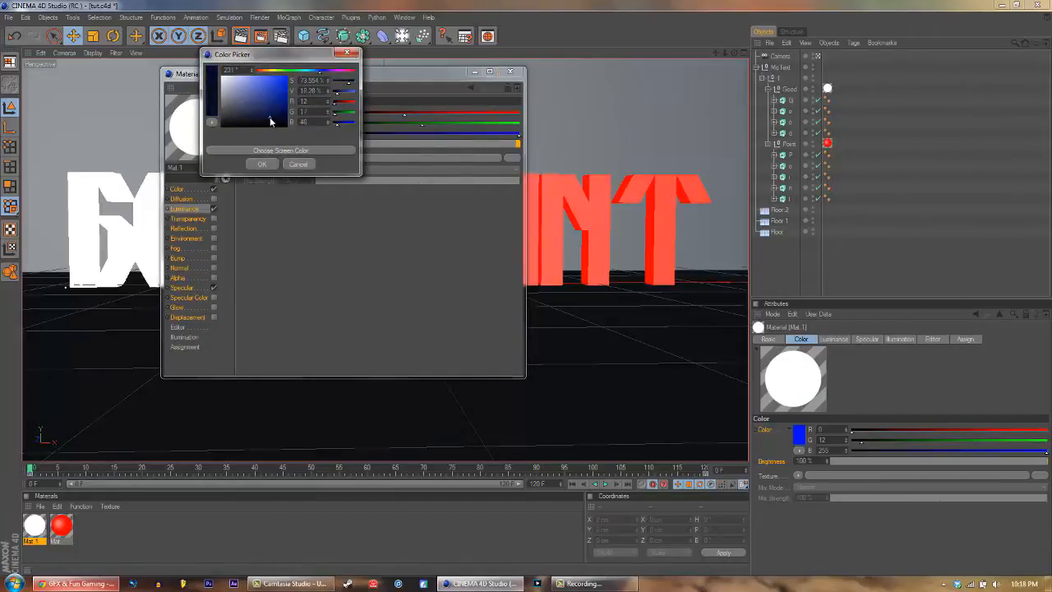
{"action": "left_click", "coordinate": [259, 117]}
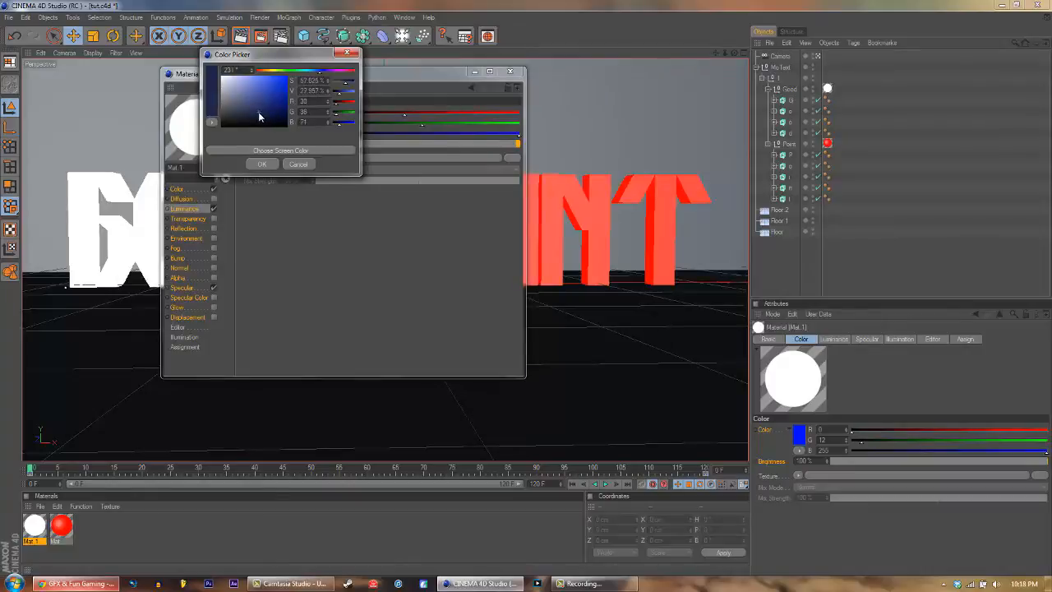
{"action": "left_click", "coordinate": [261, 163]}
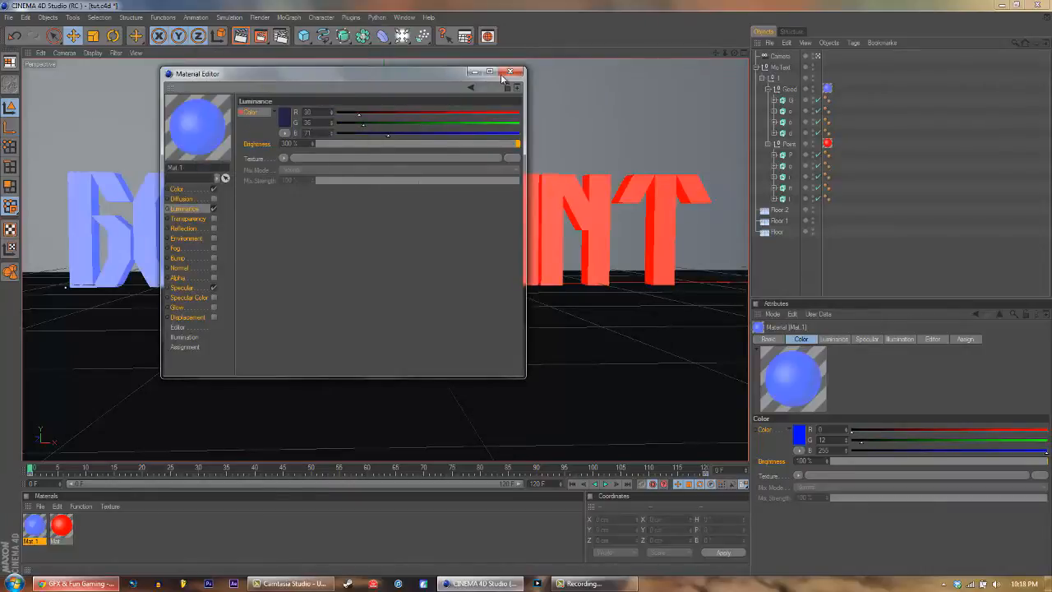
{"action": "left_click", "coordinate": [510, 73]}
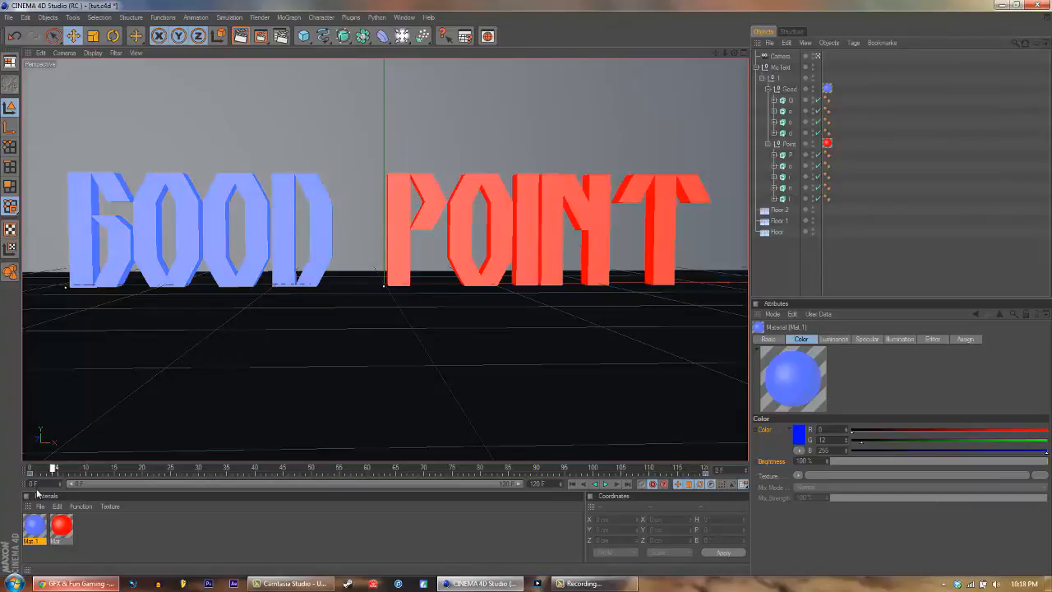
Give Mat.1 a bright red luminance glow and close the Material Editor.
{"action": "double_click", "coordinate": [34, 525]}
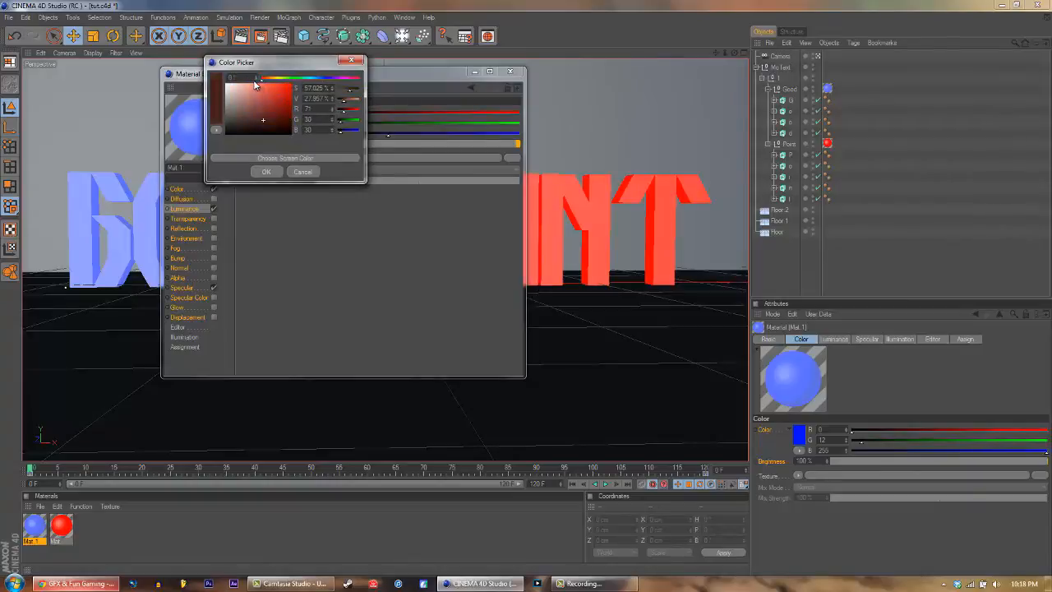
{"action": "left_click", "coordinate": [216, 78]}
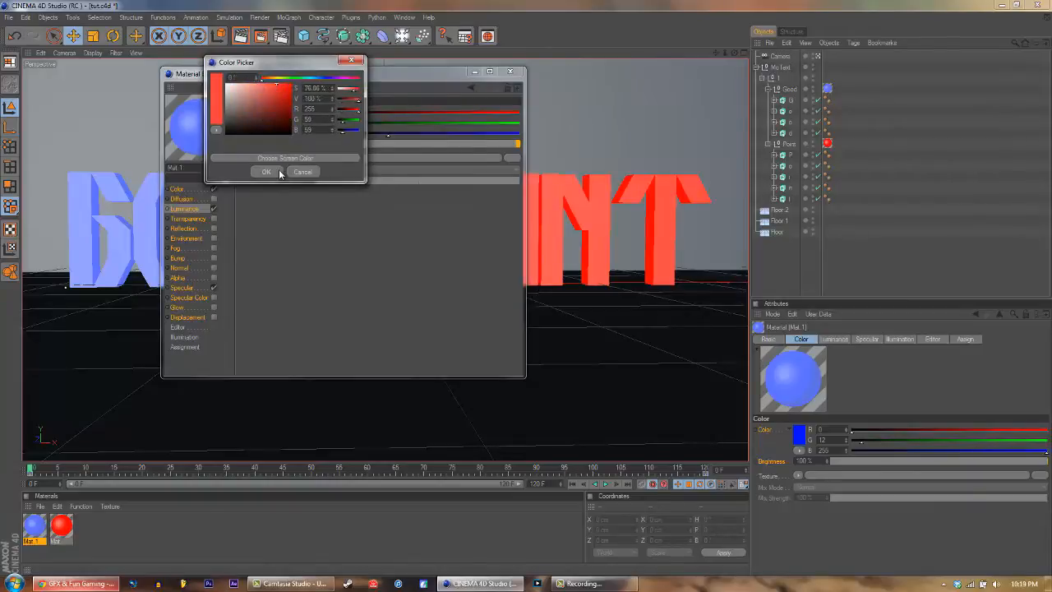
{"action": "left_click", "coordinate": [265, 171]}
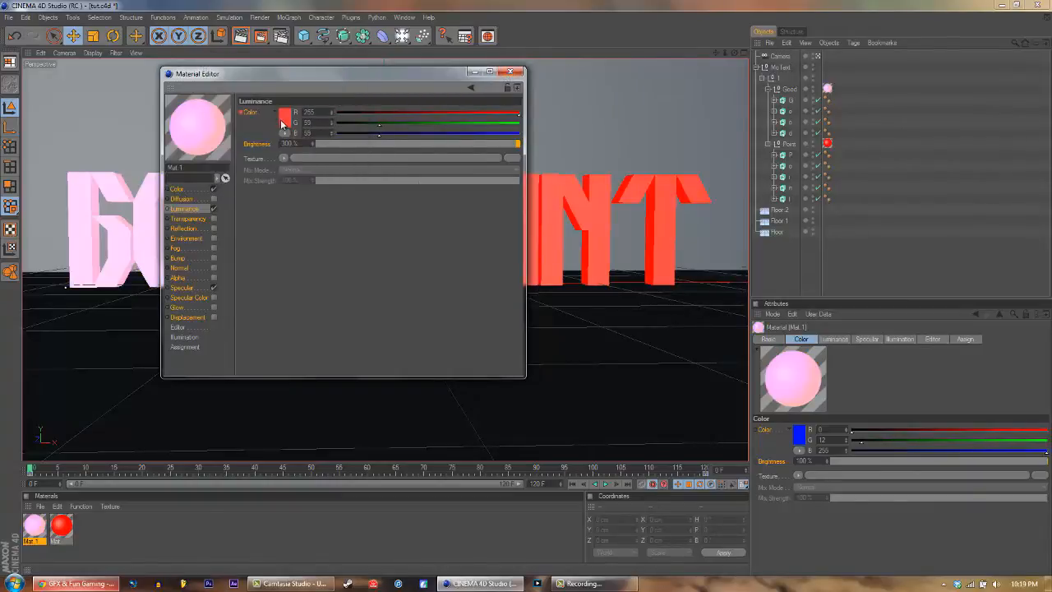
{"action": "left_click", "coordinate": [286, 112]}
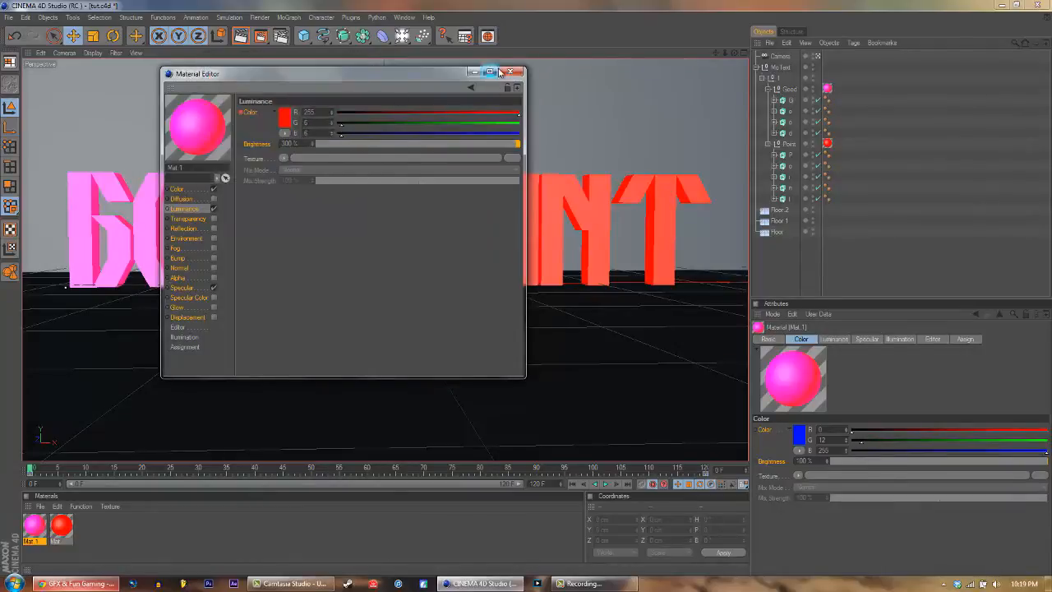
{"action": "left_click", "coordinate": [516, 72]}
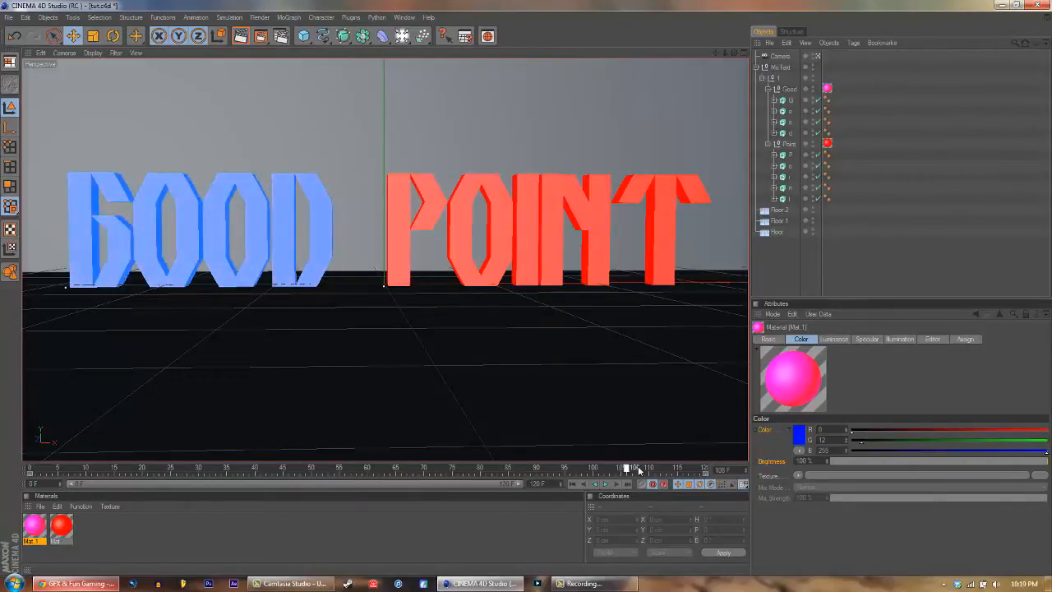
Move to an earlier frame and set Mat.1's luminance colour to yellow.
{"action": "left_click_drag", "start_coordinate": [637, 468], "coordinate": [514, 469]}
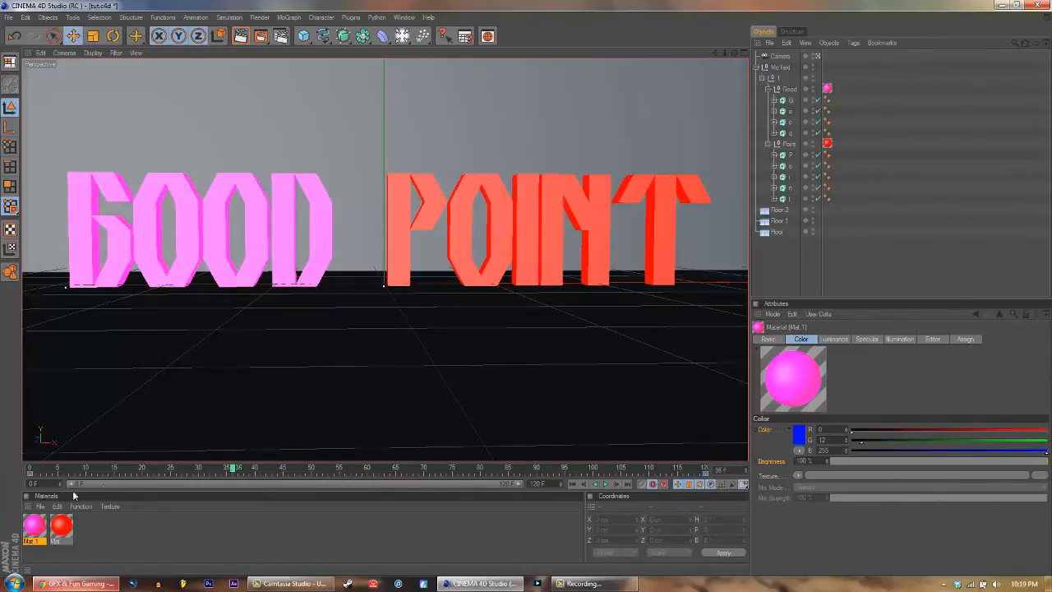
{"action": "double_click", "coordinate": [34, 526]}
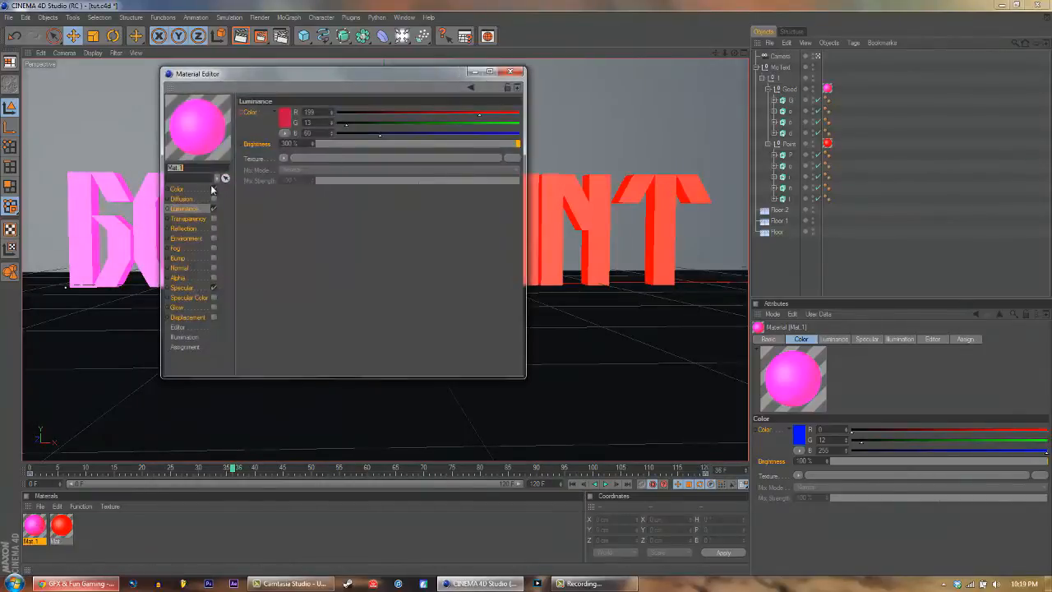
{"action": "left_click", "coordinate": [285, 111]}
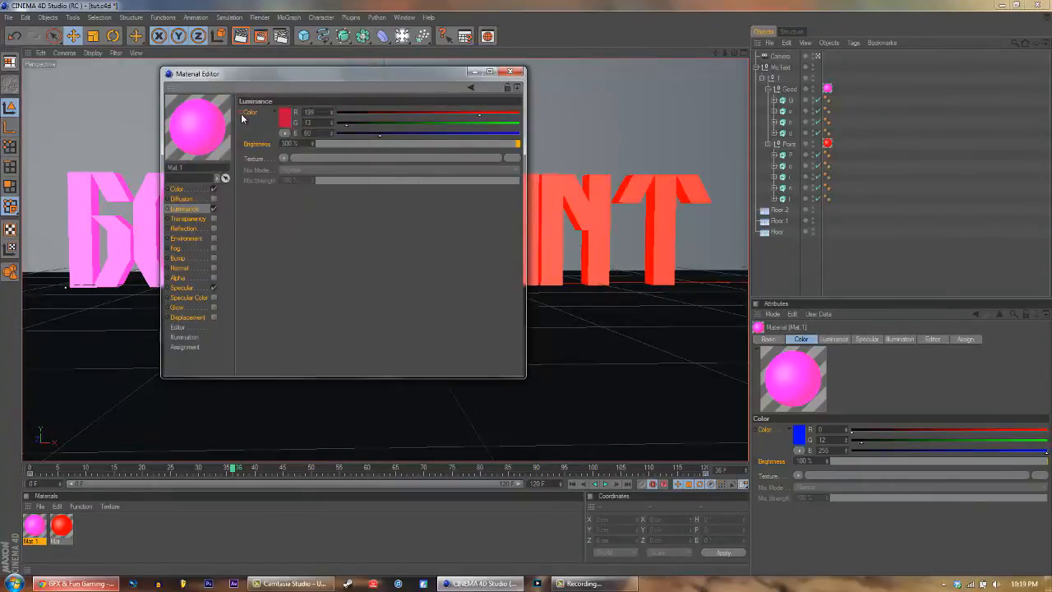
{"action": "left_click", "coordinate": [285, 112]}
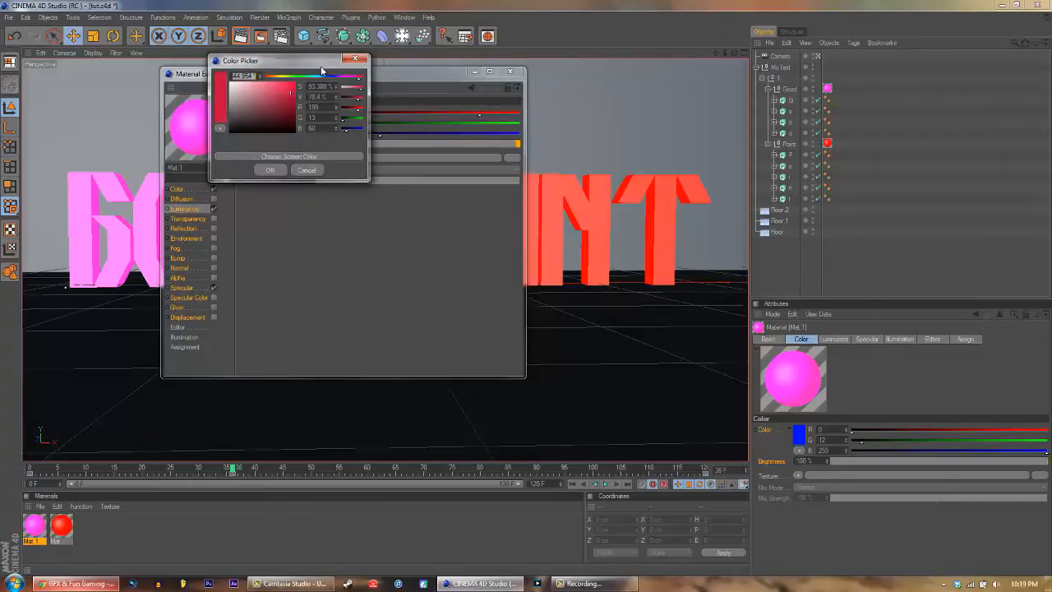
{"action": "left_click", "coordinate": [278, 78]}
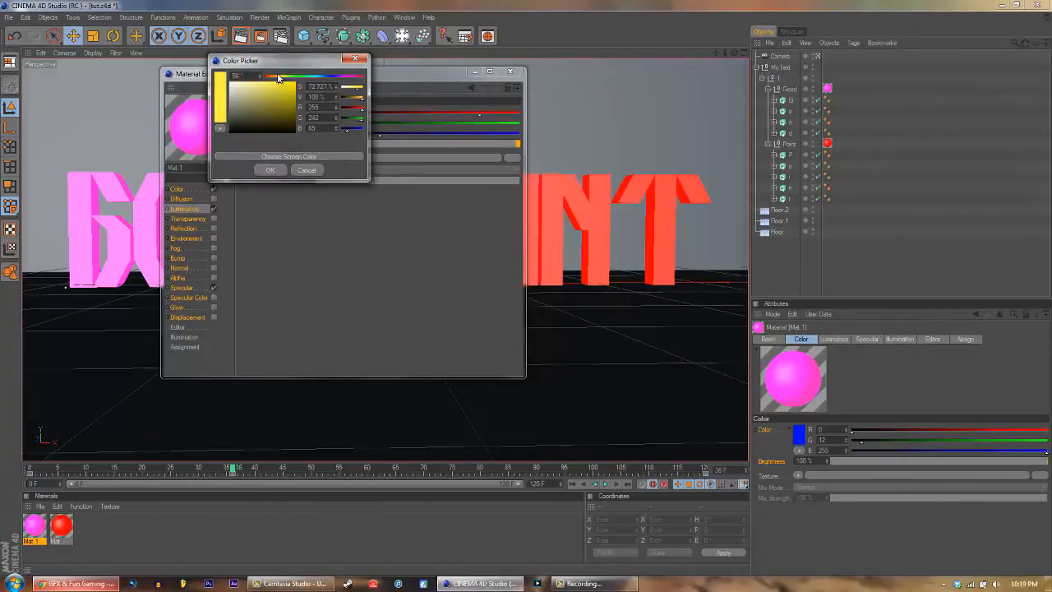
{"action": "left_click", "coordinate": [270, 170]}
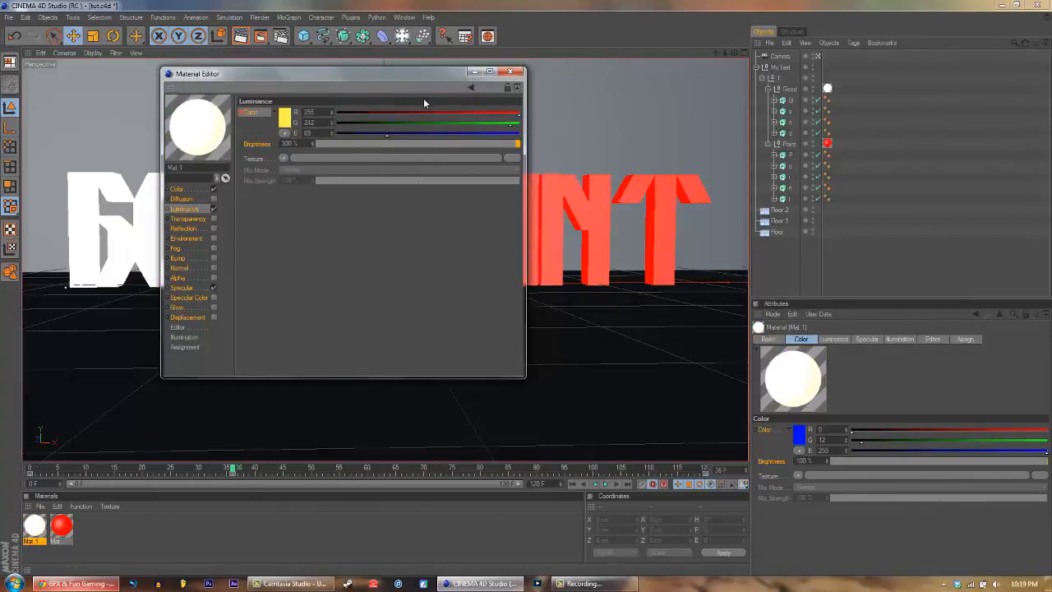
{"action": "left_click", "coordinate": [284, 113]}
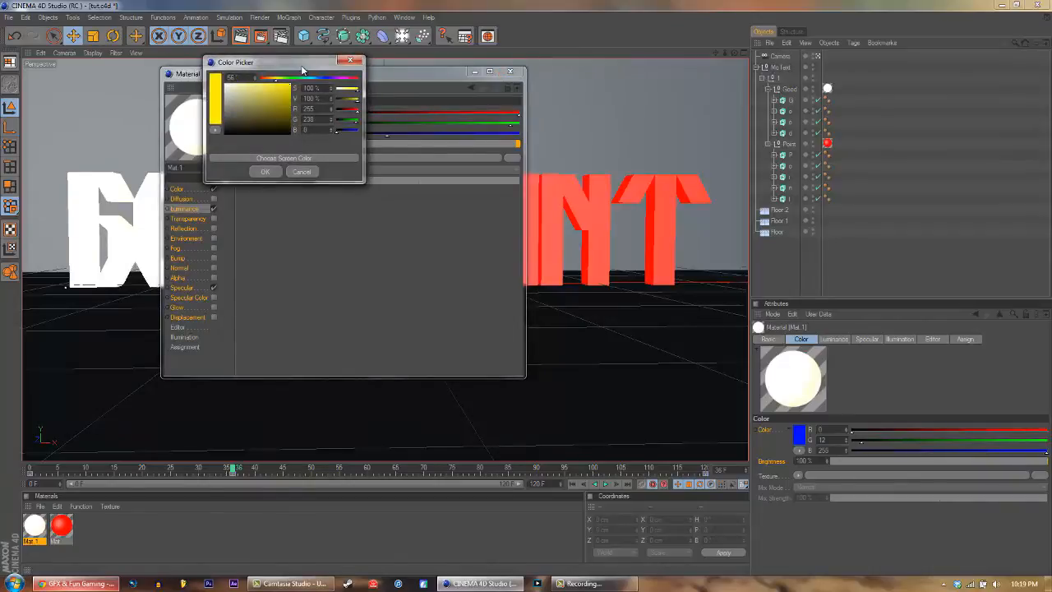
{"action": "left_click", "coordinate": [264, 171]}
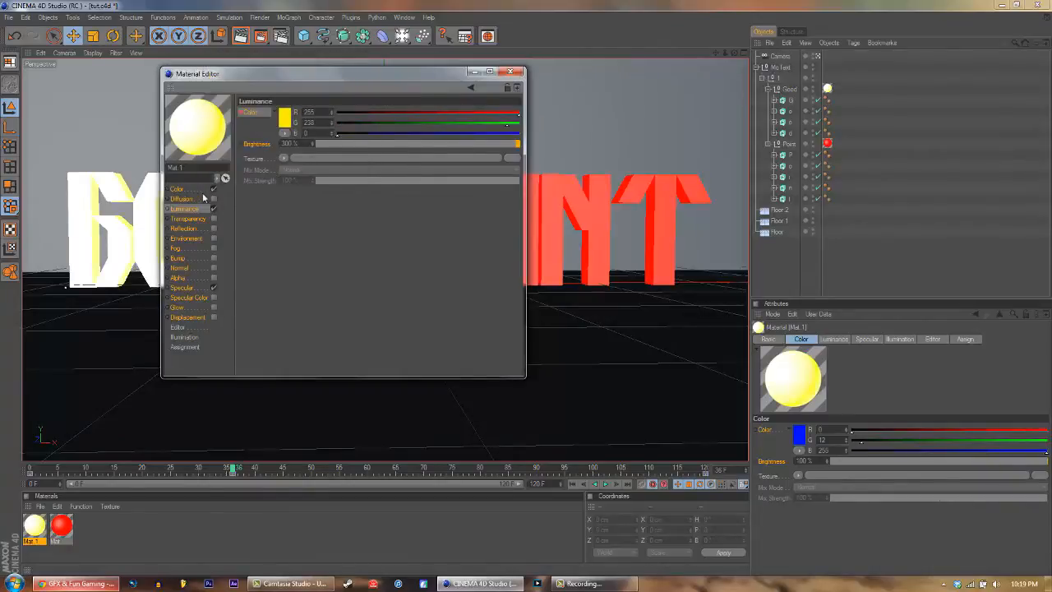
Set Mat.1's base Color channel to yellow and close the Material Editor.
{"action": "left_click", "coordinate": [178, 188]}
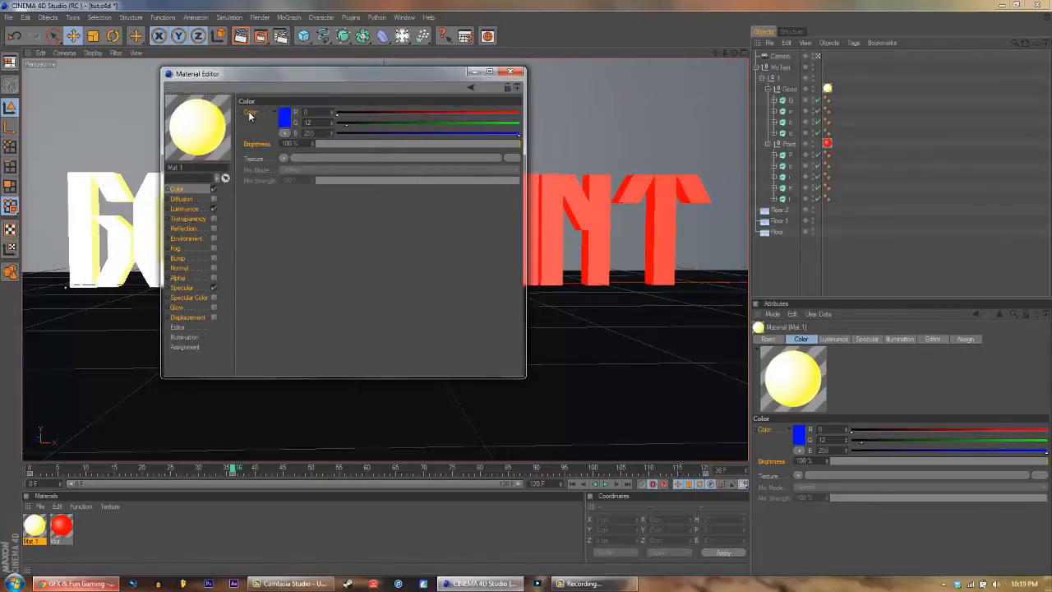
{"action": "left_click", "coordinate": [284, 113]}
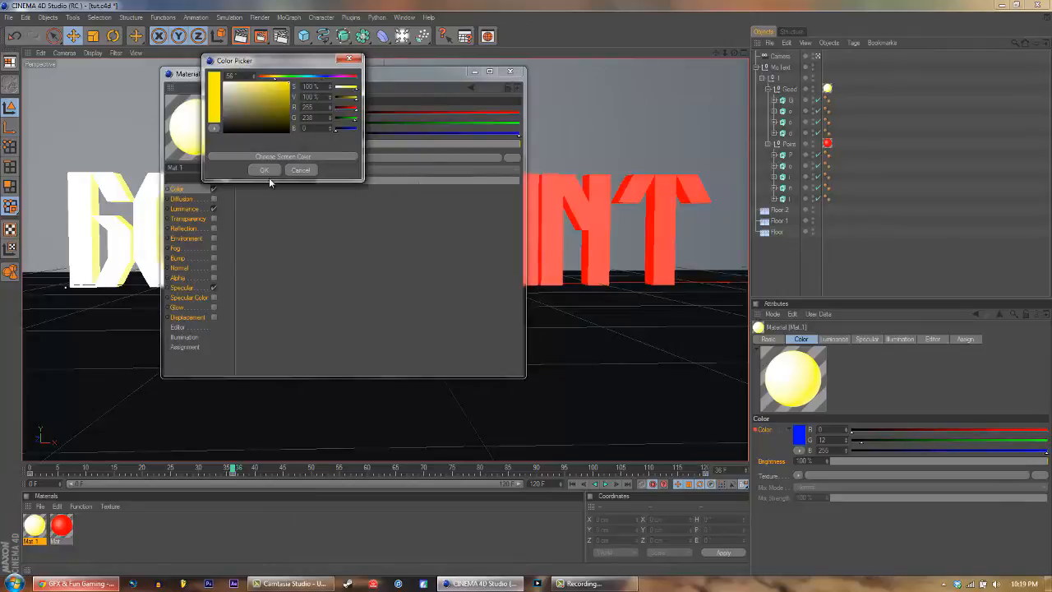
{"action": "left_click", "coordinate": [264, 171]}
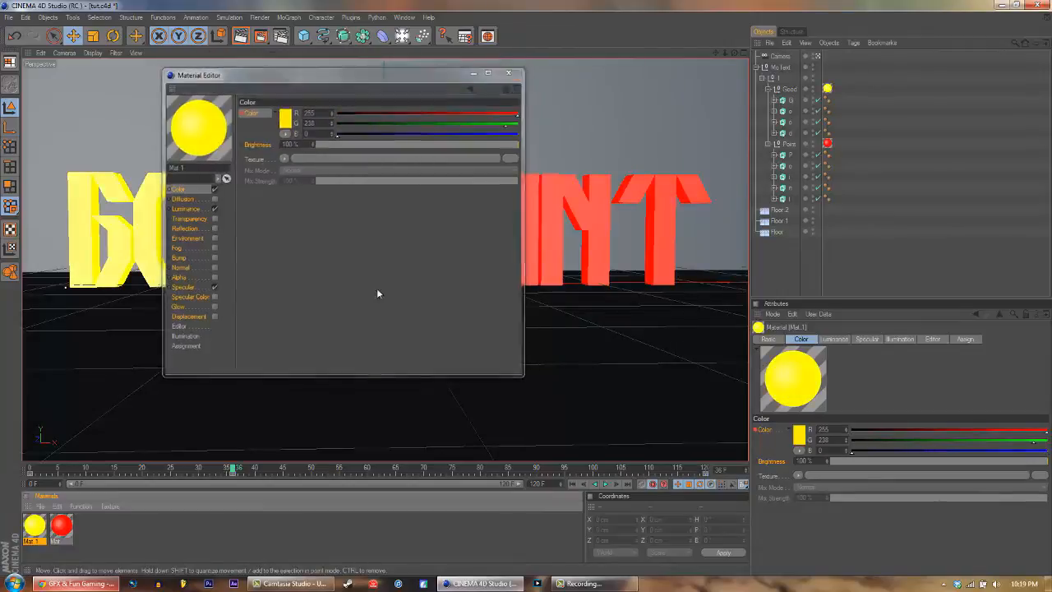
{"action": "left_click", "coordinate": [508, 74]}
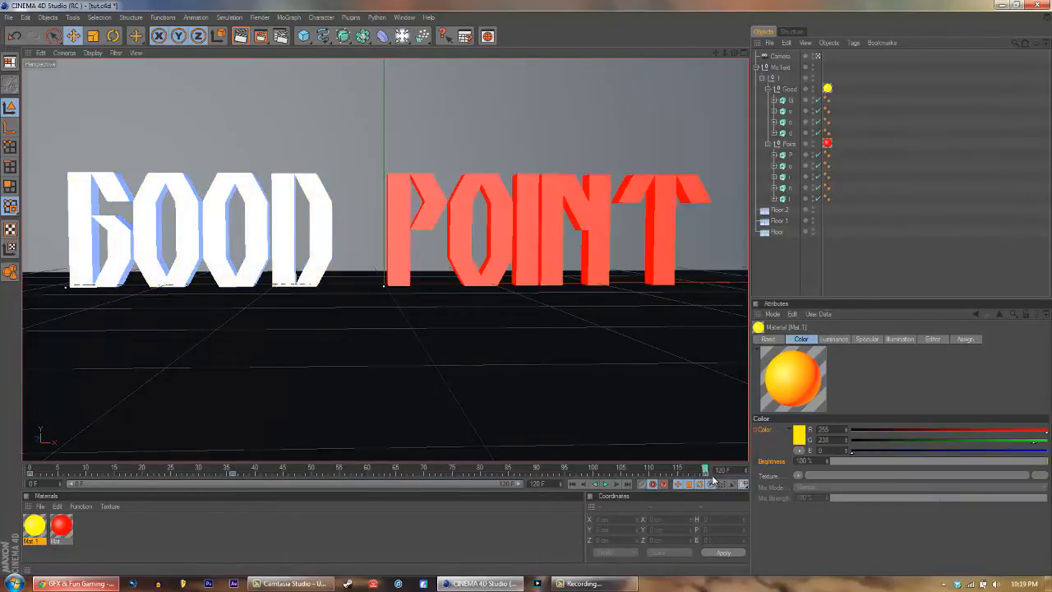
Set Mat.1, the GOOD material, back to a blue base colour and close its editor.
{"action": "left_click", "coordinate": [35, 526]}
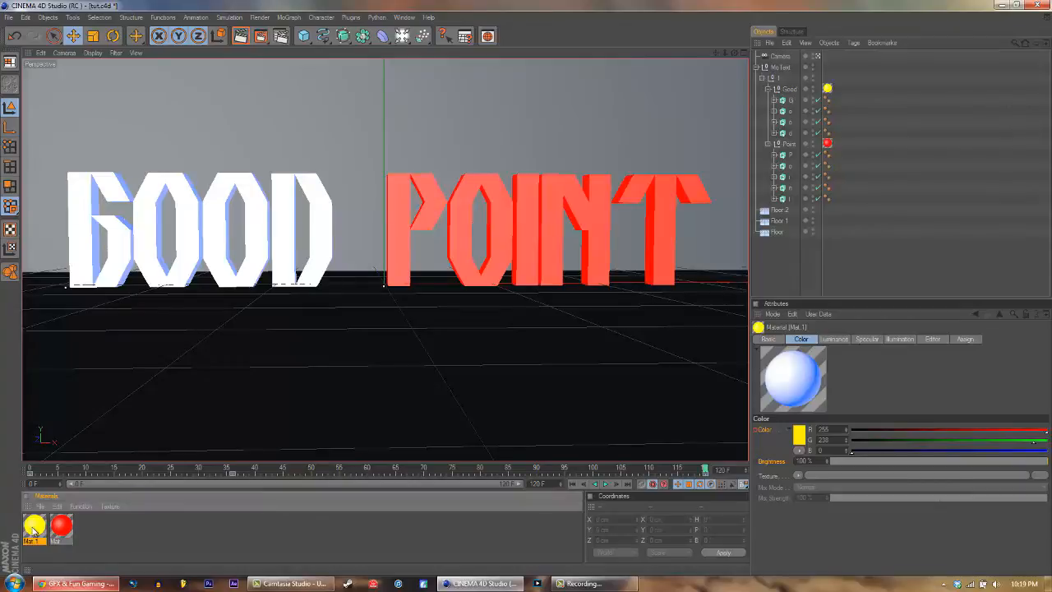
{"action": "double_click", "coordinate": [35, 527]}
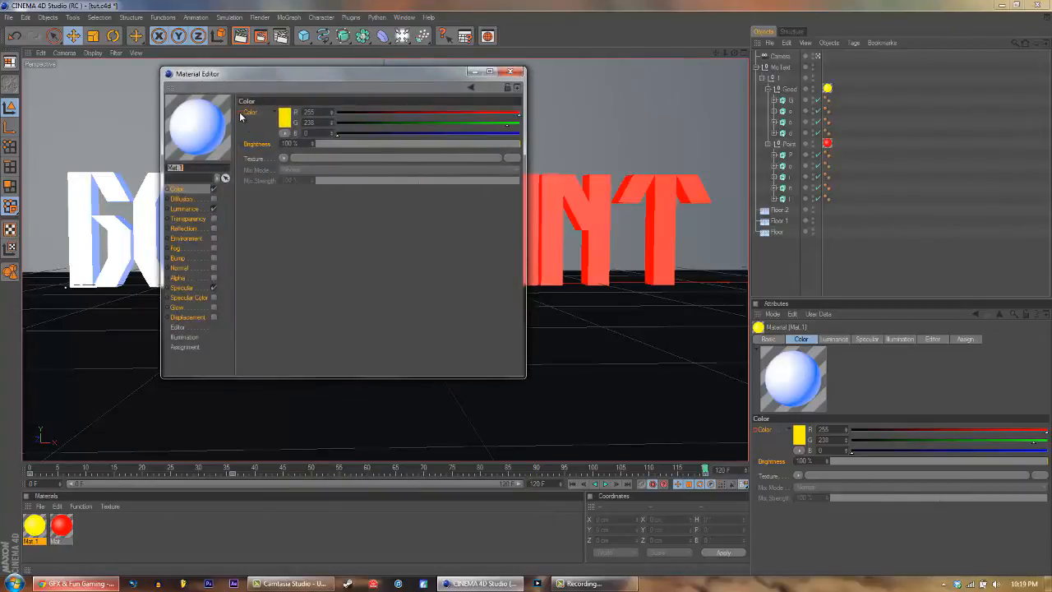
{"action": "left_click", "coordinate": [284, 113]}
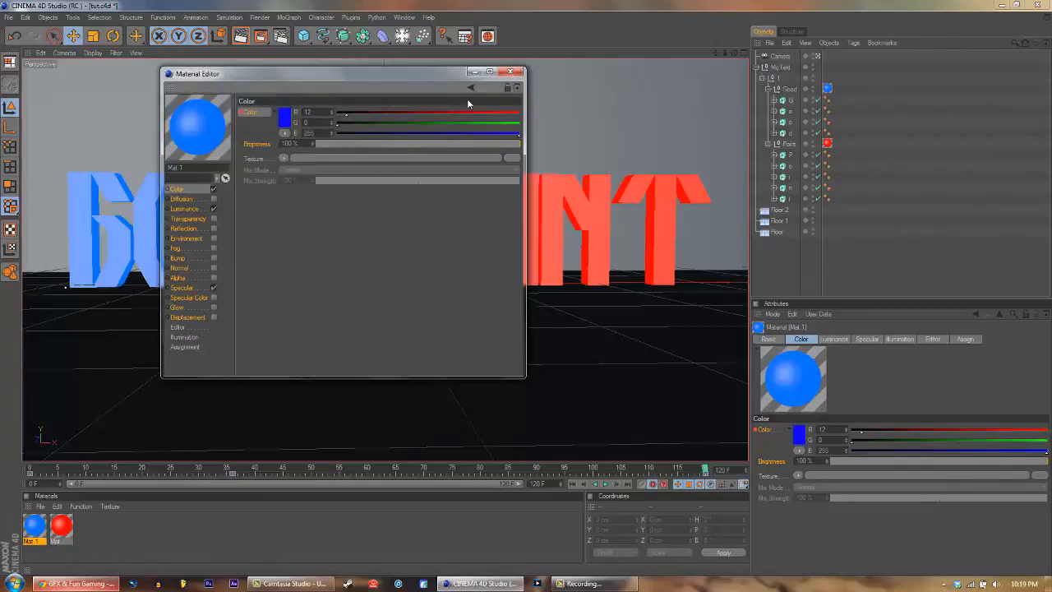
{"action": "left_click", "coordinate": [510, 71]}
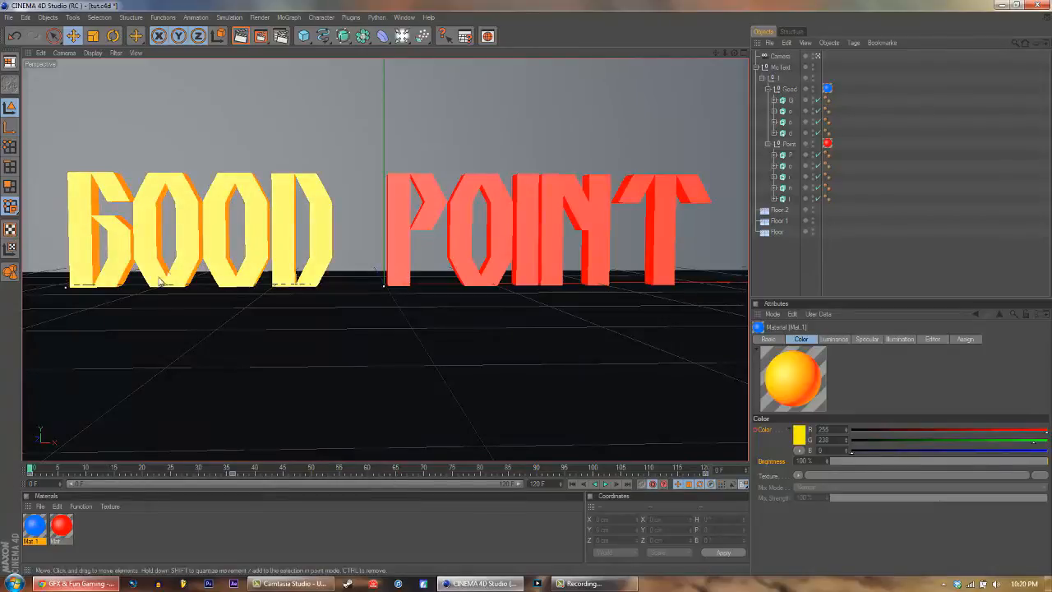
{"action": "mouse_move", "coordinate": [320, 244]}
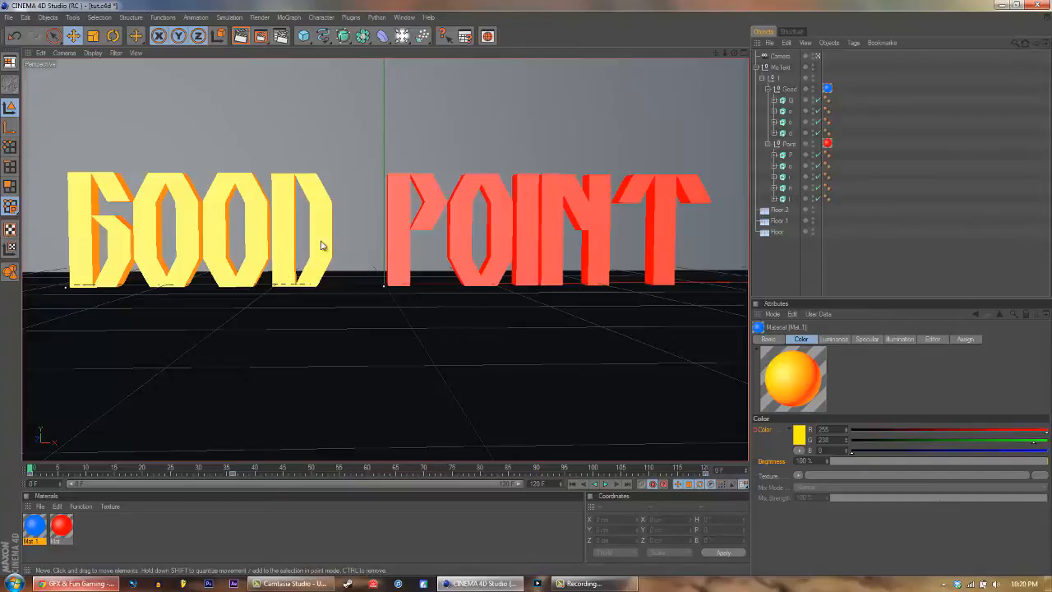
{"action": "mouse_move", "coordinate": [34, 462]}
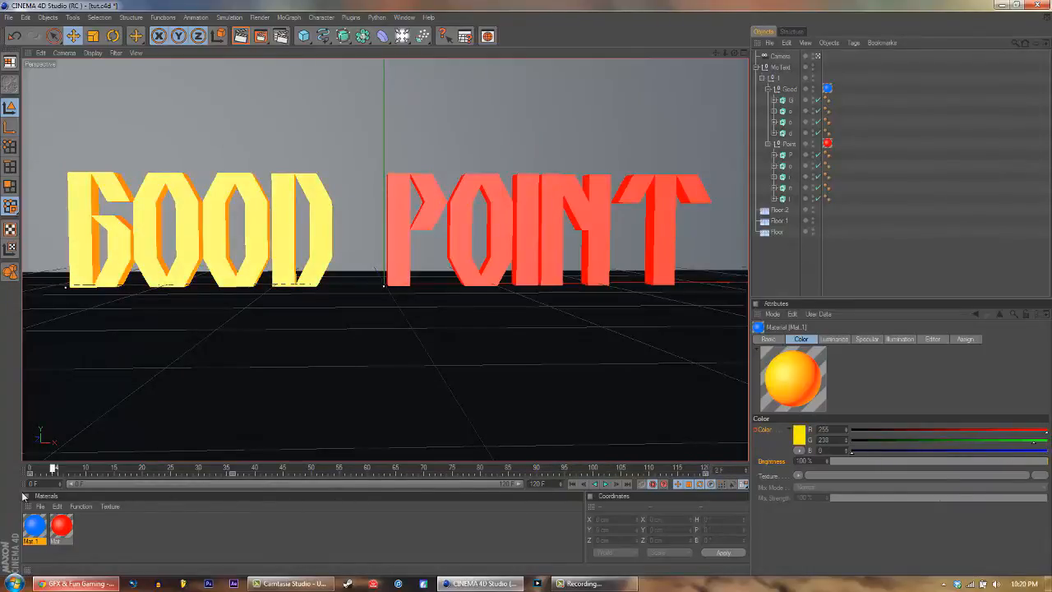
{"action": "mouse_move", "coordinate": [349, 204]}
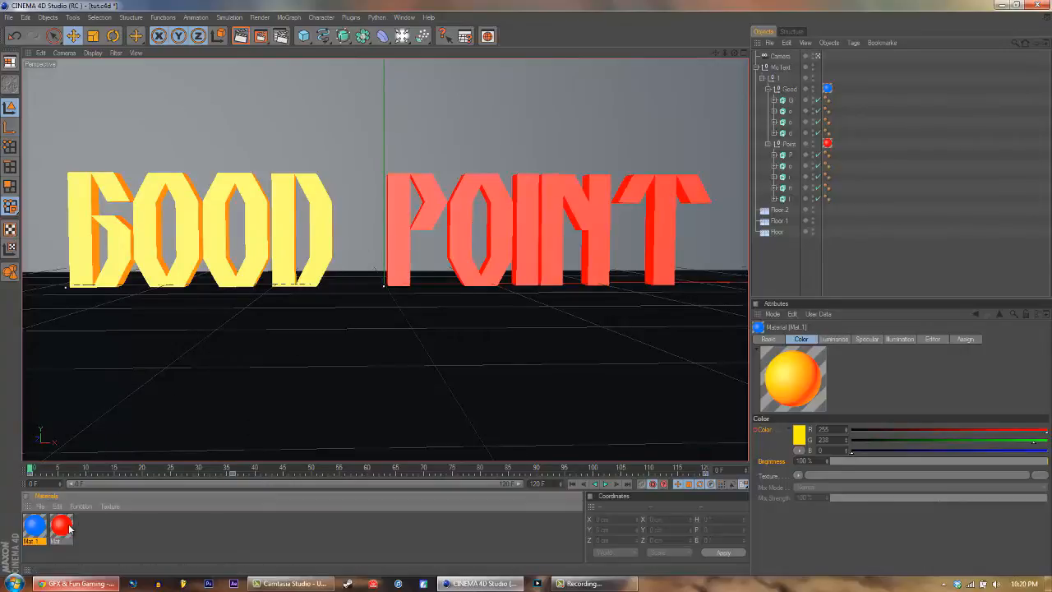
Inspect the red POINT material's luminance and colour settings, then close its editor.
{"action": "left_click", "coordinate": [62, 530]}
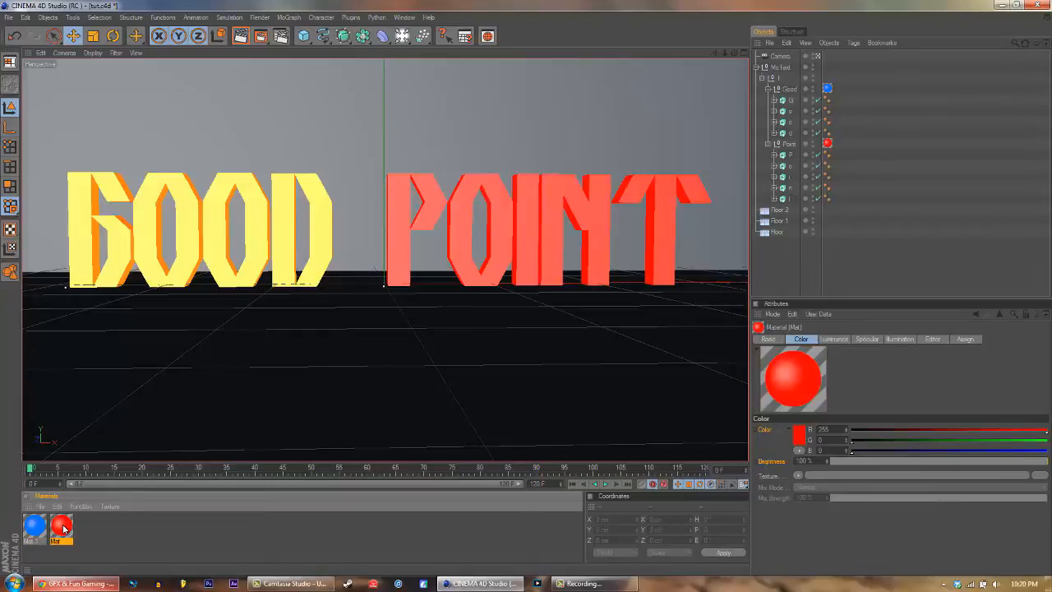
{"action": "double_click", "coordinate": [62, 529]}
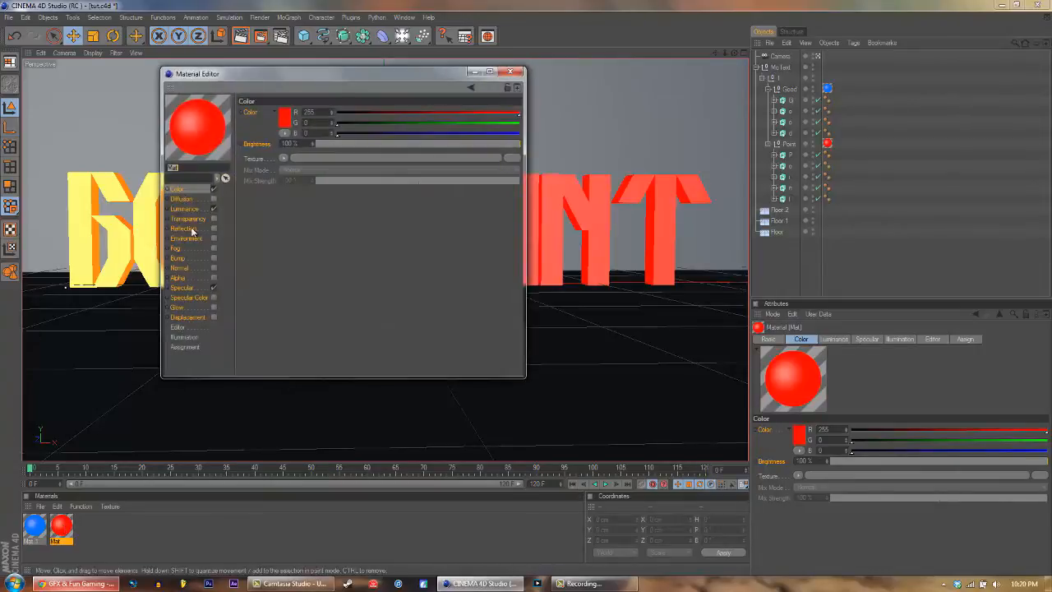
{"action": "left_click", "coordinate": [185, 209]}
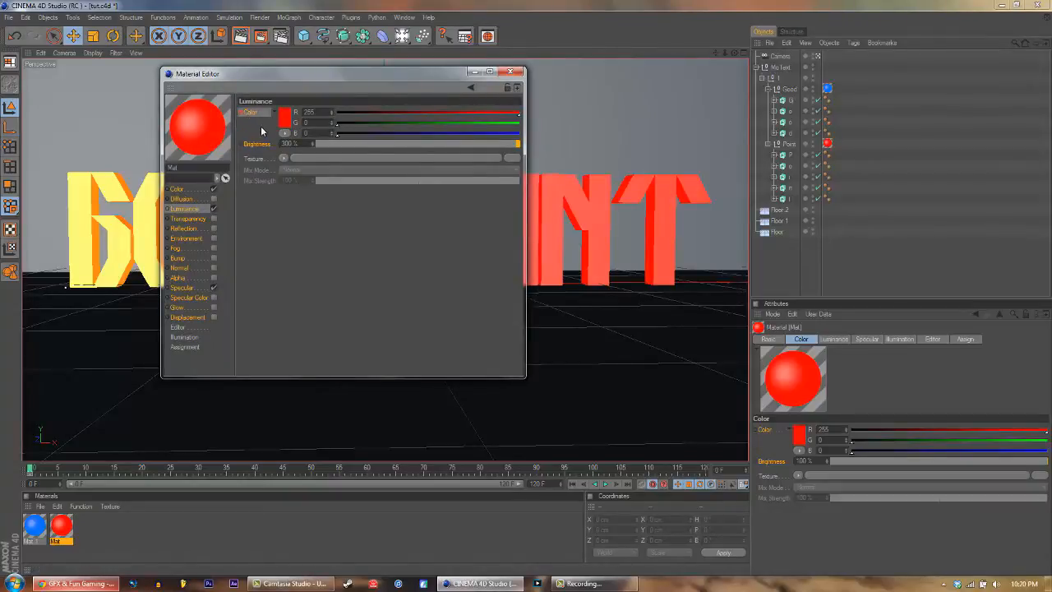
{"action": "left_click", "coordinate": [176, 189]}
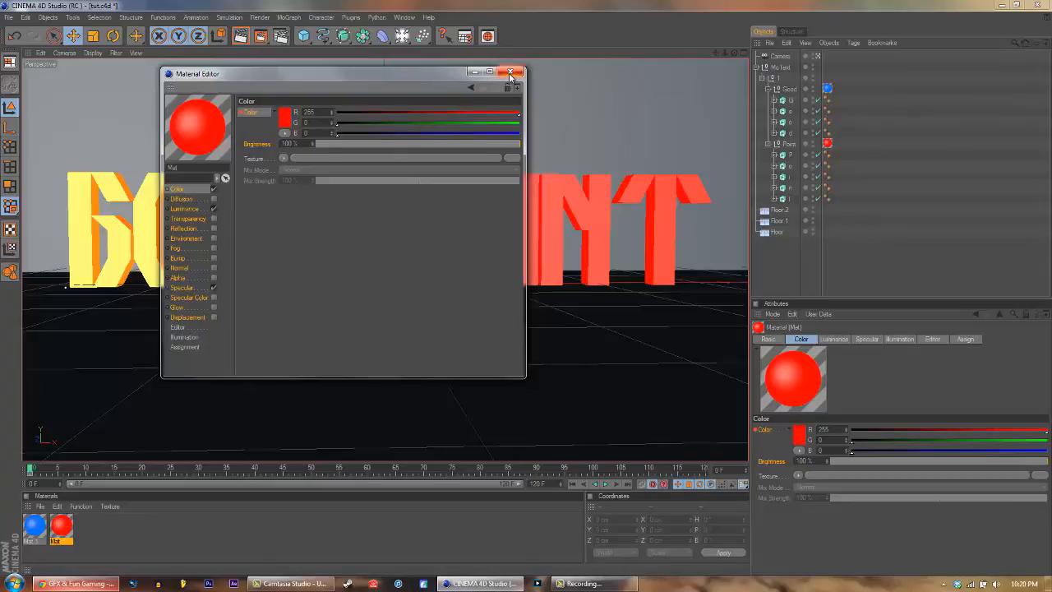
{"action": "left_click", "coordinate": [510, 73]}
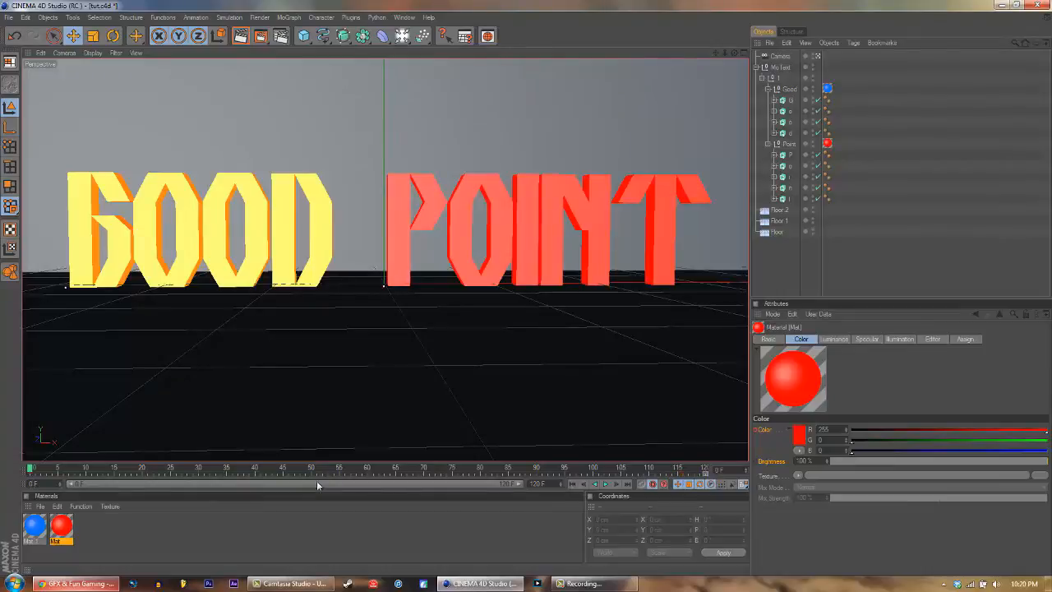
Make the POINT material green with a green luminance glow enabled.
{"action": "double_click", "coordinate": [61, 528]}
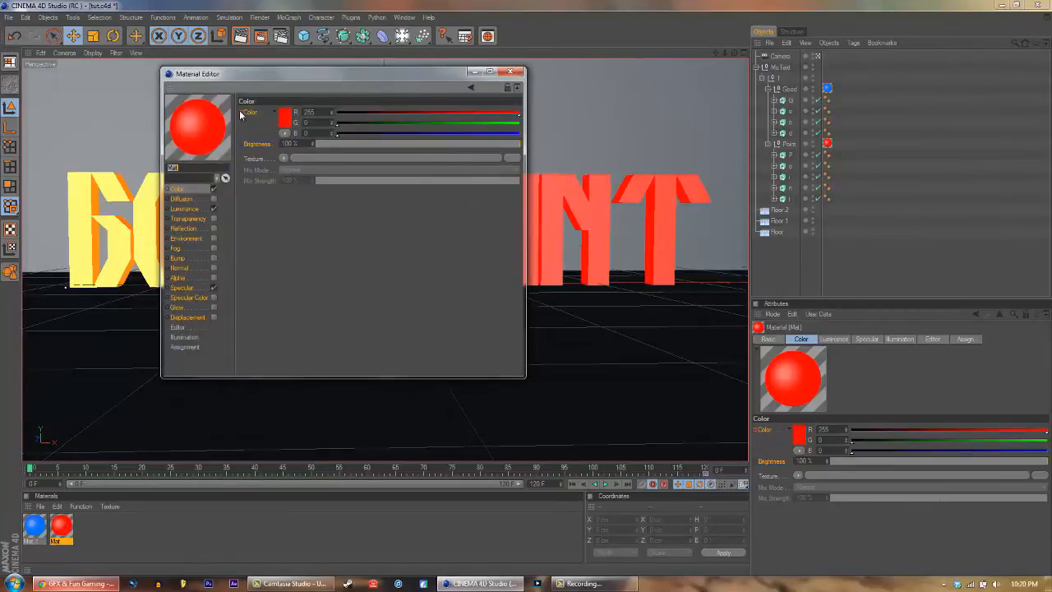
{"action": "left_click", "coordinate": [285, 113]}
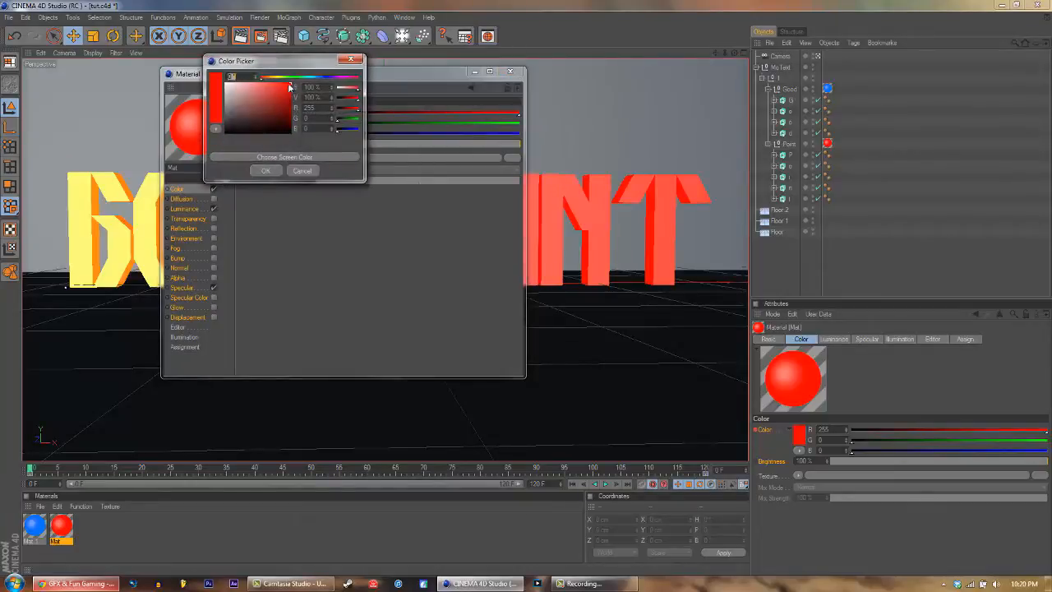
{"action": "left_click", "coordinate": [283, 93]}
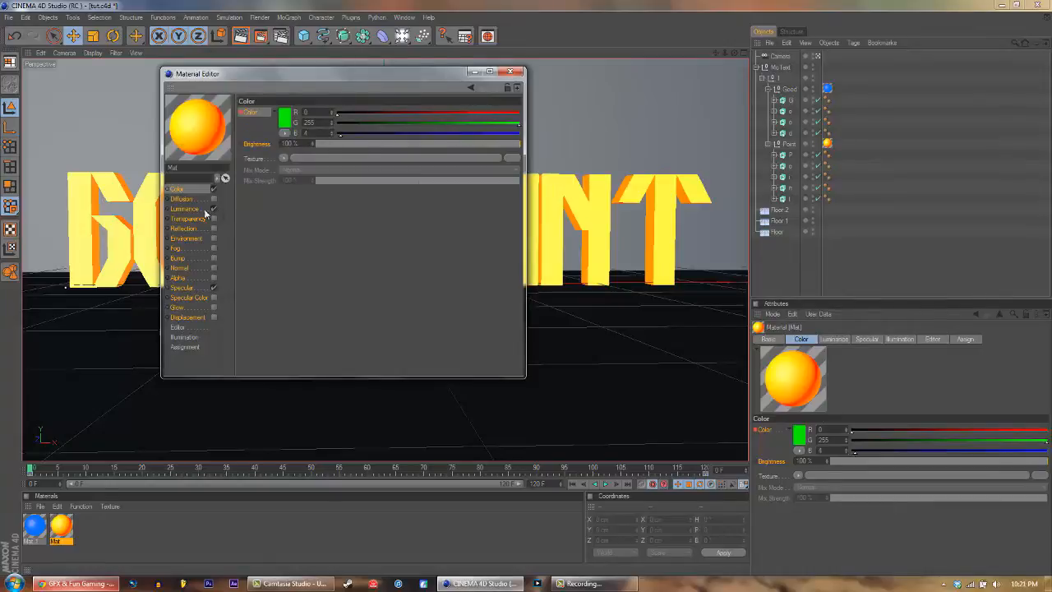
{"action": "left_click", "coordinate": [284, 112]}
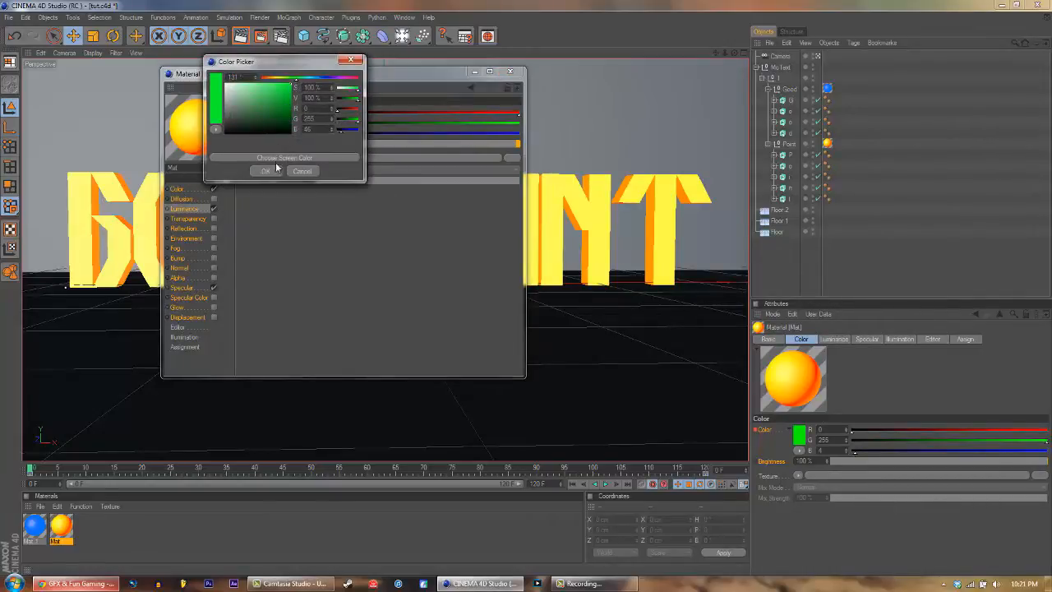
{"action": "left_click", "coordinate": [264, 171]}
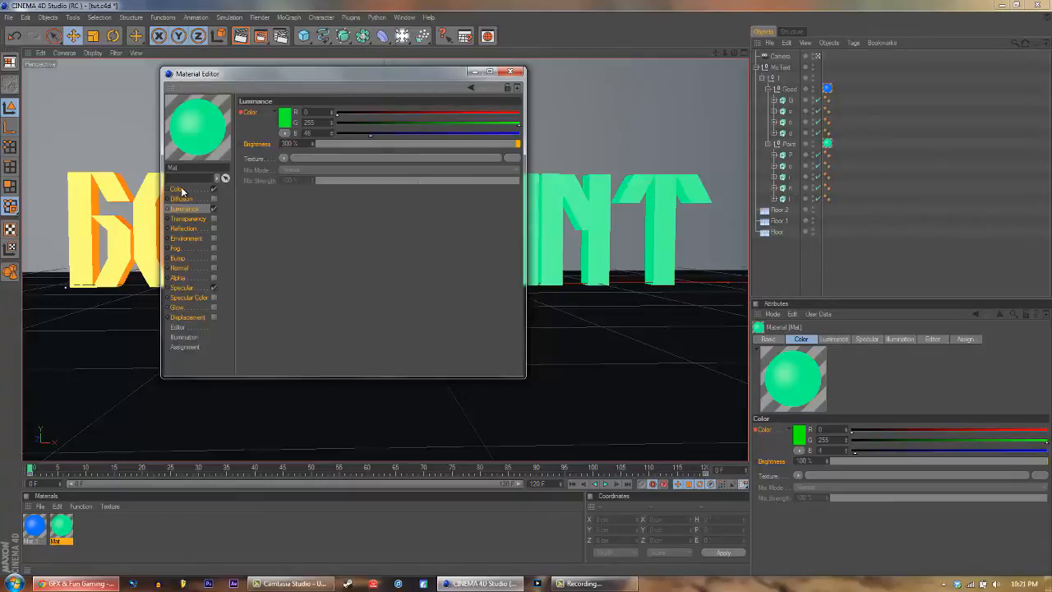
{"action": "left_click", "coordinate": [510, 73]}
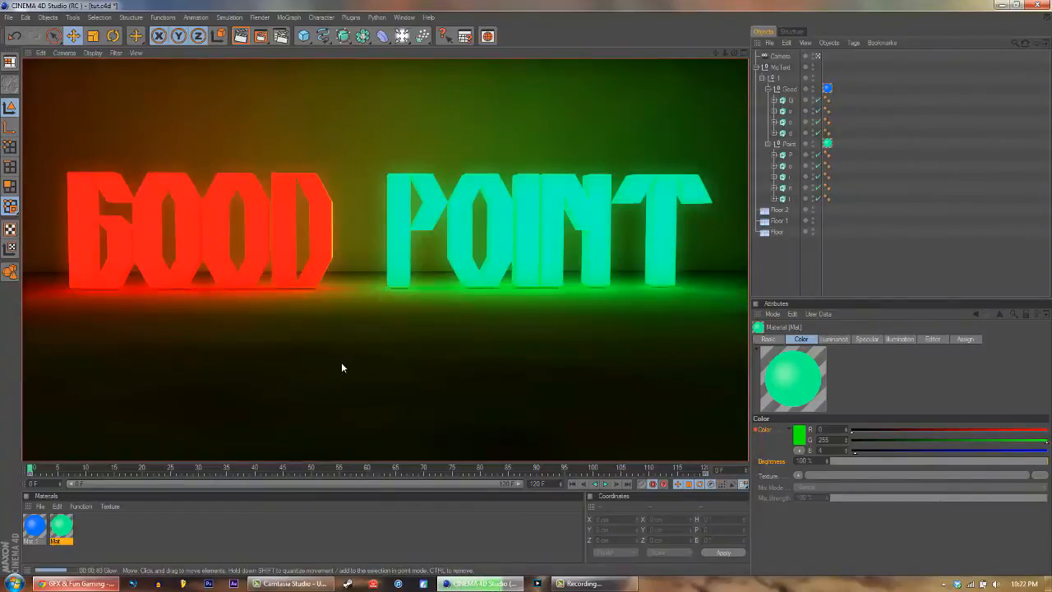
{"action": "mouse_move", "coordinate": [589, 359]}
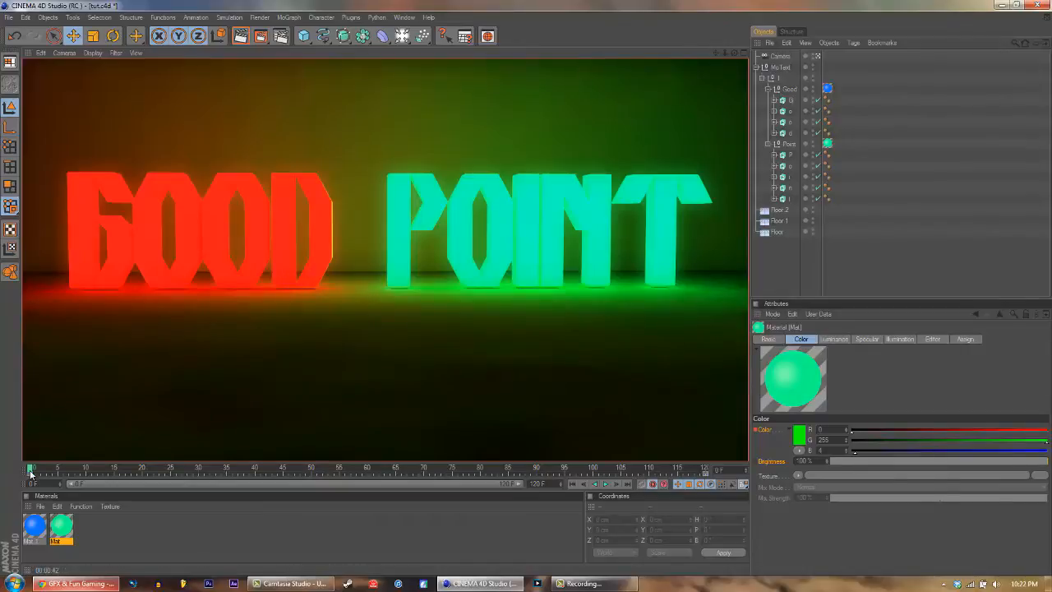
{"action": "mouse_move", "coordinate": [419, 341]}
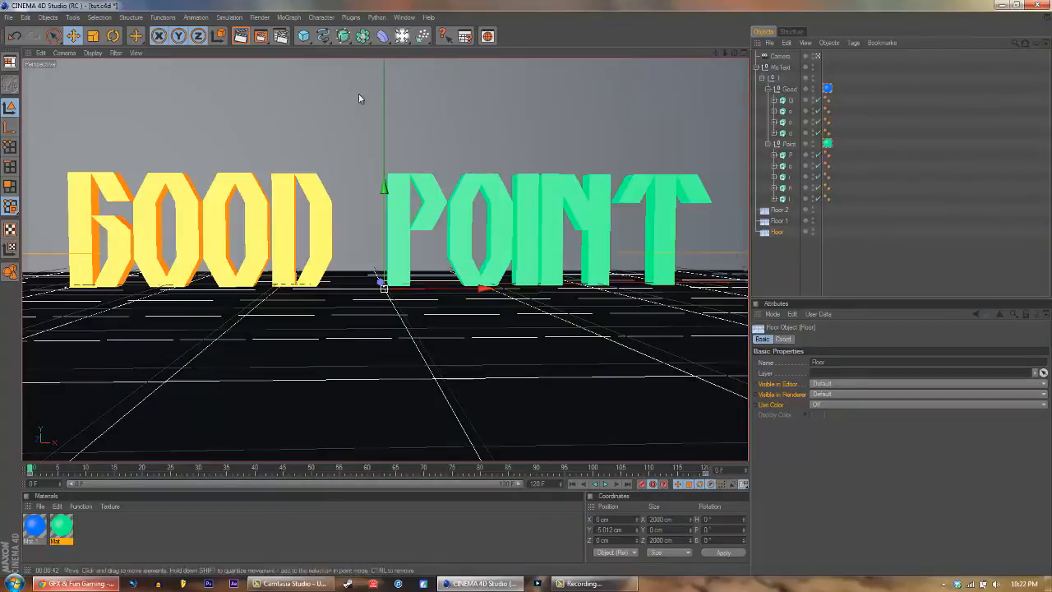
Deselect the floor and select GOOD's G extrude object.
{"action": "left_click", "coordinate": [9, 16]}
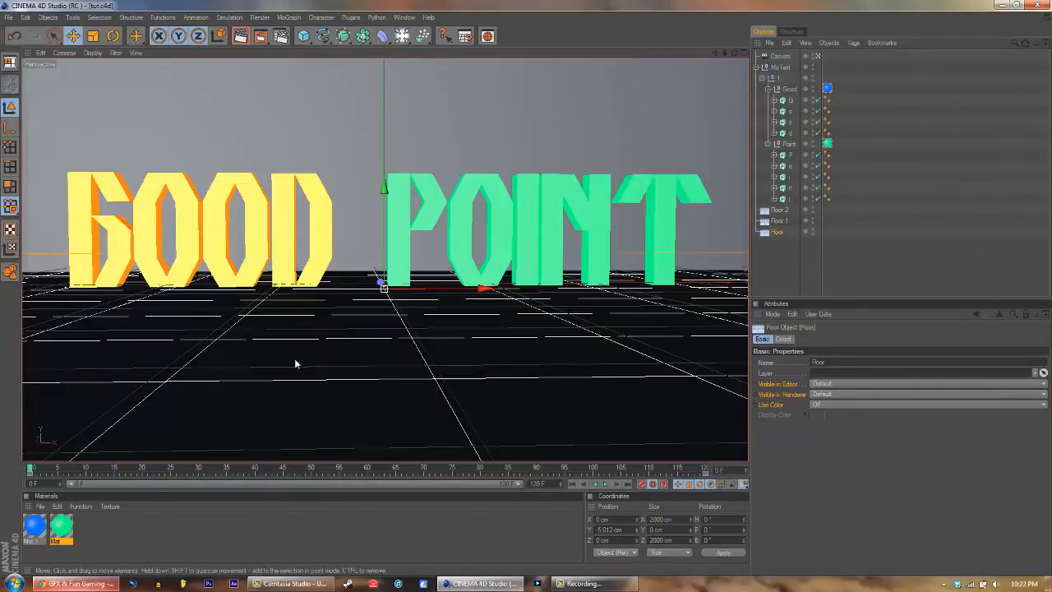
{"action": "left_click", "coordinate": [854, 262]}
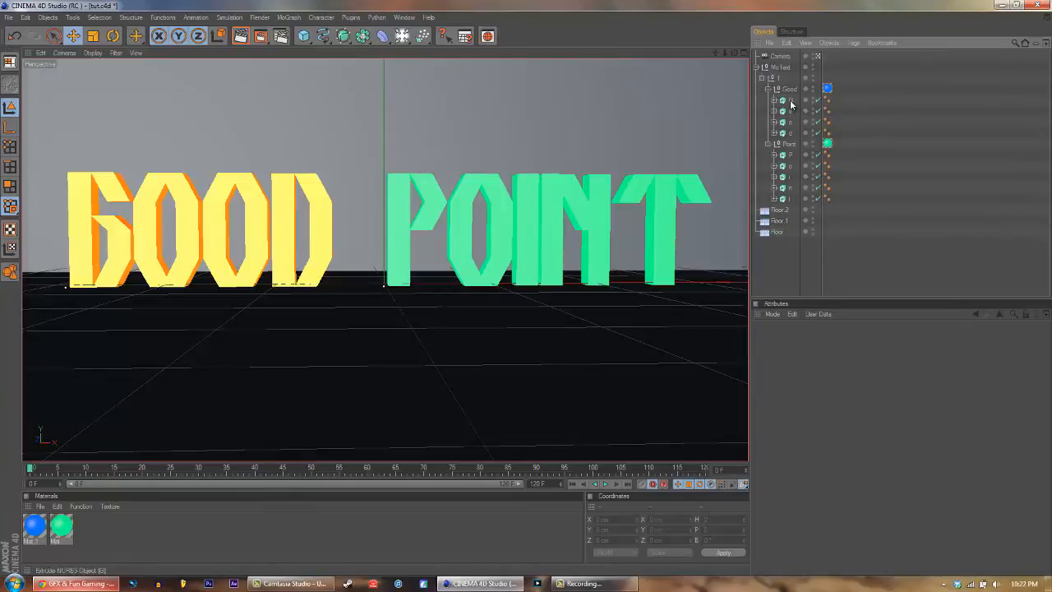
{"action": "left_click", "coordinate": [789, 89]}
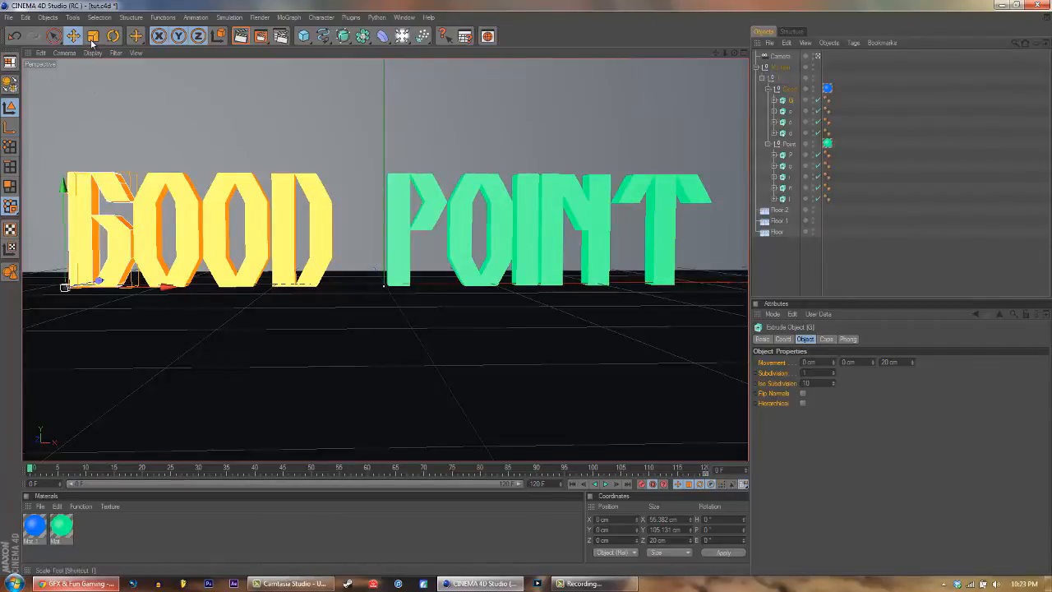
Keyframe G tilted and raised at the upper left, then rotate it again at a later frame.
{"action": "left_click", "coordinate": [113, 35]}
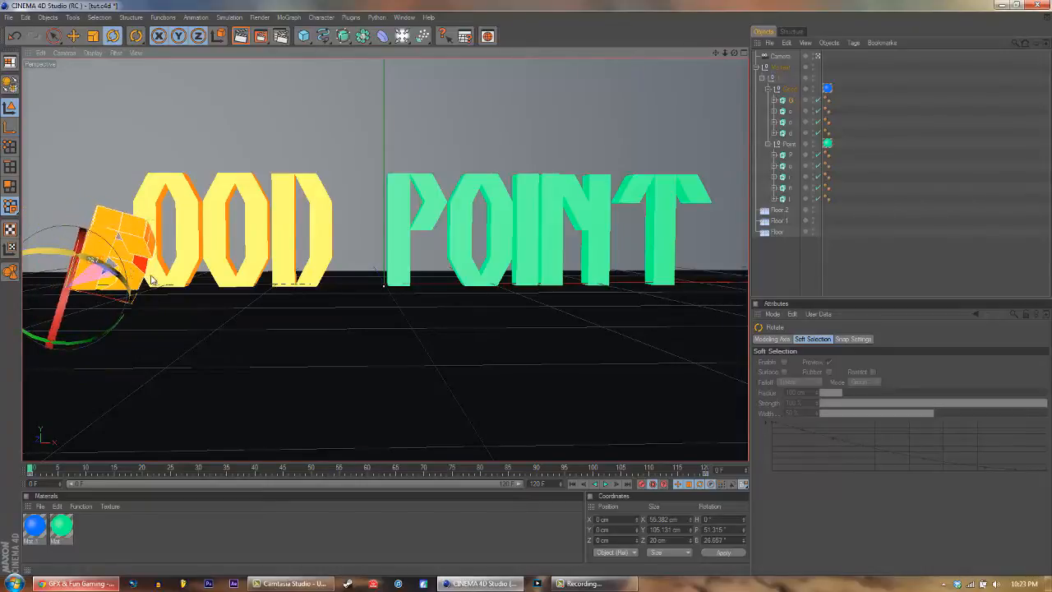
{"action": "left_click_drag", "start_coordinate": [152, 279], "coordinate": [107, 255]}
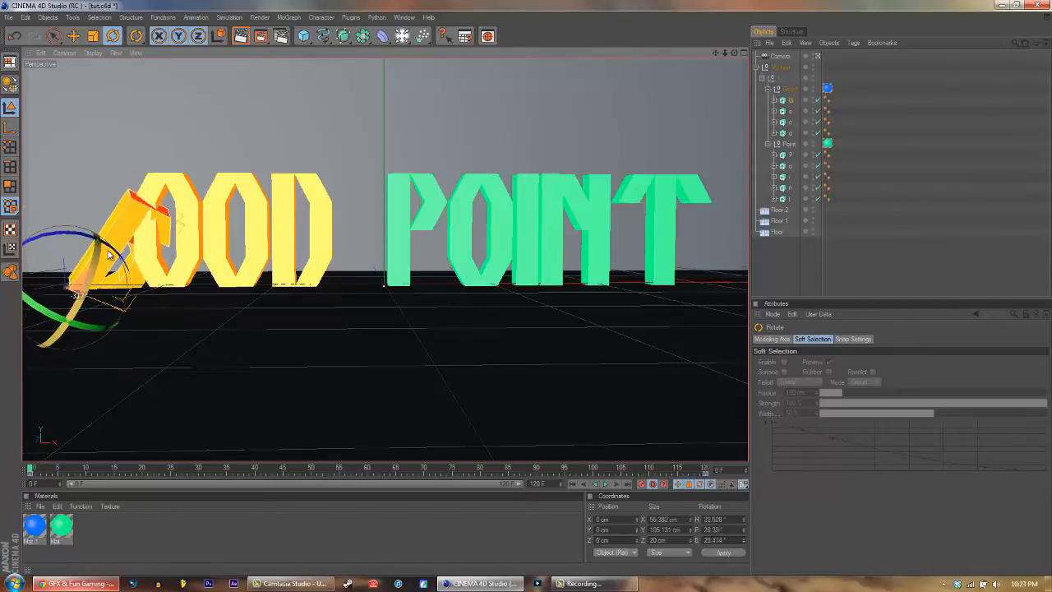
{"action": "left_click_drag", "start_coordinate": [107, 255], "coordinate": [226, 283]}
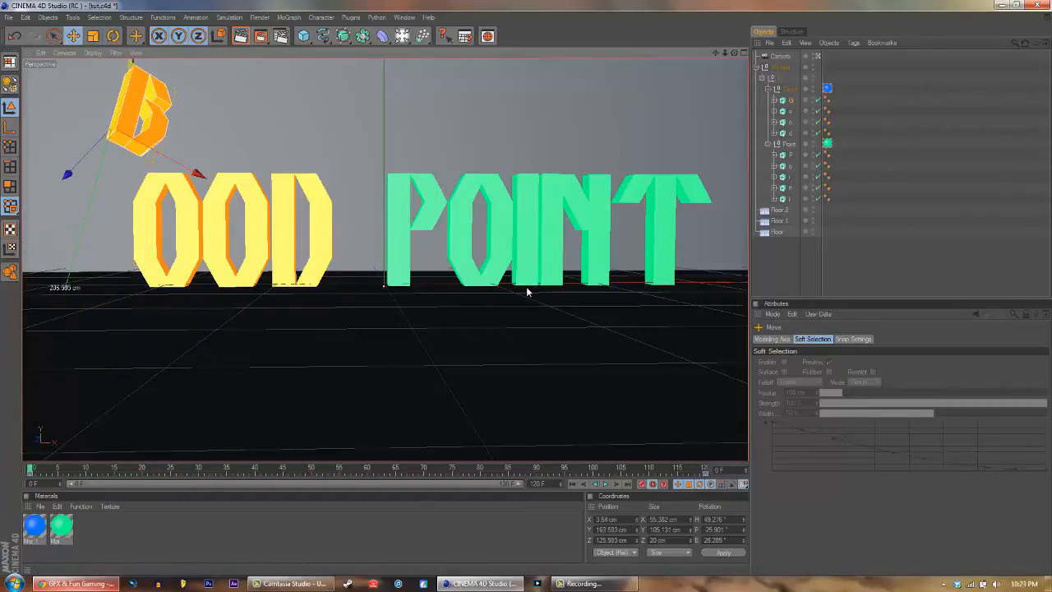
{"action": "left_click_drag", "start_coordinate": [140, 106], "coordinate": [205, 70]}
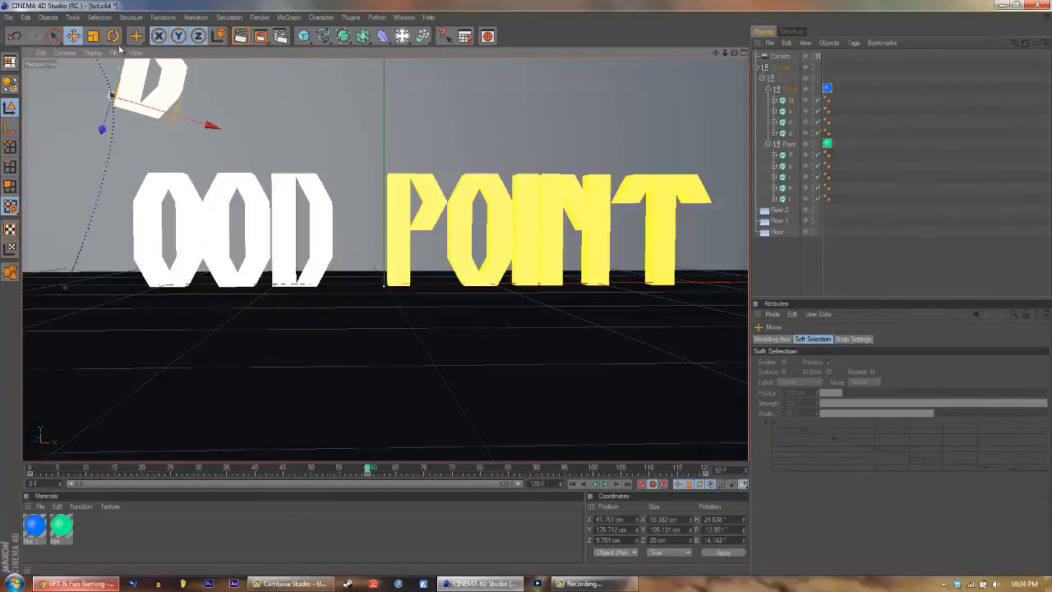
{"action": "left_click", "coordinate": [112, 35]}
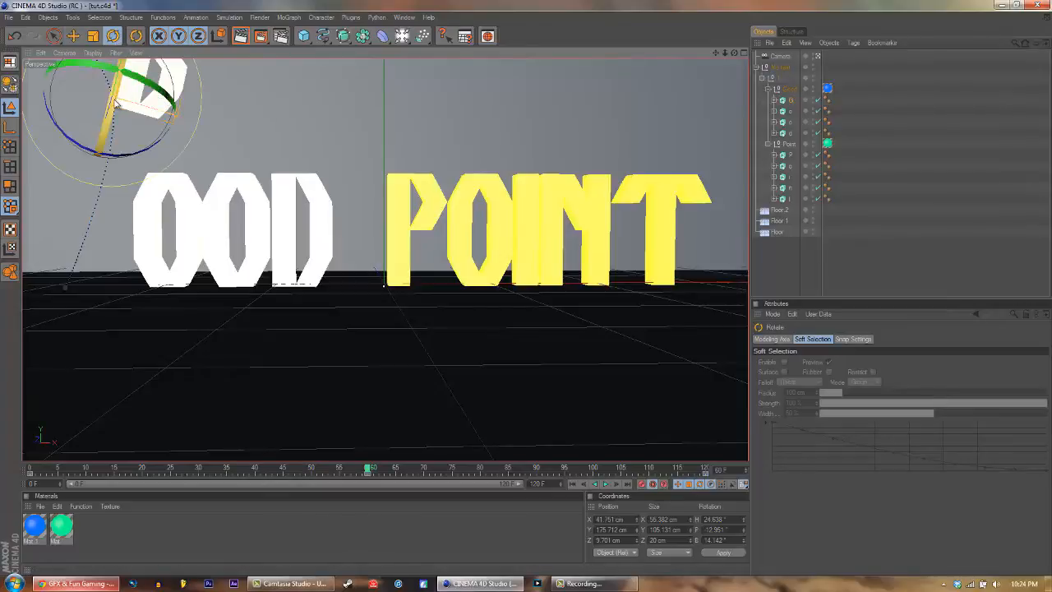
{"action": "left_click_drag", "start_coordinate": [148, 91], "coordinate": [239, 123]}
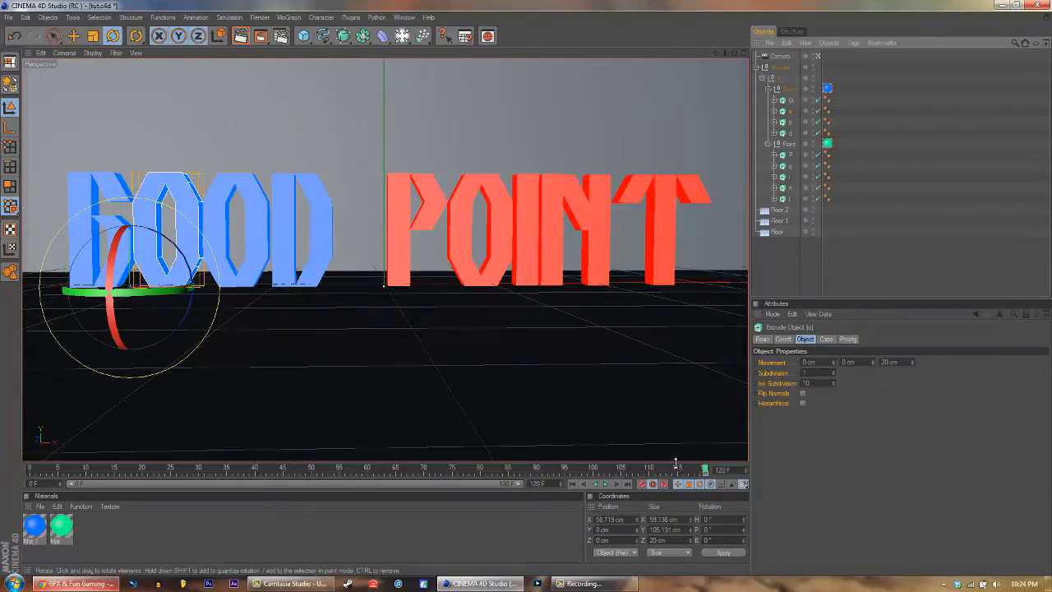
Tumble GOOD's first O at an odd angle and move it off to the side.
{"action": "left_click_drag", "start_coordinate": [703, 468], "coordinate": [319, 468]}
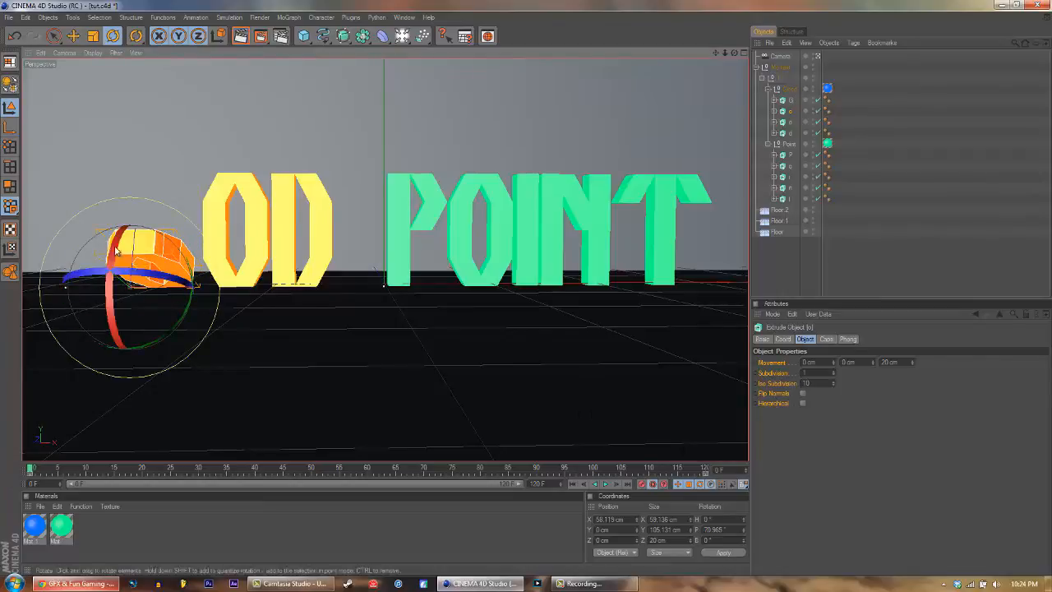
{"action": "left_click_drag", "start_coordinate": [123, 246], "coordinate": [115, 321]}
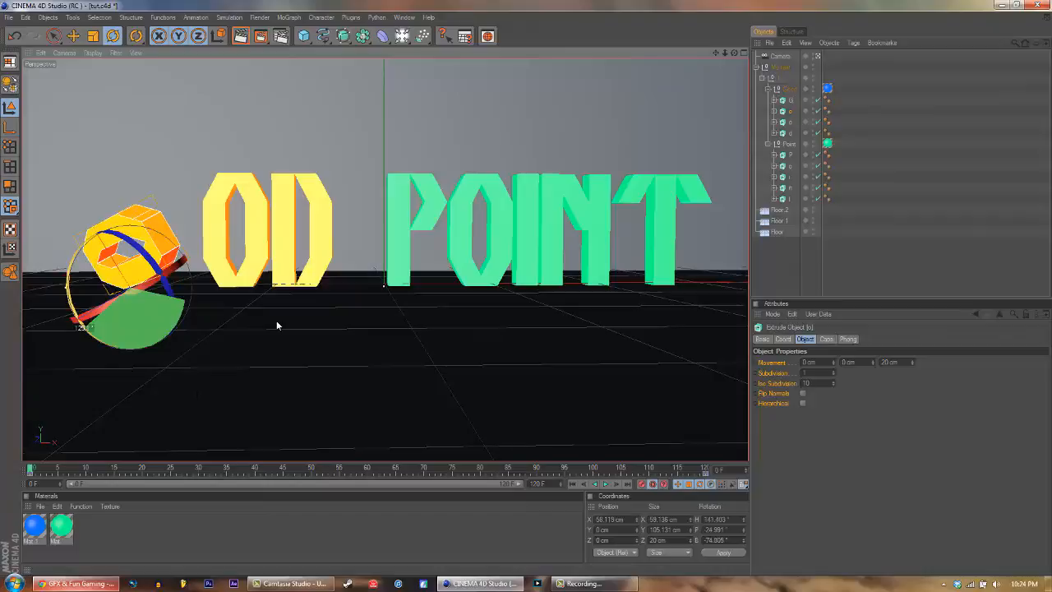
{"action": "left_click", "coordinate": [72, 35]}
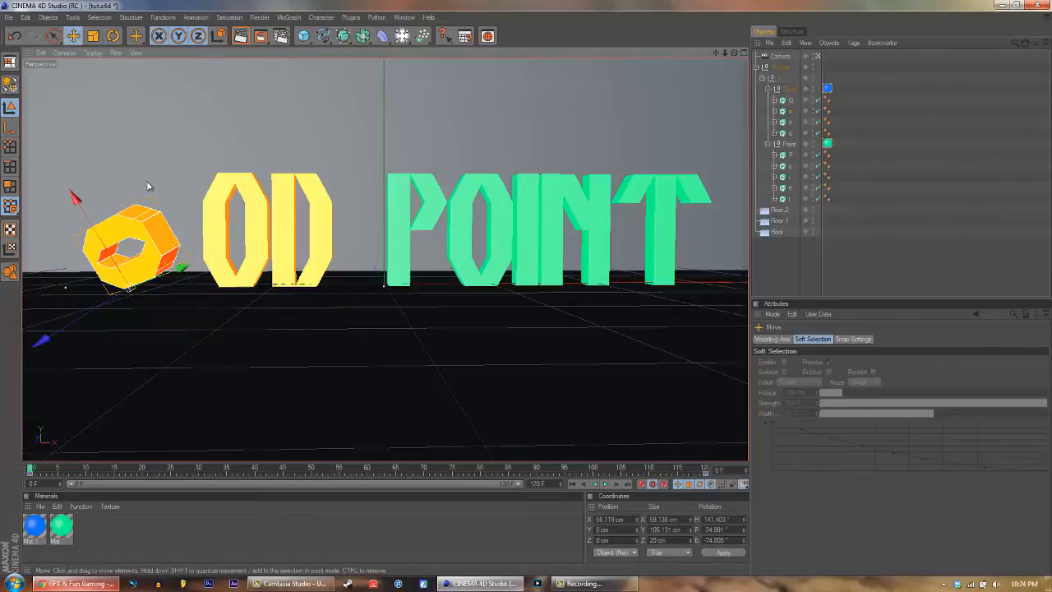
{"action": "left_click_drag", "start_coordinate": [132, 247], "coordinate": [66, 123]}
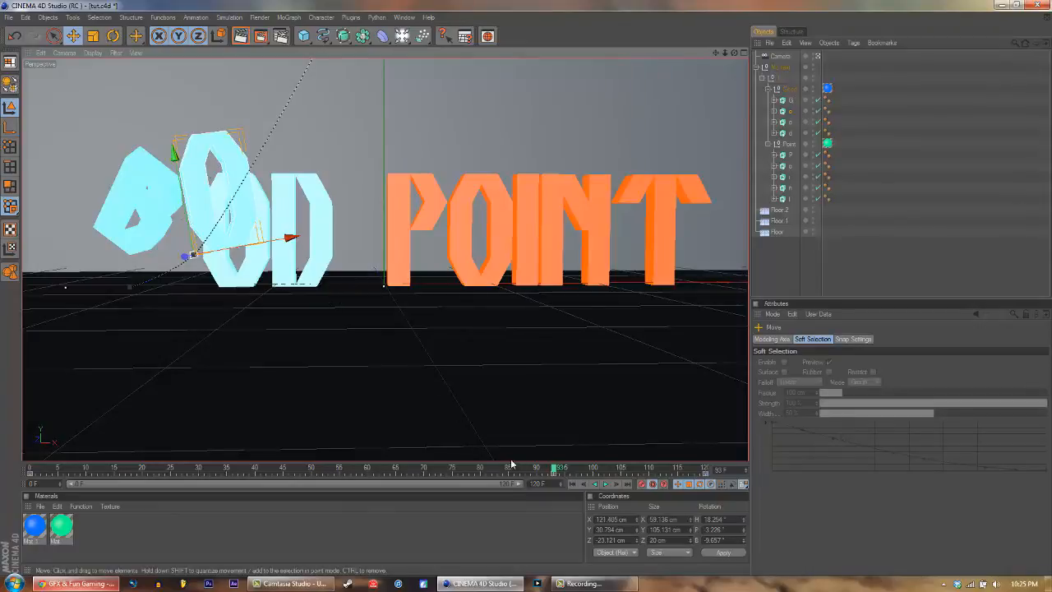
Shift the O's position around frame 94, then scrub to the final frame.
{"action": "left_click_drag", "start_coordinate": [554, 469], "coordinate": [657, 468]}
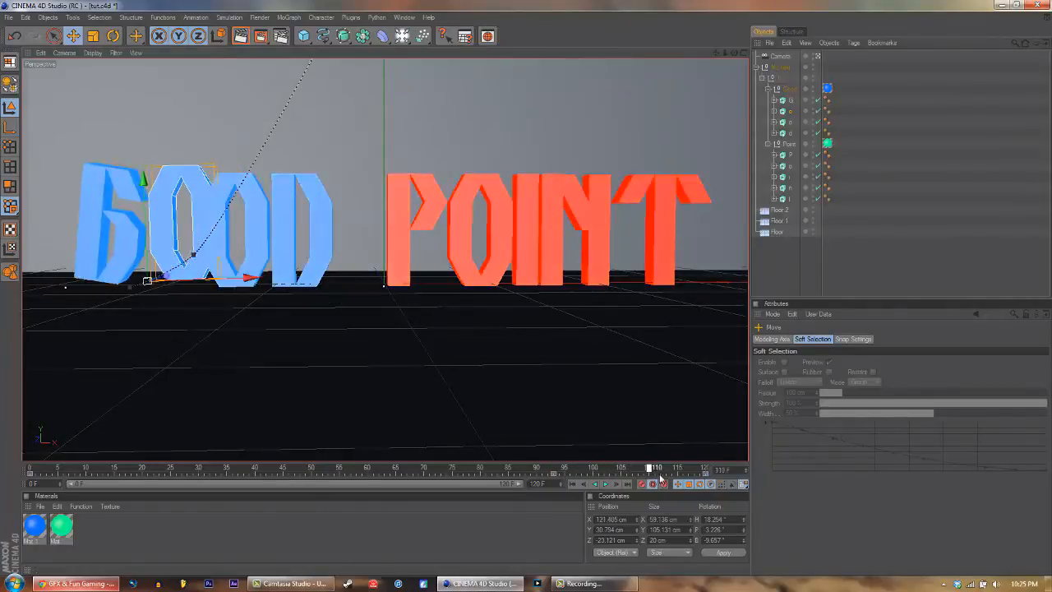
{"action": "left_click_drag", "start_coordinate": [653, 466], "coordinate": [563, 475]}
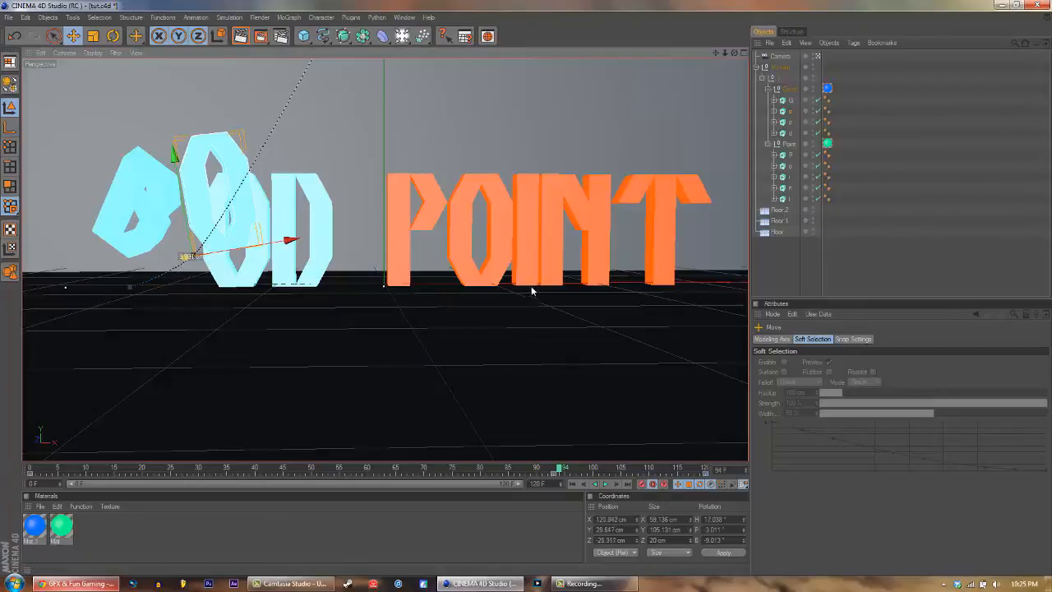
{"action": "left_click_drag", "start_coordinate": [287, 240], "coordinate": [189, 254]}
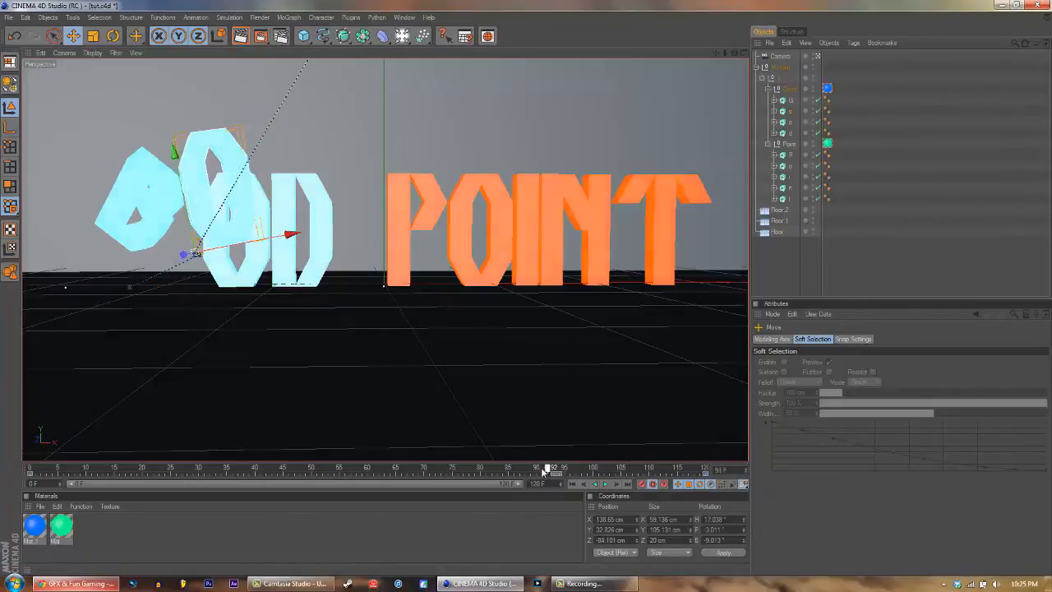
{"action": "left_click_drag", "start_coordinate": [537, 468], "coordinate": [594, 468]}
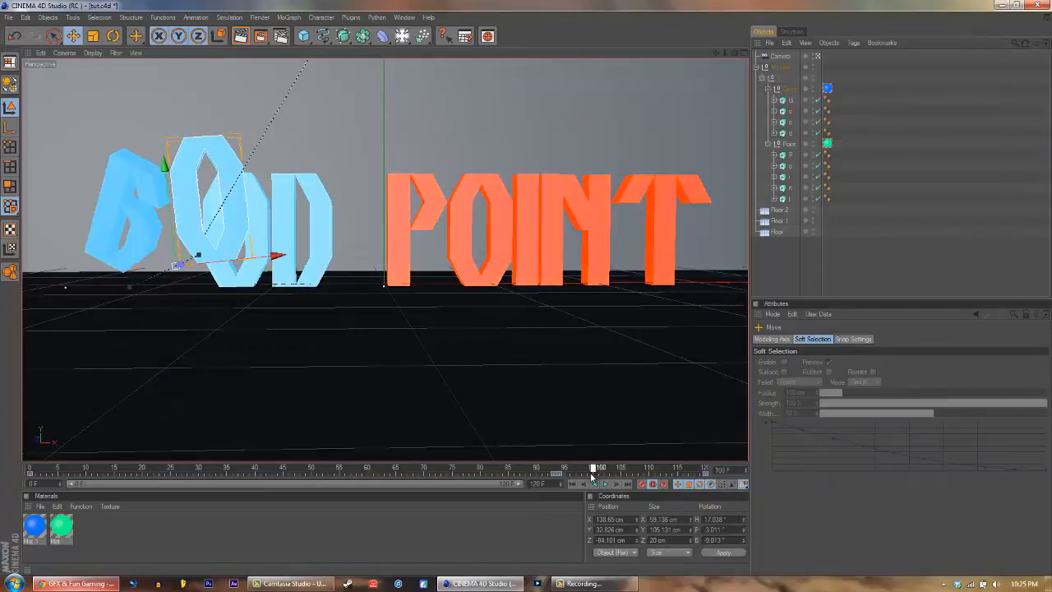
{"action": "left_click", "coordinate": [592, 468]}
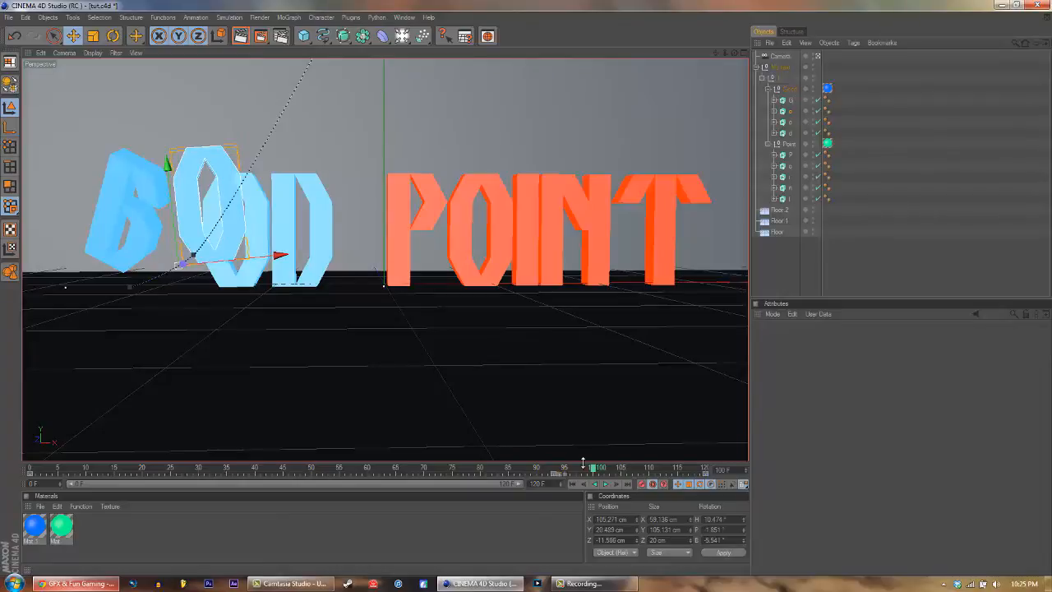
{"action": "left_click_drag", "start_coordinate": [592, 470], "coordinate": [705, 470]}
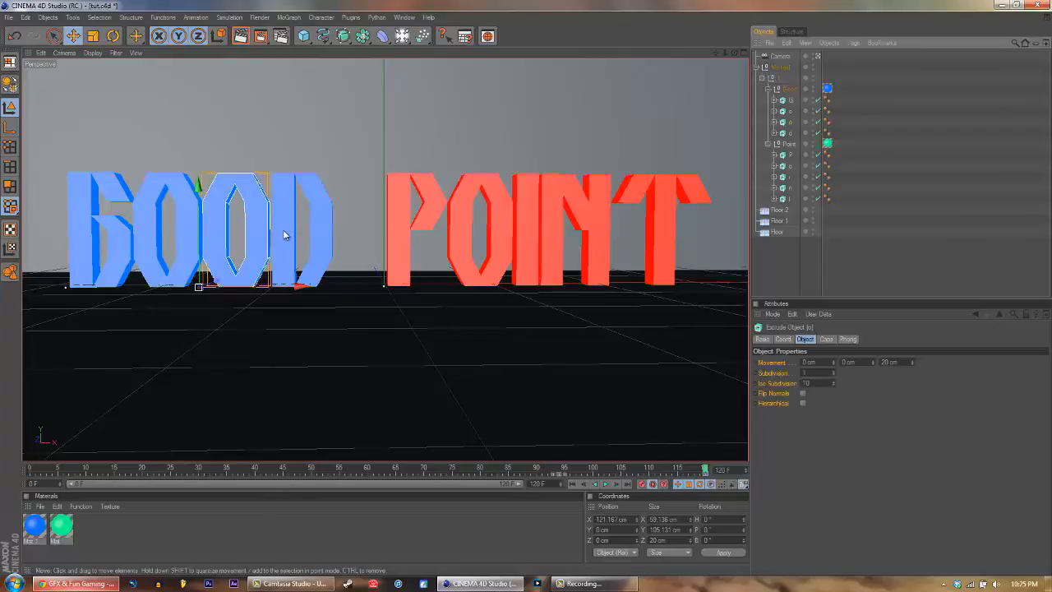
{"action": "mouse_move", "coordinate": [294, 208]}
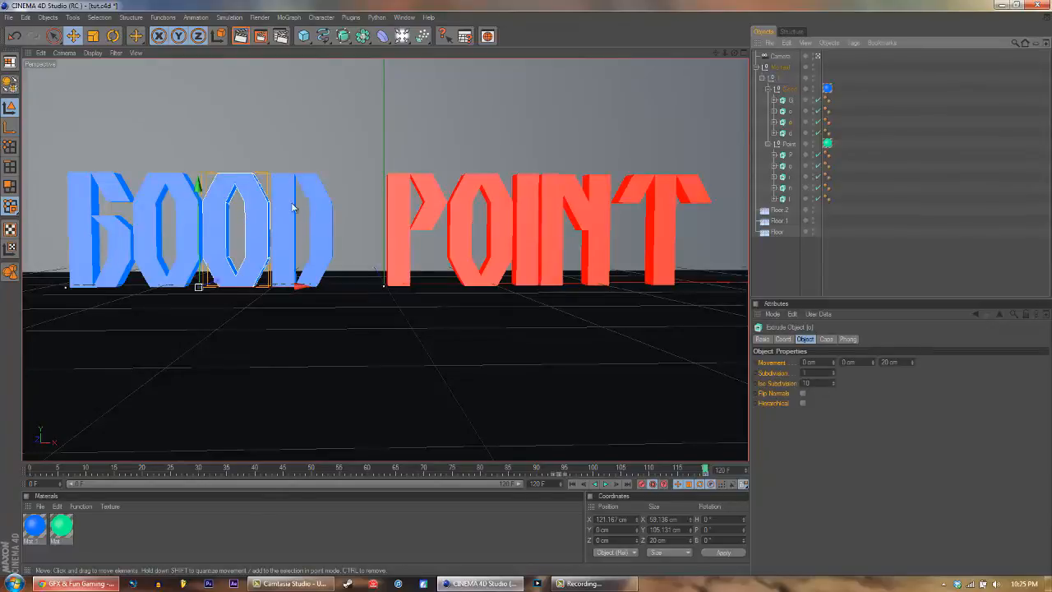
{"action": "mouse_move", "coordinate": [165, 117]}
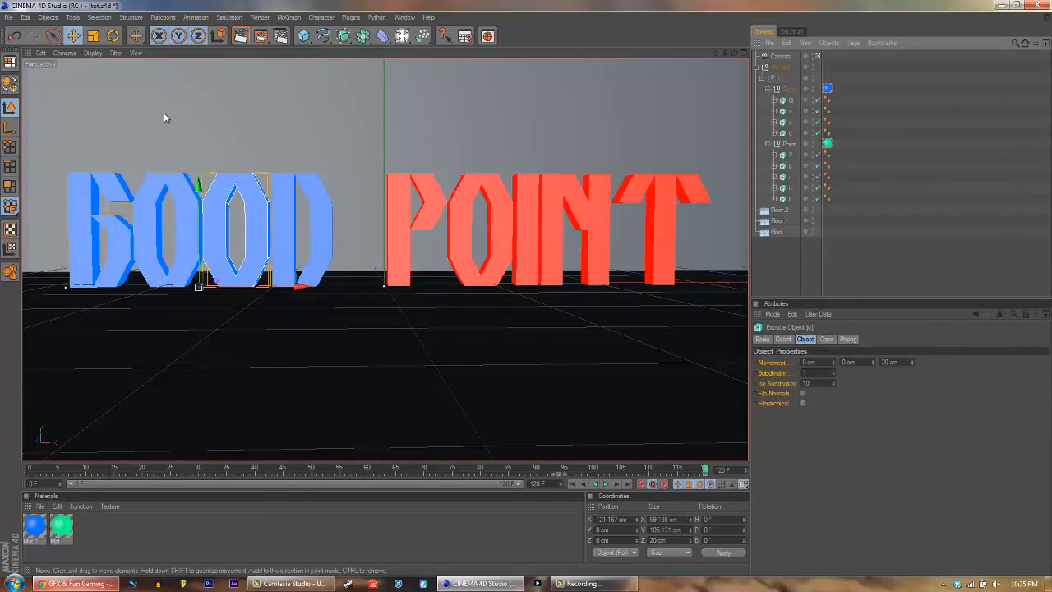
At frame 0, tumble GOOD's second O and shift it off to the left.
{"action": "left_click", "coordinate": [112, 35]}
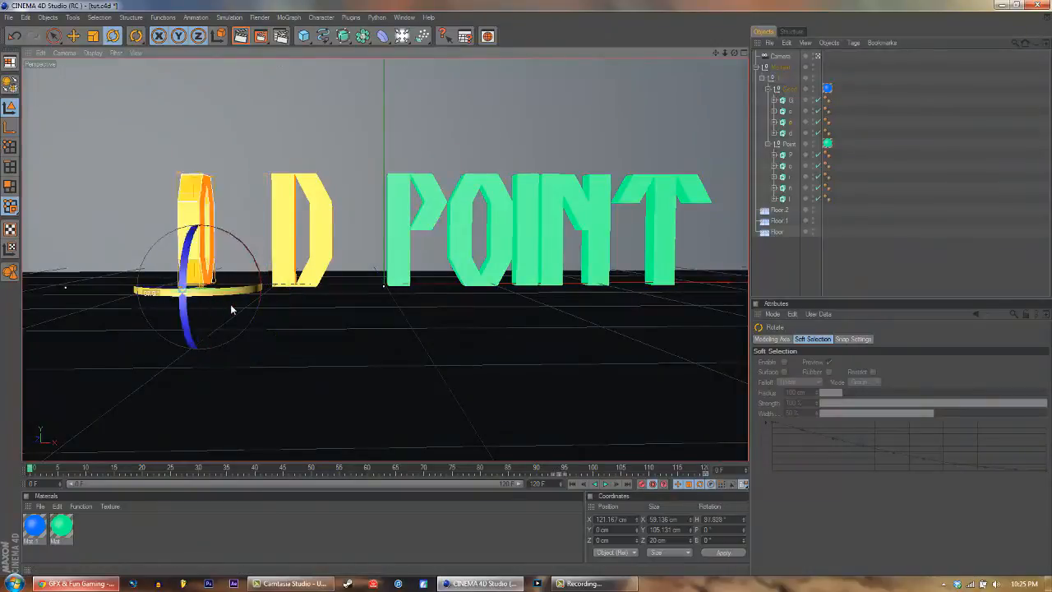
{"action": "left_click_drag", "start_coordinate": [230, 308], "coordinate": [206, 345]}
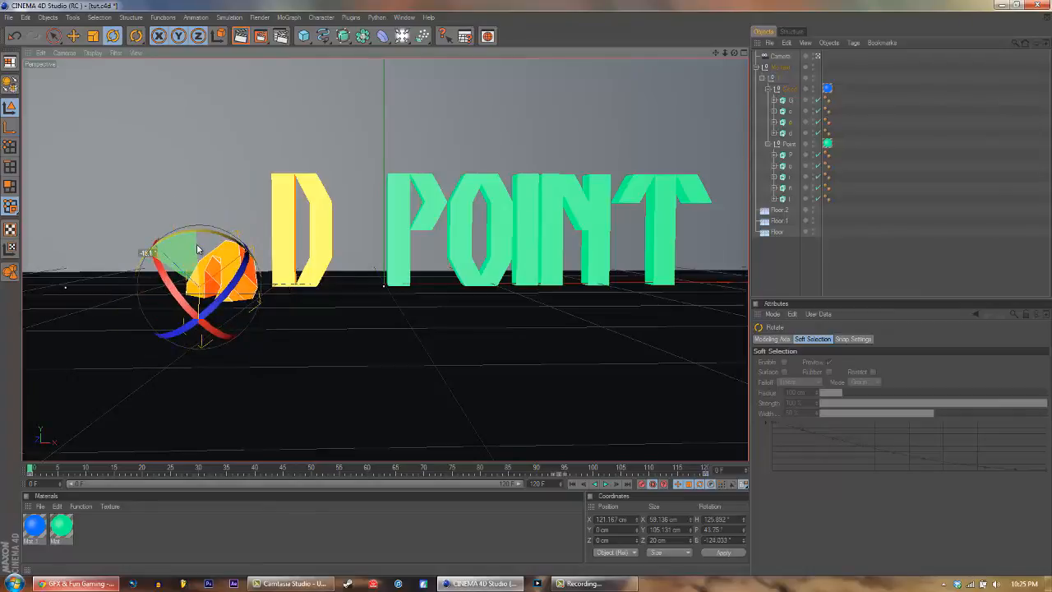
{"action": "left_click", "coordinate": [53, 35]}
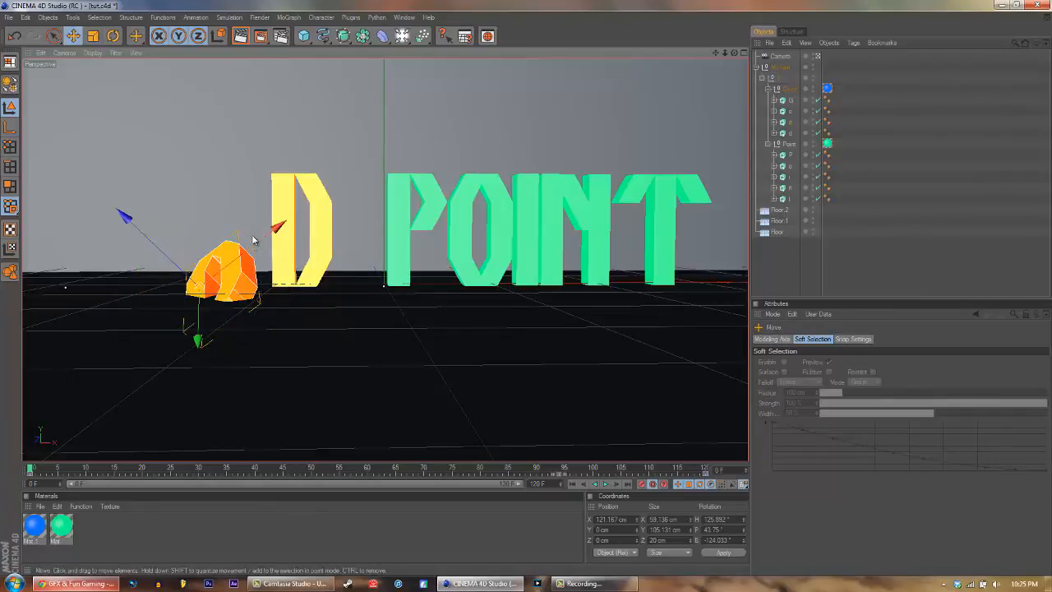
{"action": "left_click_drag", "start_coordinate": [230, 271], "coordinate": [365, 177]}
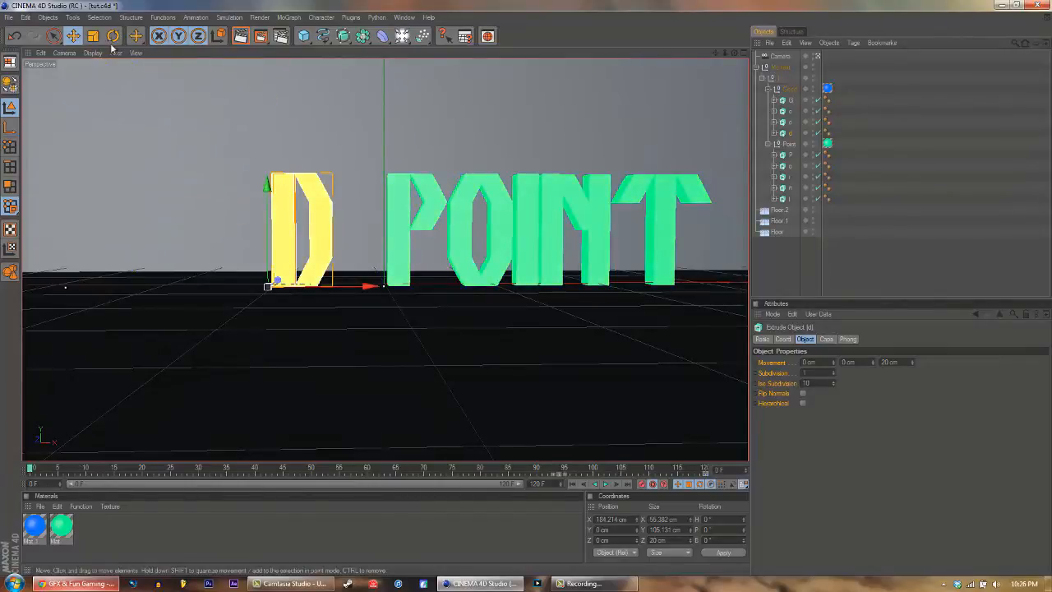
Tilt the D over, raise it high above the left, and preview GOOD flying in.
{"action": "left_click", "coordinate": [113, 36]}
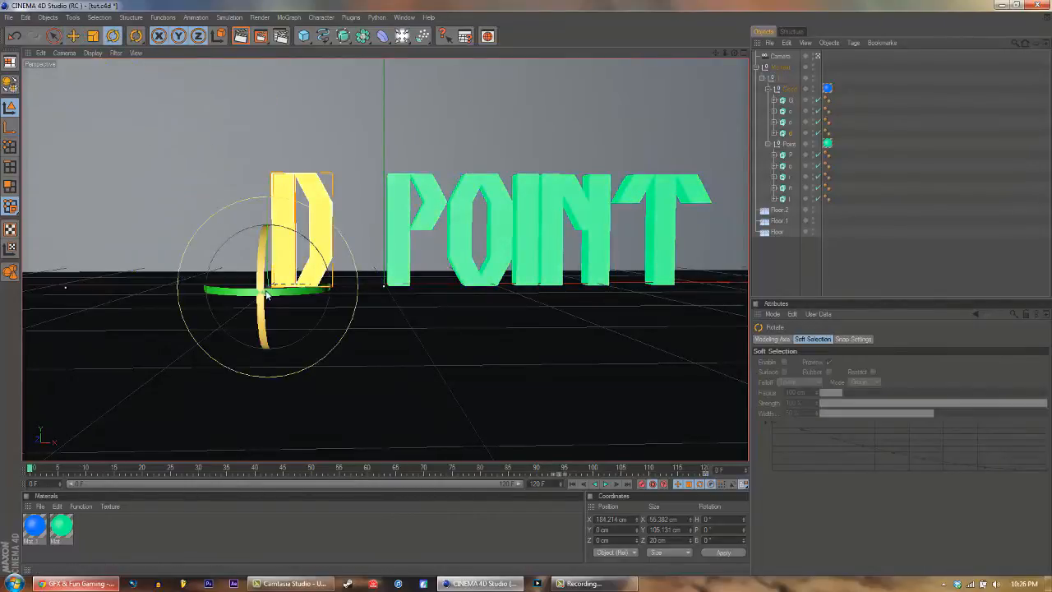
{"action": "left_click_drag", "start_coordinate": [267, 295], "coordinate": [292, 271]}
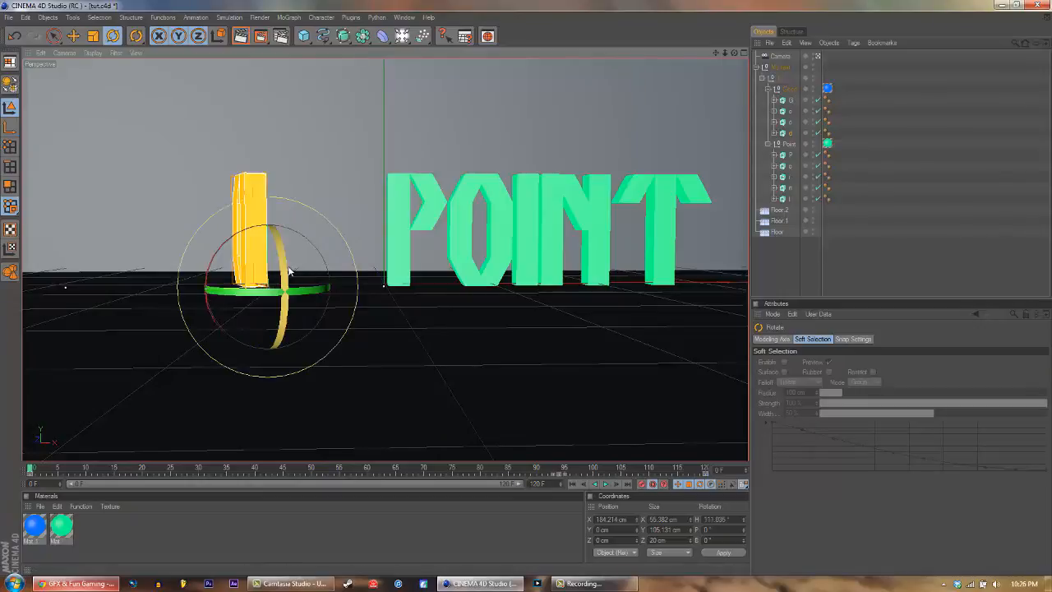
{"action": "left_click_drag", "start_coordinate": [288, 263], "coordinate": [255, 276]}
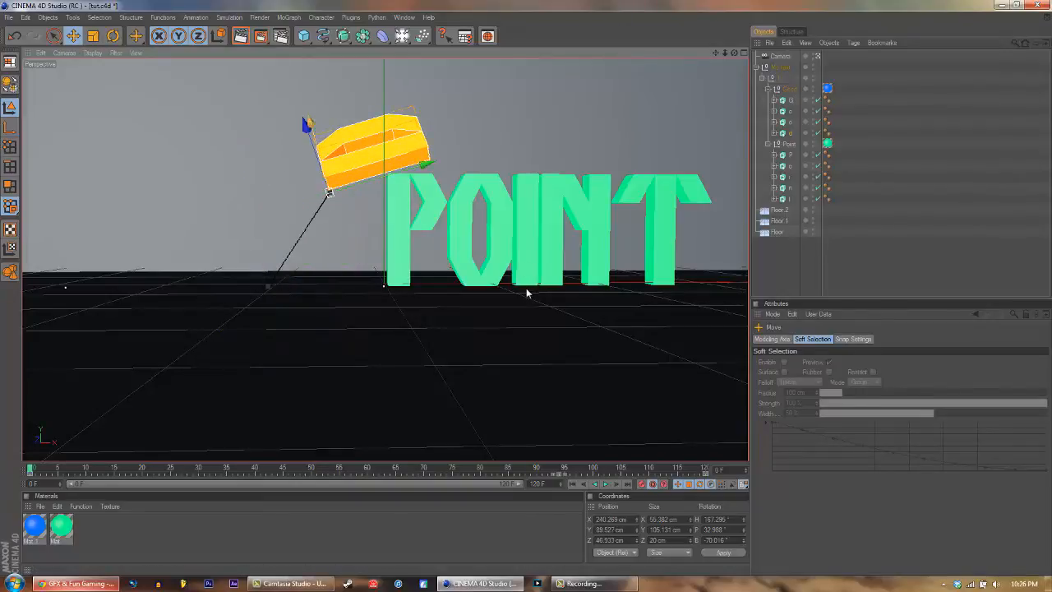
{"action": "left_click_drag", "start_coordinate": [374, 169], "coordinate": [419, 287]}
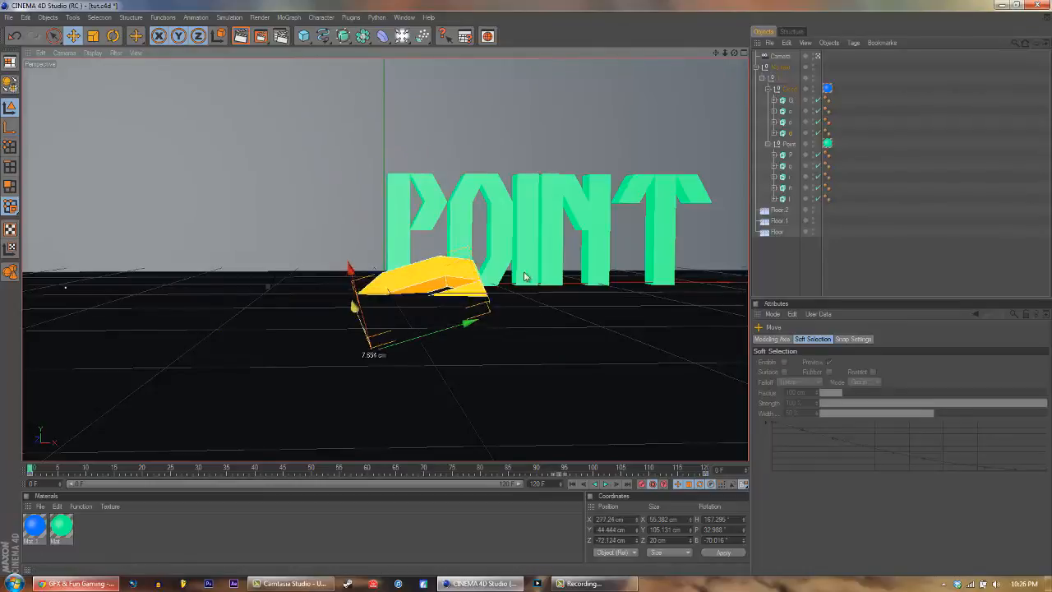
{"action": "left_click_drag", "start_coordinate": [427, 284], "coordinate": [370, 148]}
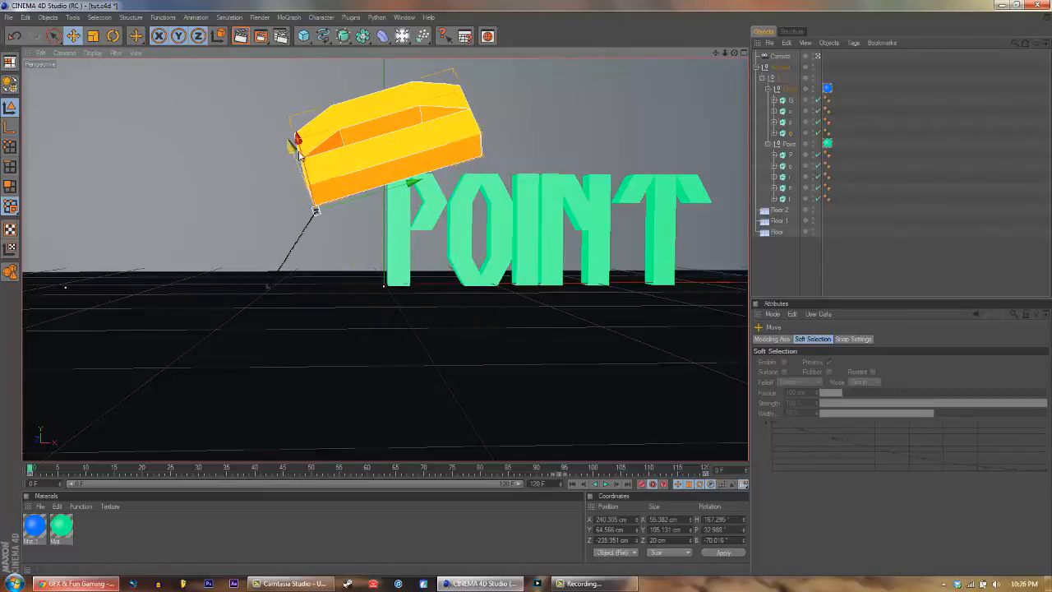
{"action": "left_click_drag", "start_coordinate": [329, 156], "coordinate": [366, 378]}
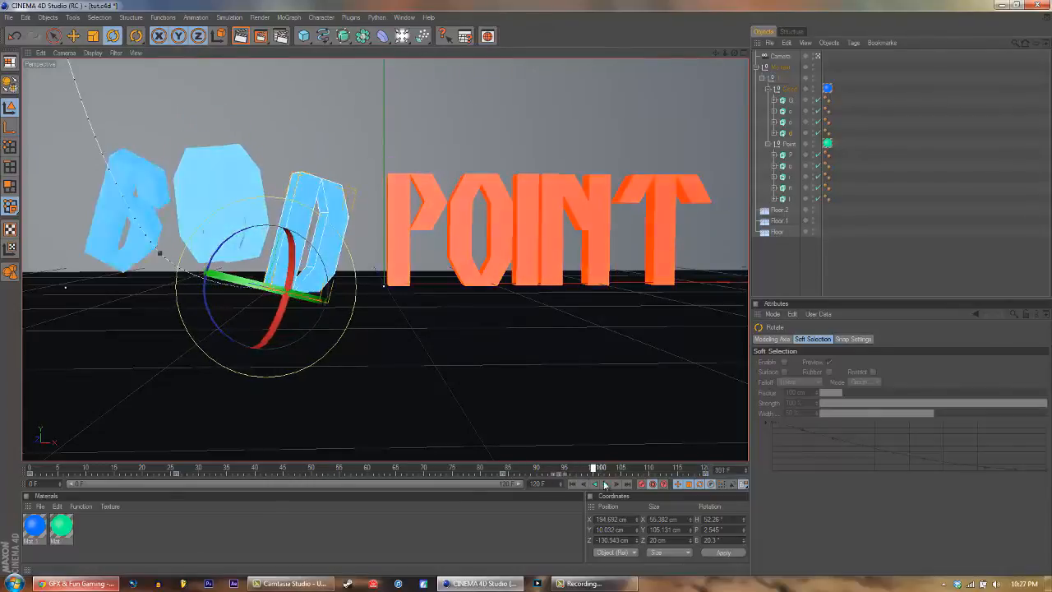
{"action": "left_click_drag", "start_coordinate": [592, 468], "coordinate": [505, 468]}
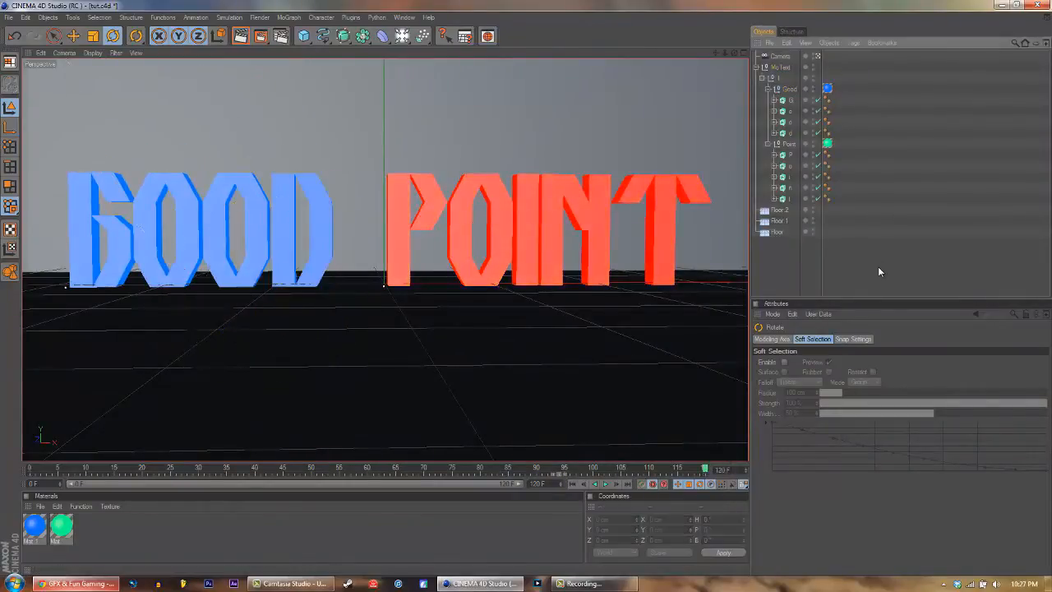
{"action": "key", "text": "ctrl+z"}
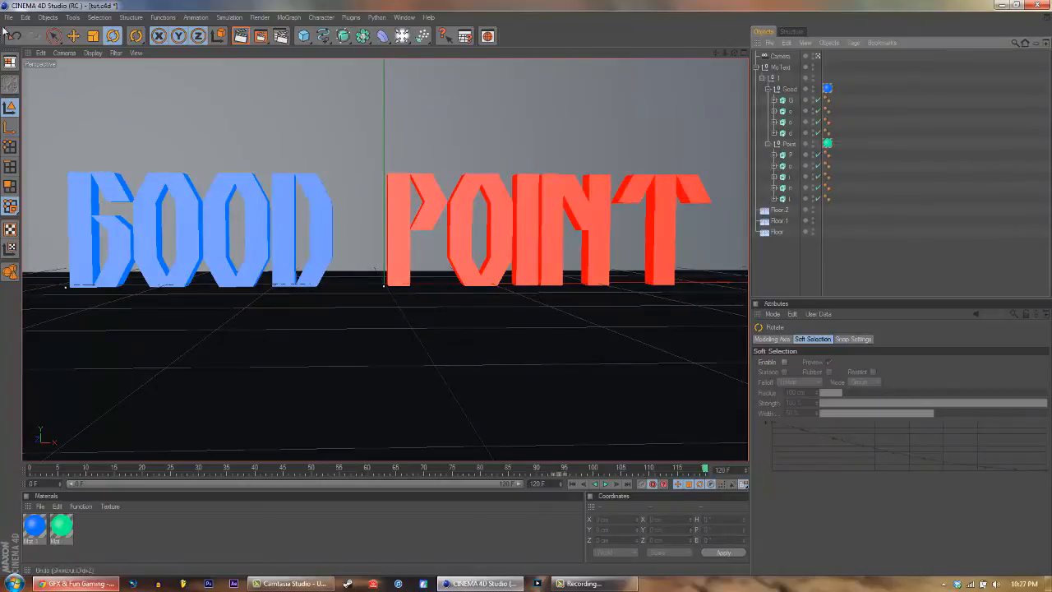
{"action": "left_click", "coordinate": [9, 16]}
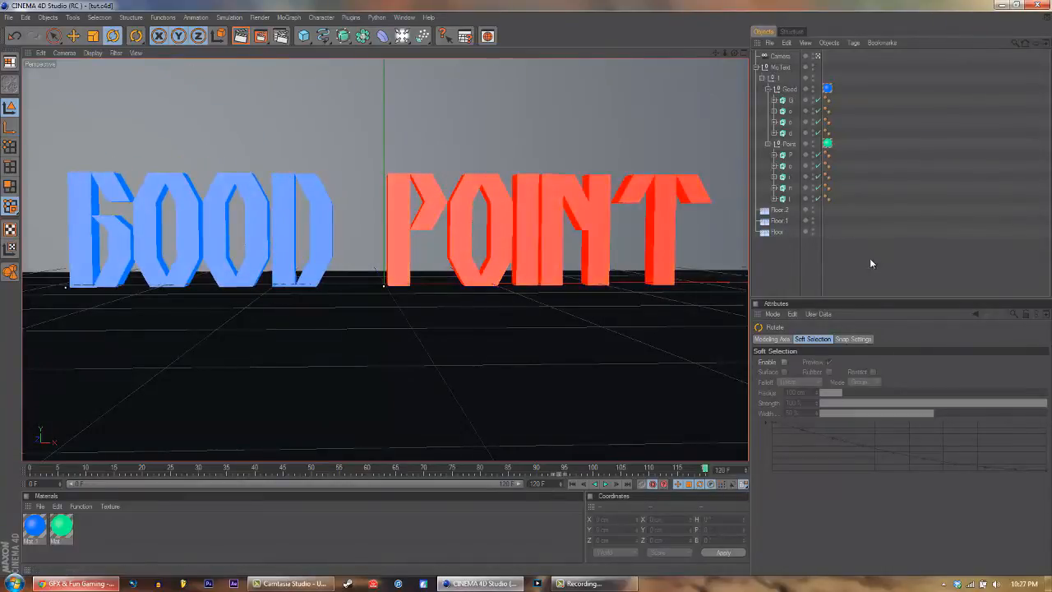
{"action": "mouse_move", "coordinate": [353, 253]}
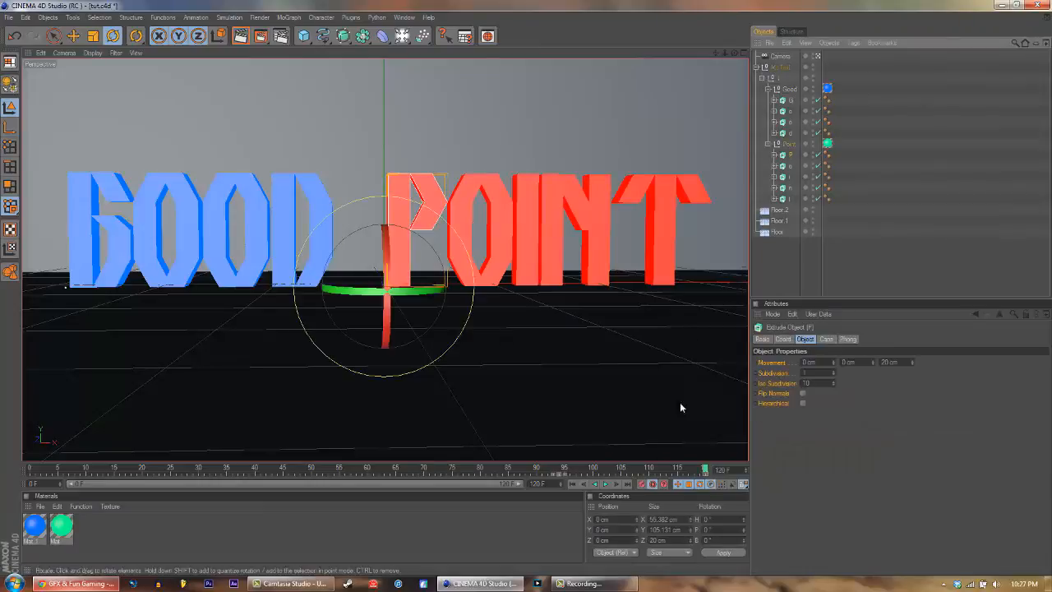
Tumble POINT's P away from the word, rotate it mid-animation, and preview its flight.
{"action": "left_click_drag", "start_coordinate": [702, 468], "coordinate": [316, 469]}
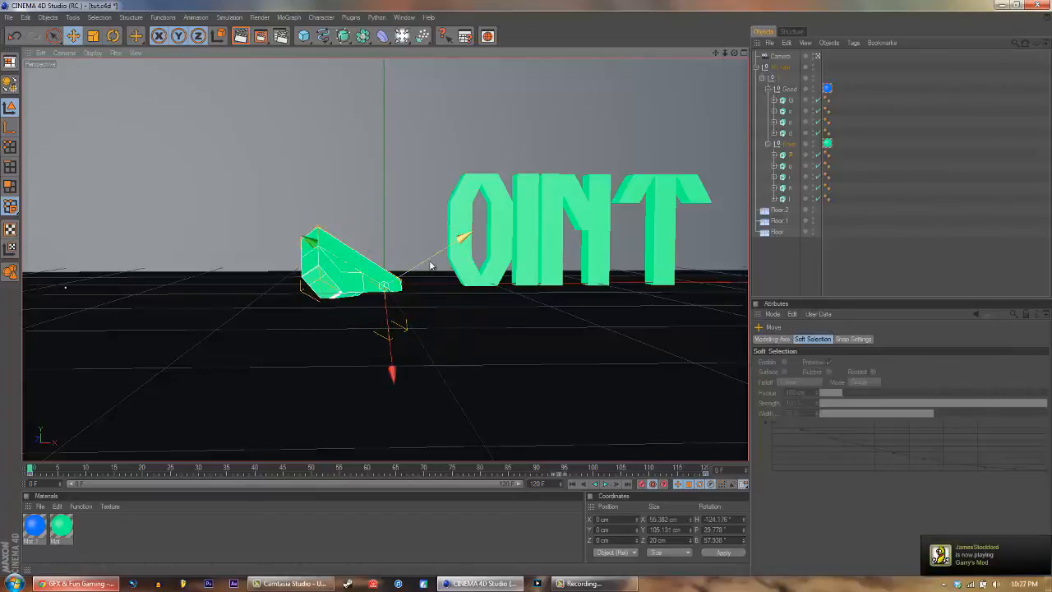
{"action": "left_click_drag", "start_coordinate": [353, 263], "coordinate": [530, 290]}
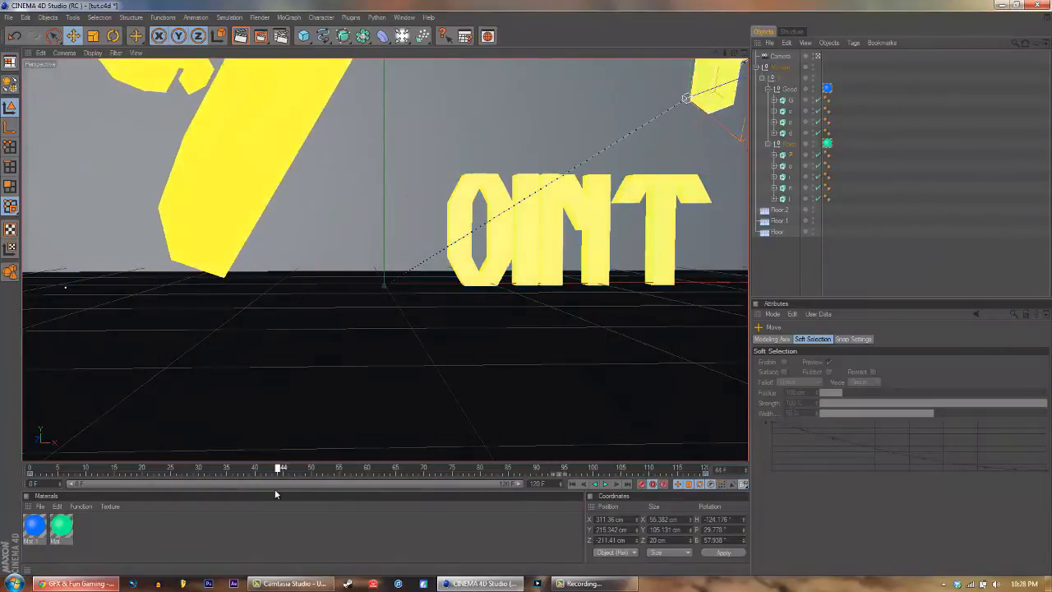
{"action": "left_click", "coordinate": [113, 36]}
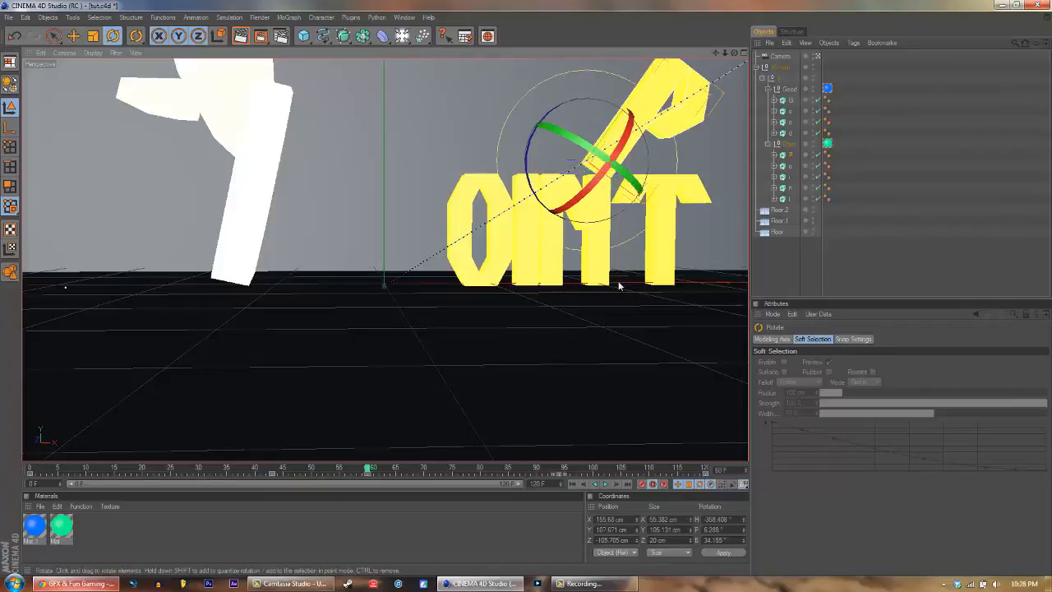
{"action": "left_click_drag", "start_coordinate": [370, 468], "coordinate": [403, 468]}
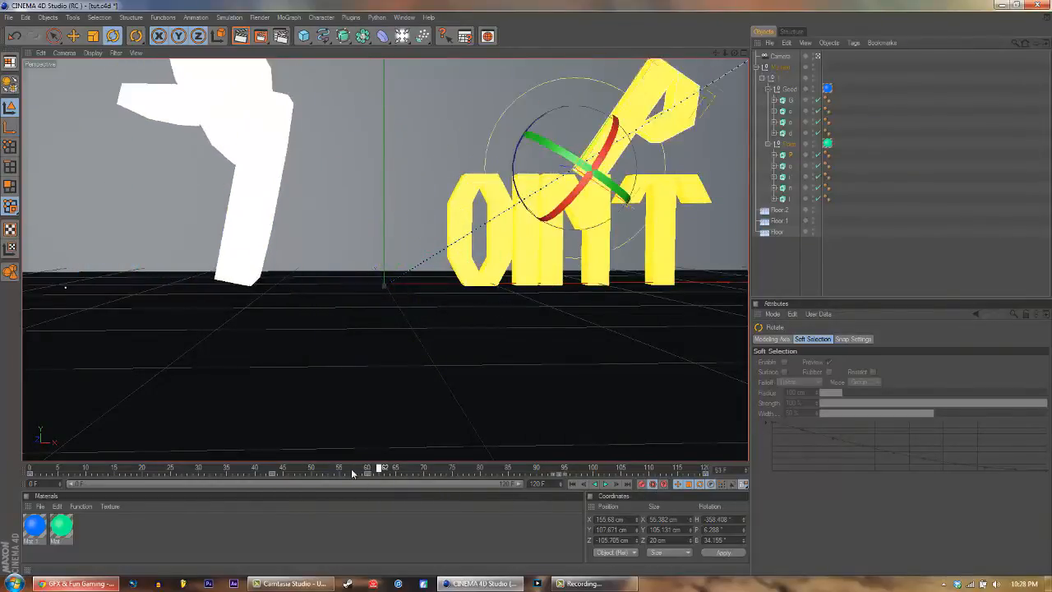
{"action": "left_click_drag", "start_coordinate": [382, 469], "coordinate": [393, 469]}
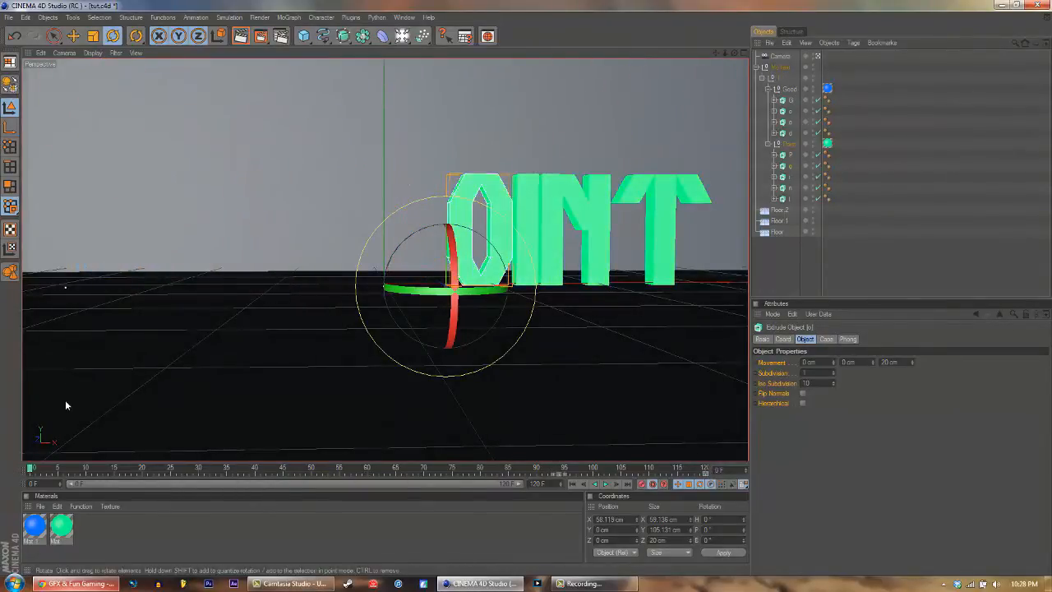
Turn POINT's O on its side, lift it high above the scene, and preview it flying in.
{"action": "left_click", "coordinate": [73, 35]}
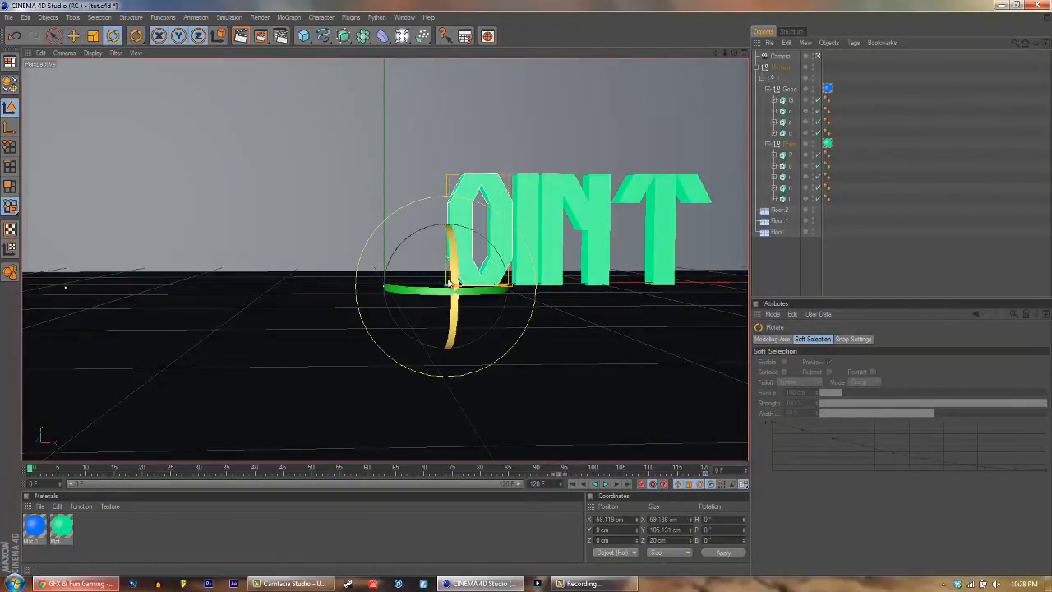
{"action": "left_click_drag", "start_coordinate": [448, 283], "coordinate": [410, 279]}
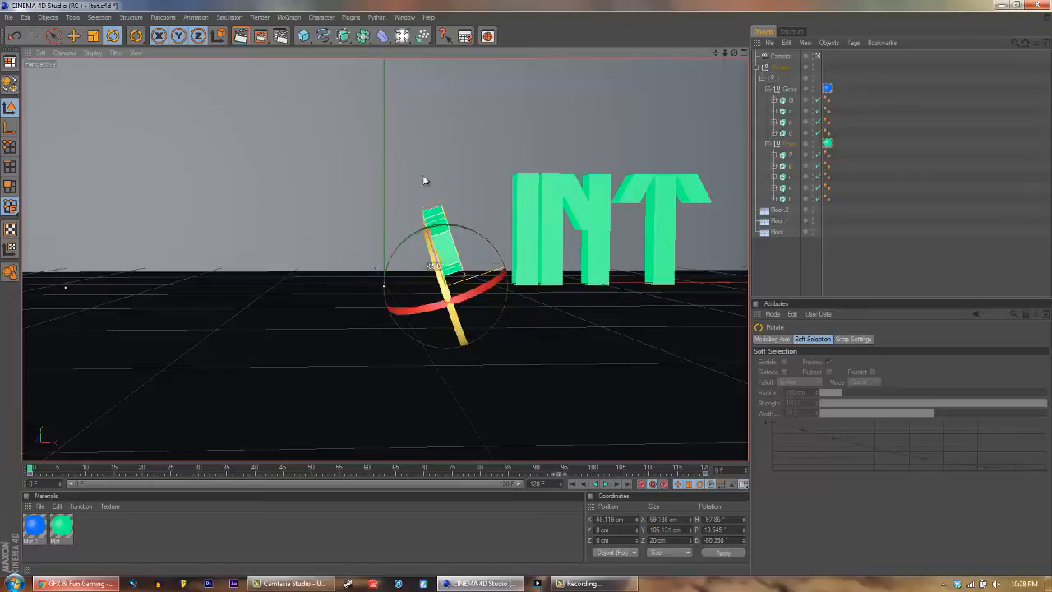
{"action": "left_click", "coordinate": [72, 35]}
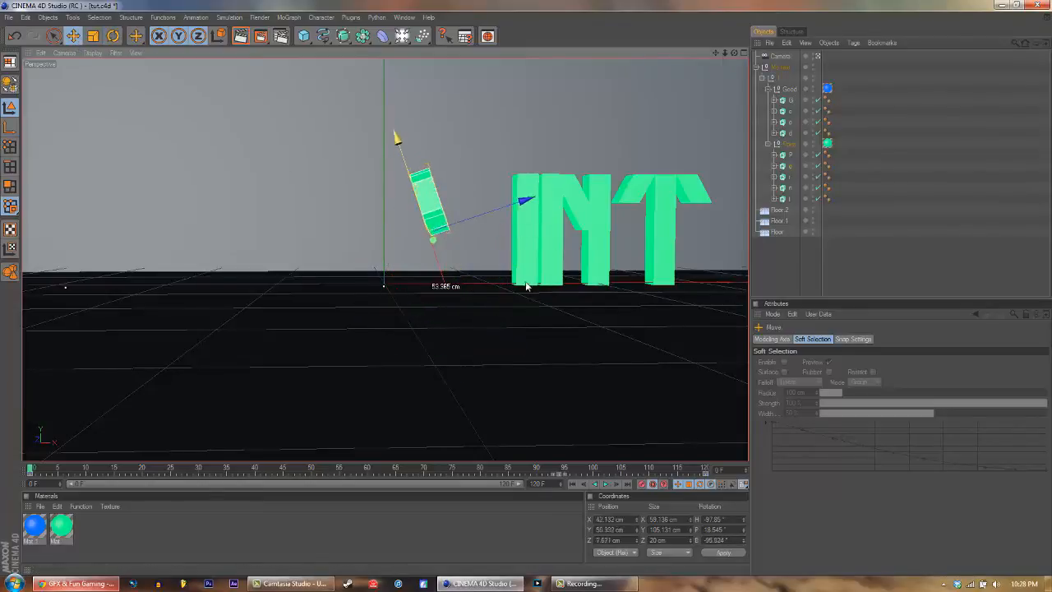
{"action": "left_click_drag", "start_coordinate": [432, 214], "coordinate": [488, 156]}
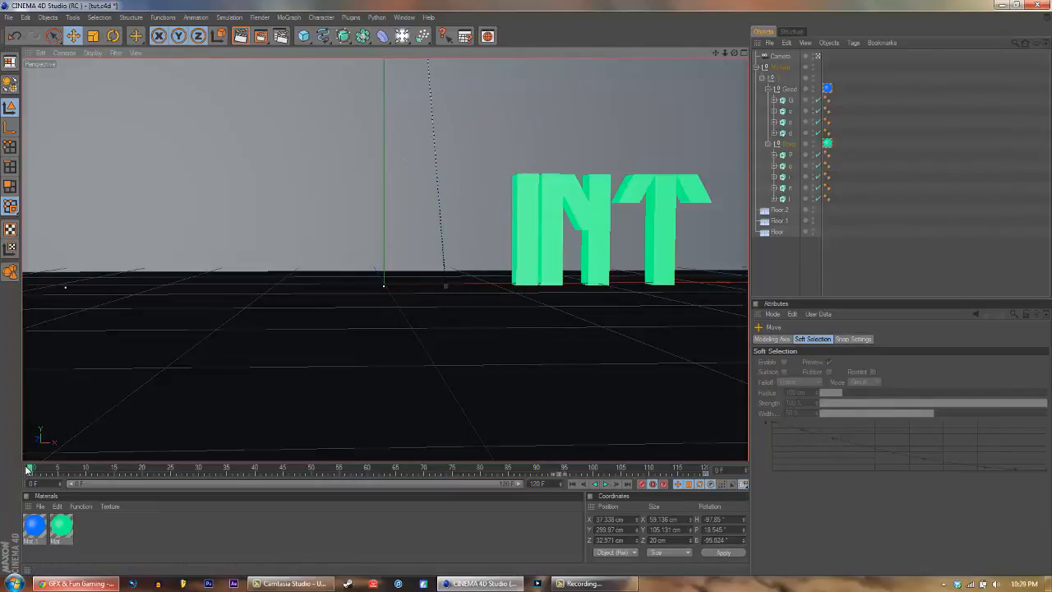
{"action": "left_click_drag", "start_coordinate": [30, 468], "coordinate": [262, 468]}
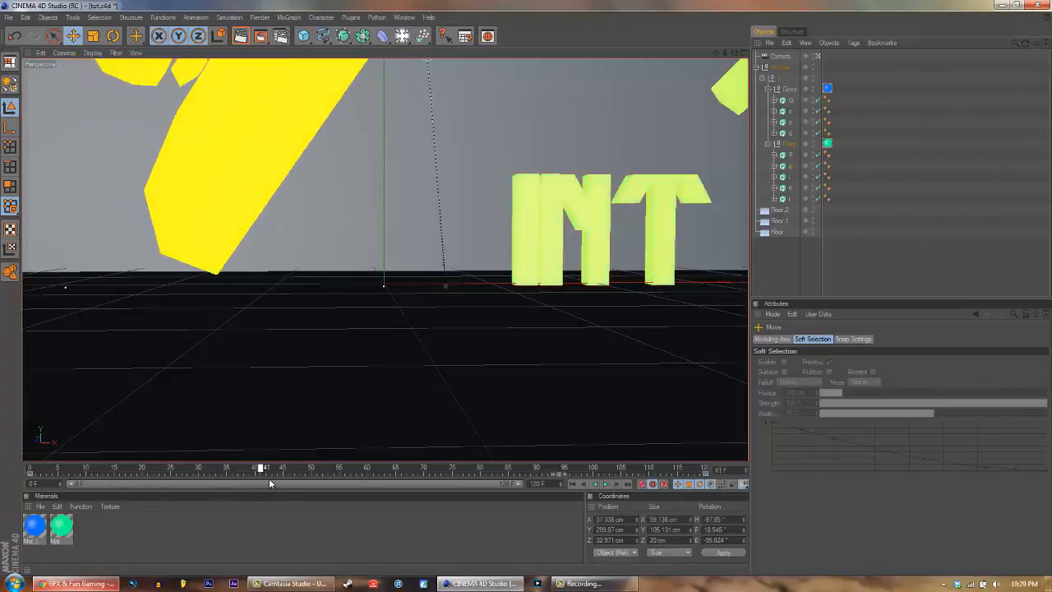
{"action": "left_click_drag", "start_coordinate": [261, 467], "coordinate": [438, 467]}
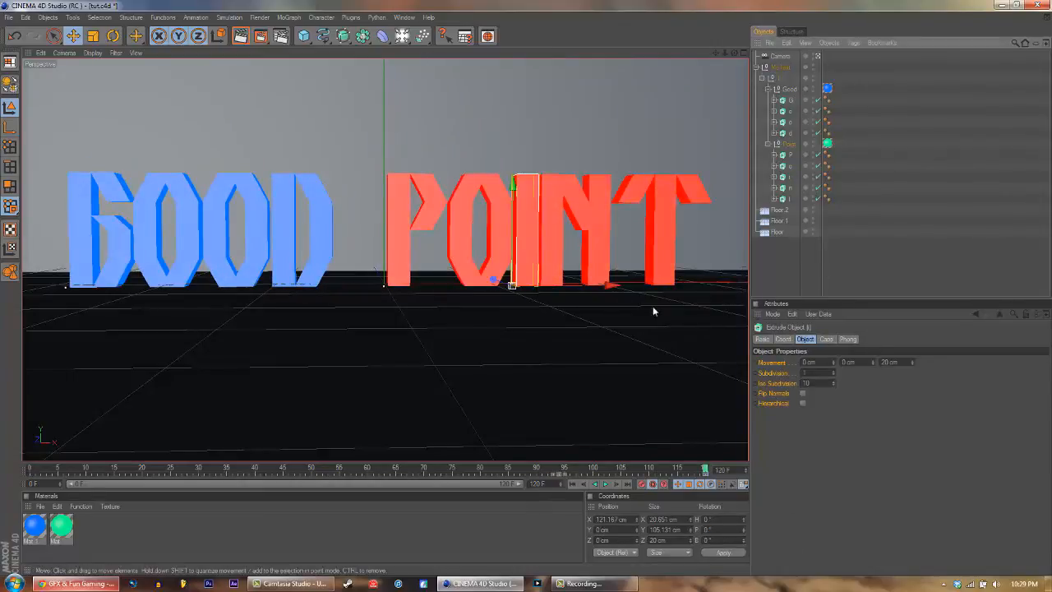
Tilt POINT's I, lift it away from the word, then scrub back to the start.
{"action": "left_click", "coordinate": [114, 35]}
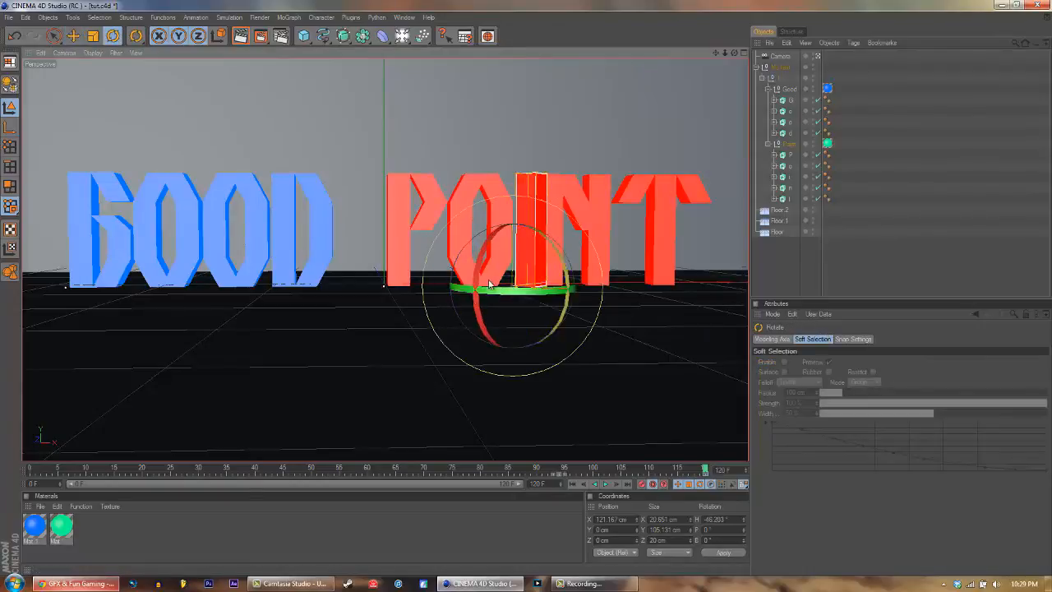
{"action": "left_click_drag", "start_coordinate": [489, 283], "coordinate": [534, 320]}
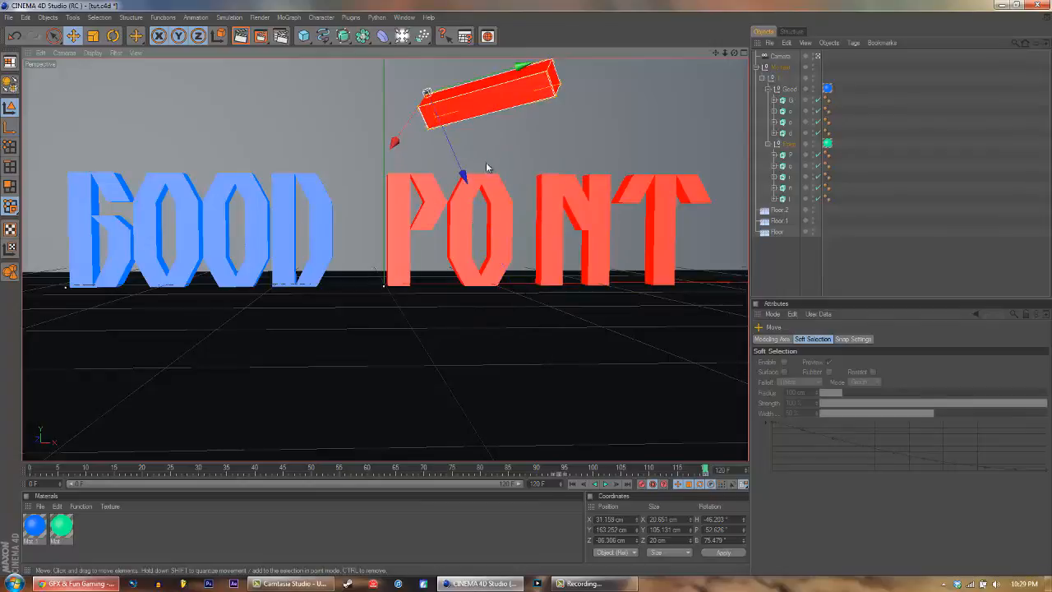
{"action": "left_click_drag", "start_coordinate": [487, 169], "coordinate": [530, 293]}
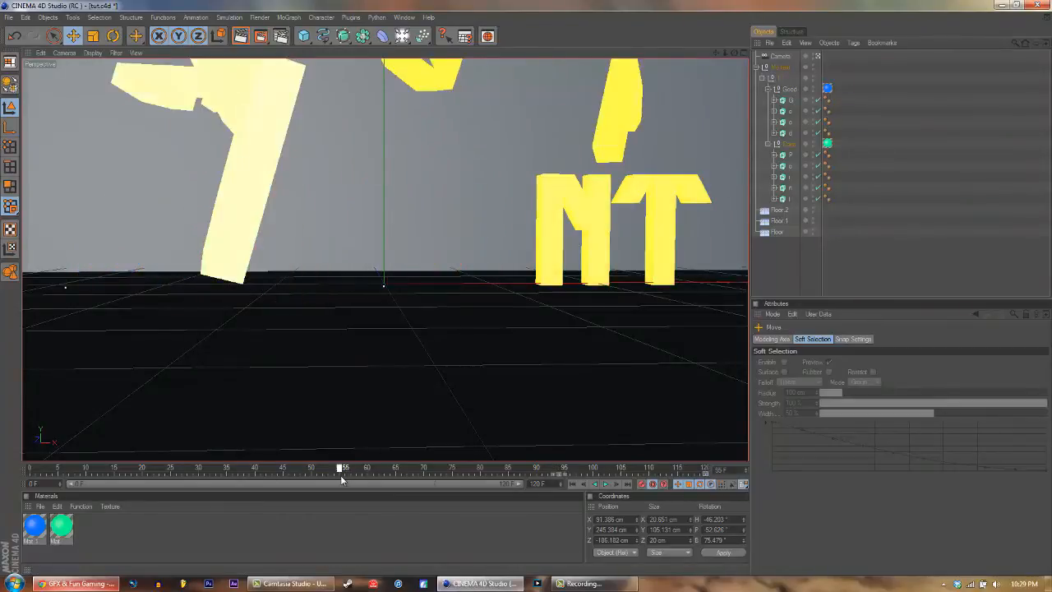
{"action": "left_click", "coordinate": [15, 41]}
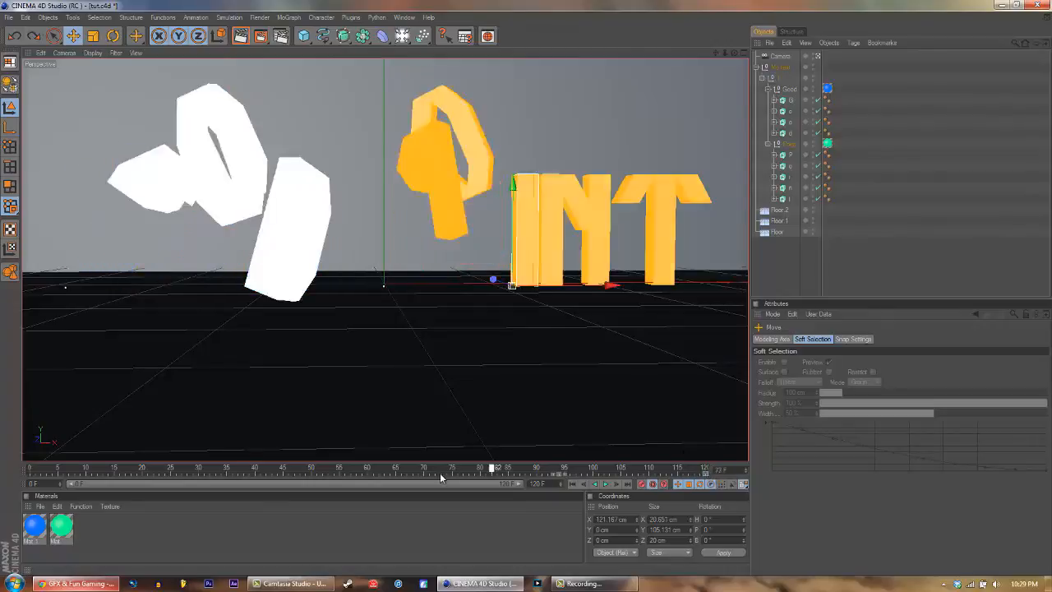
{"action": "left_click_drag", "start_coordinate": [491, 469], "coordinate": [33, 469]}
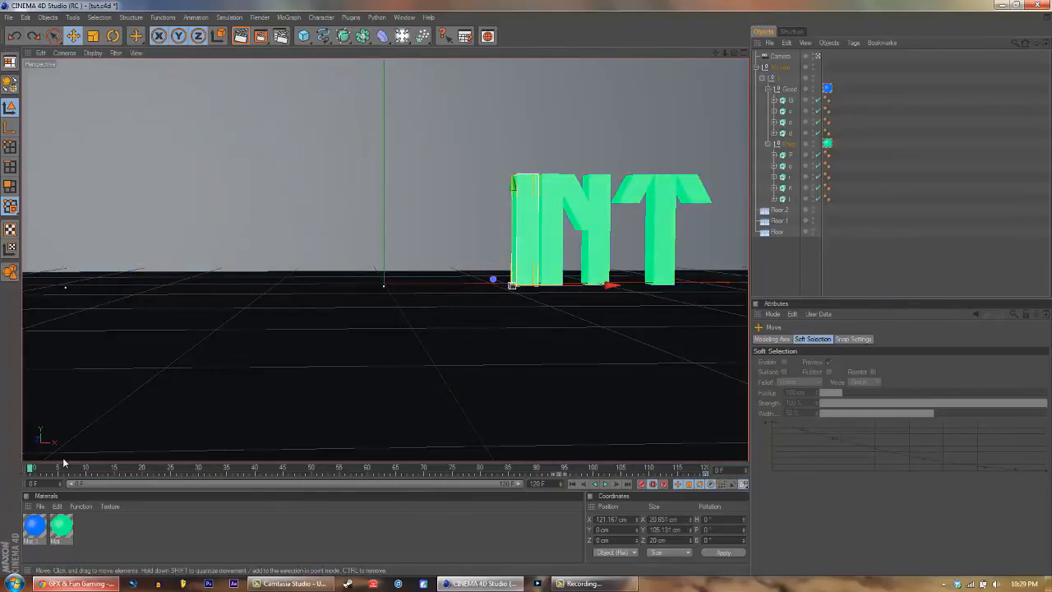
At the first frame, turn and tilt POINT's I further and push it down-left.
{"action": "left_click", "coordinate": [113, 35]}
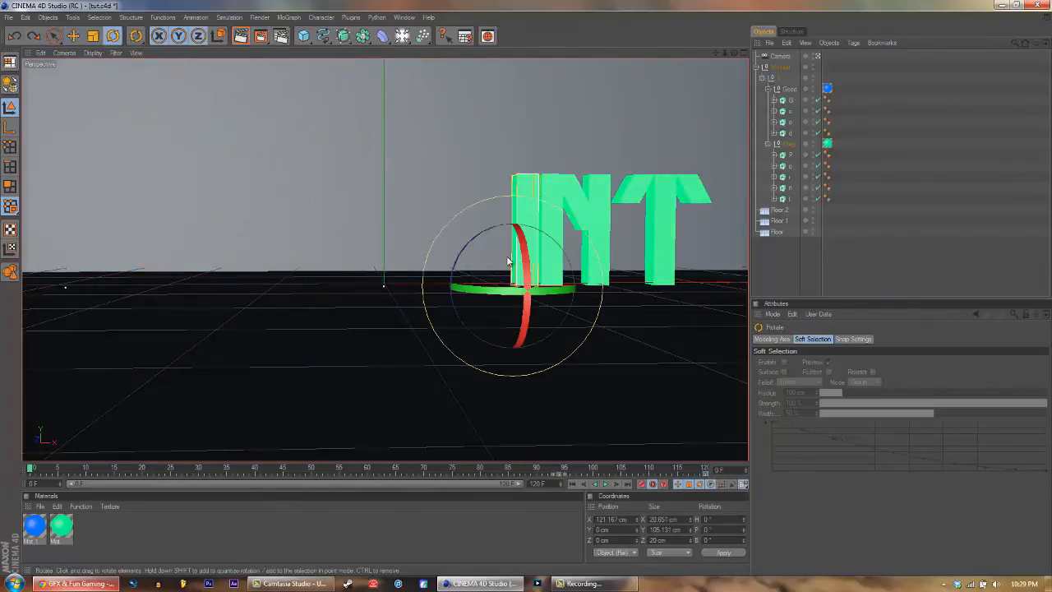
{"action": "left_click_drag", "start_coordinate": [505, 263], "coordinate": [563, 279]}
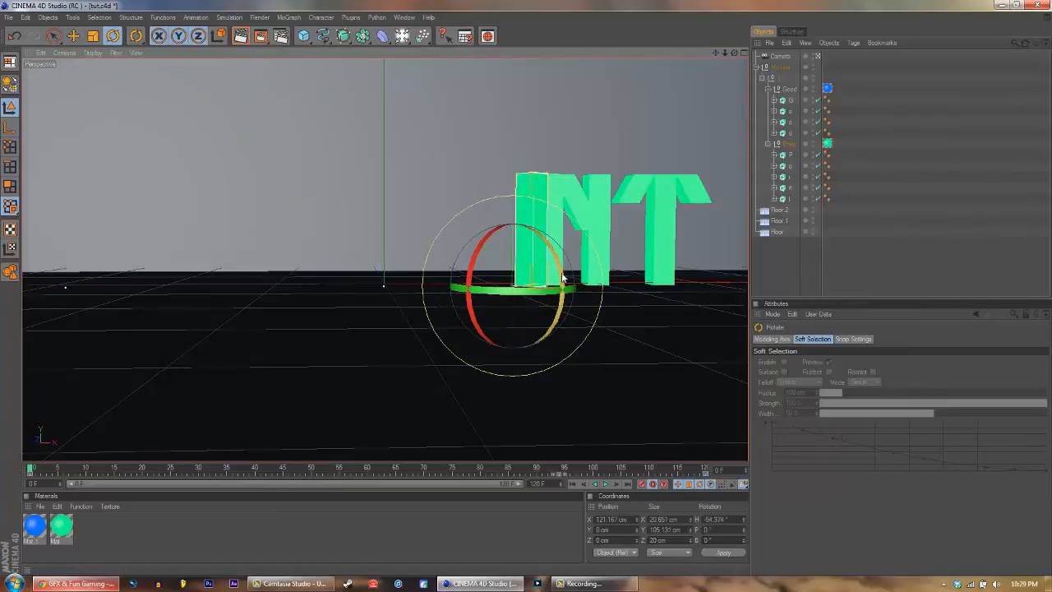
{"action": "left_click_drag", "start_coordinate": [563, 284], "coordinate": [506, 333]}
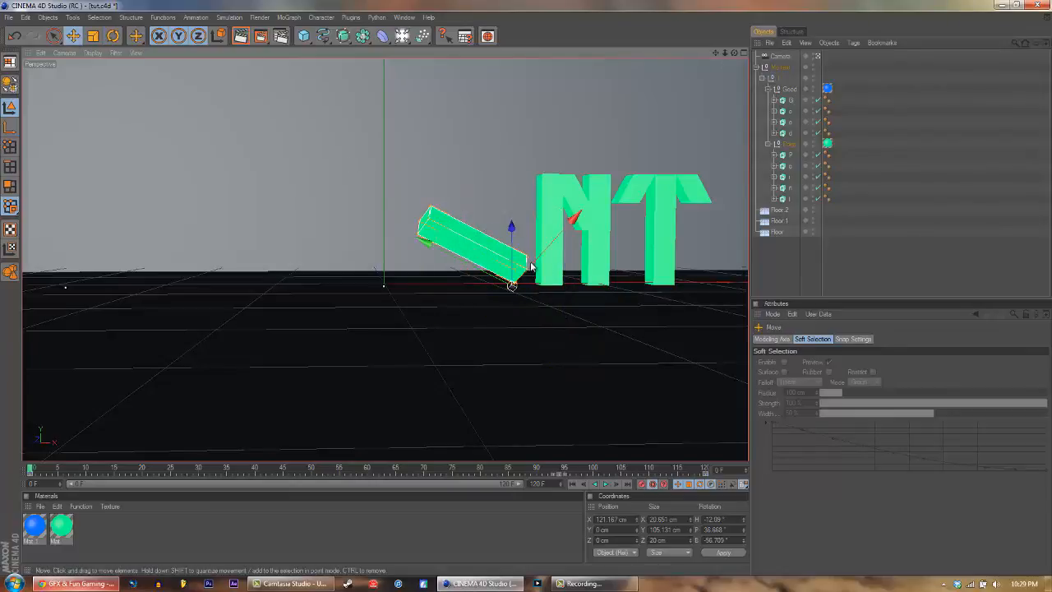
{"action": "left_click_drag", "start_coordinate": [460, 238], "coordinate": [583, 115]}
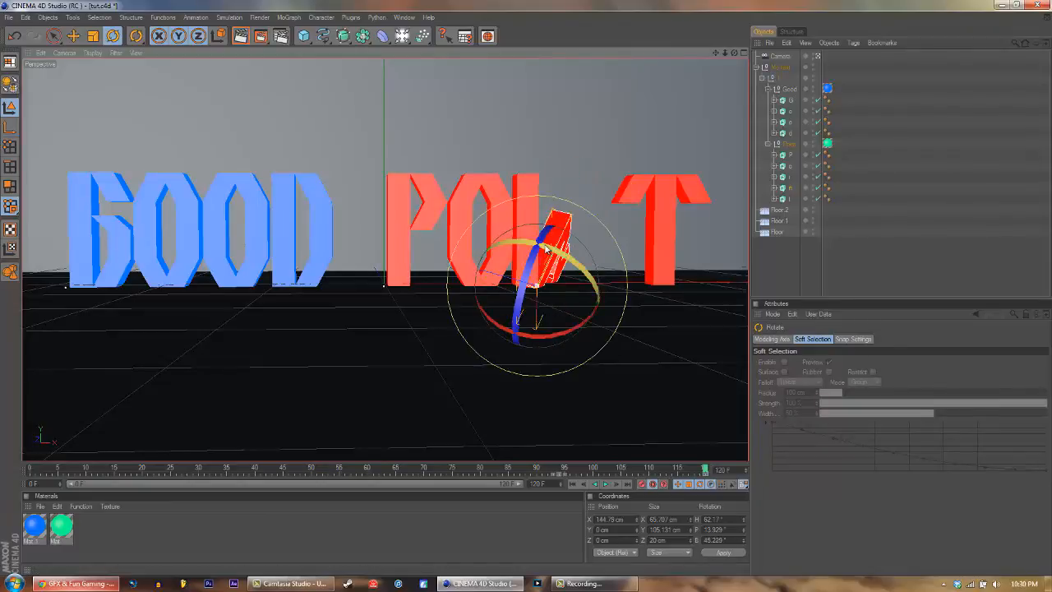
Tumble the N of POINT far off-screen at frame 0 and record position/rotation keys.
{"action": "left_click", "coordinate": [53, 35]}
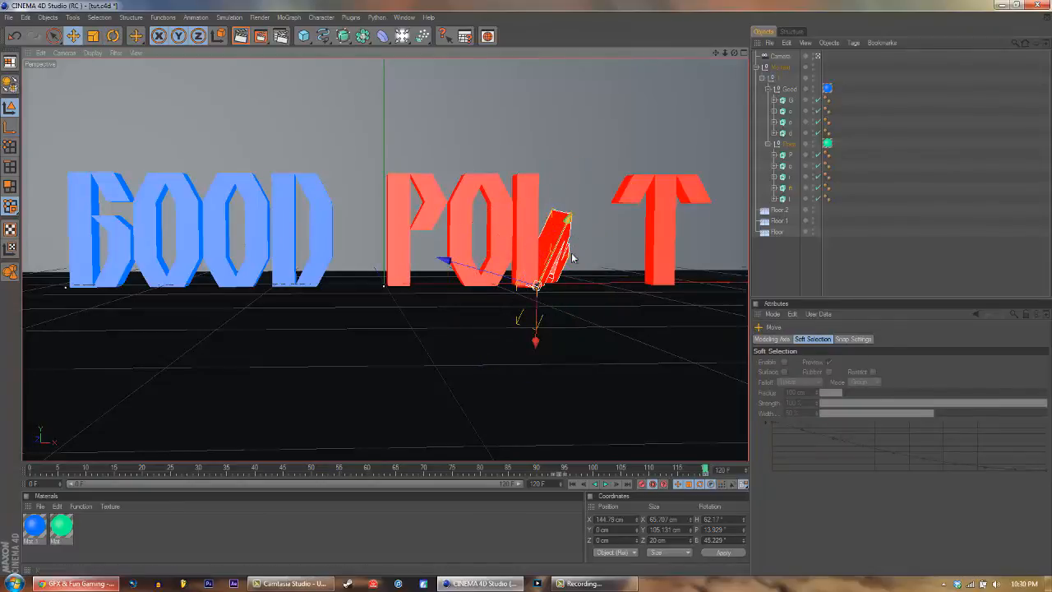
{"action": "left_click_drag", "start_coordinate": [534, 246], "coordinate": [575, 271]}
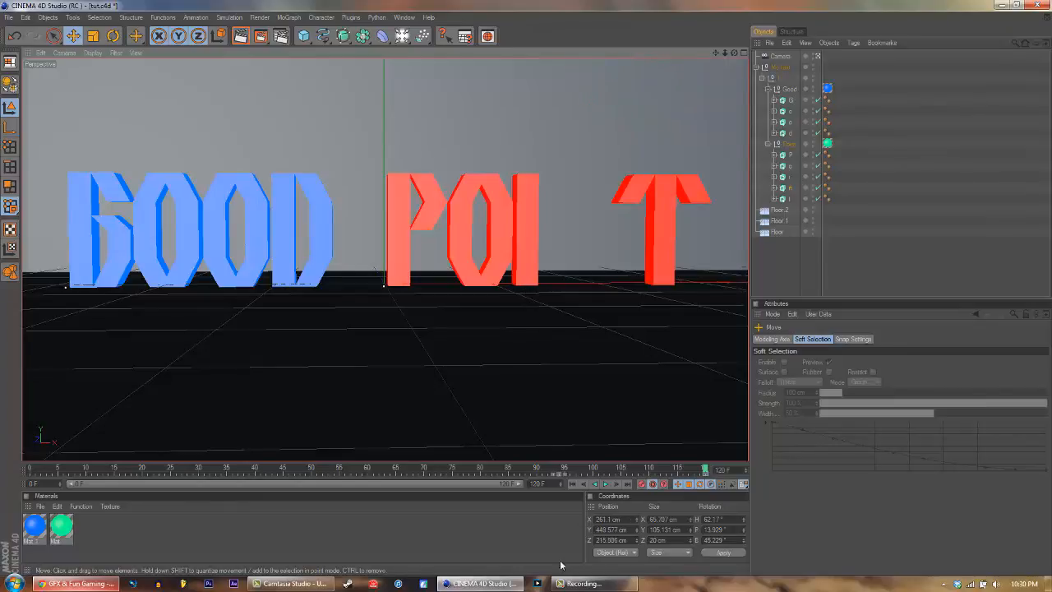
{"action": "left_click", "coordinate": [15, 40]}
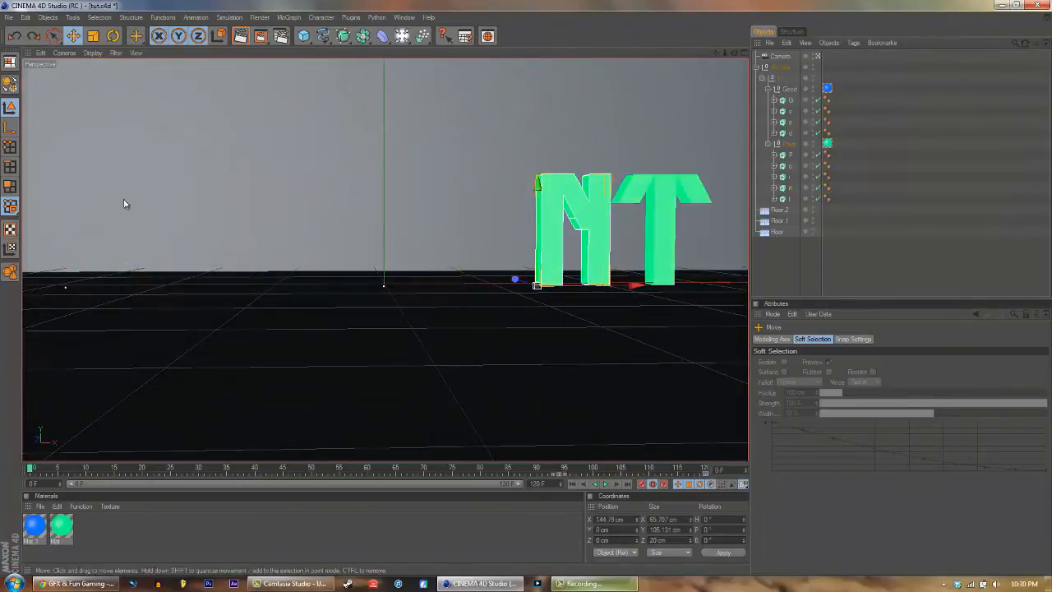
{"action": "left_click", "coordinate": [112, 35]}
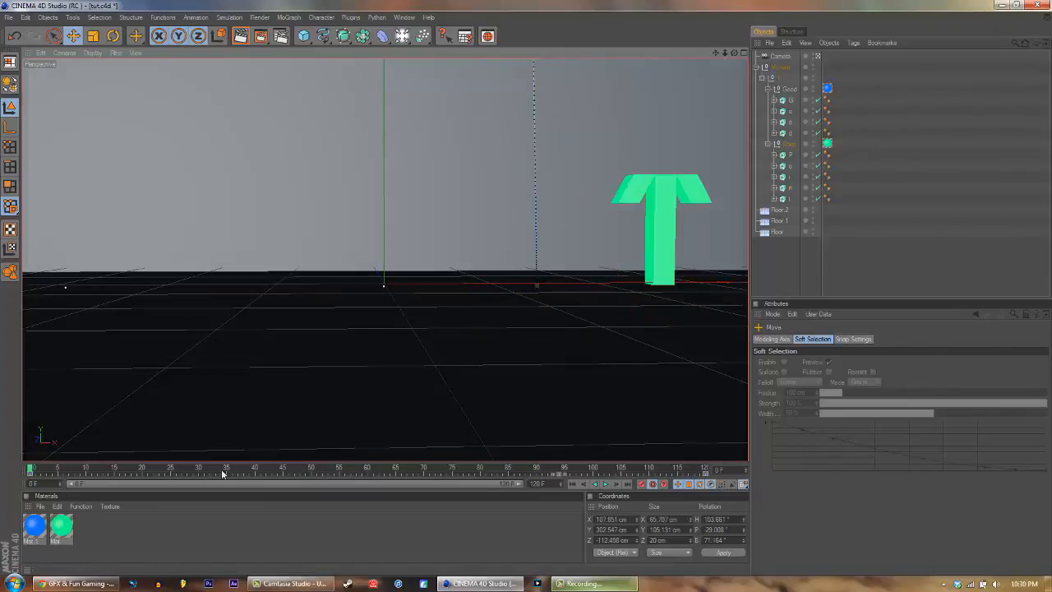
{"action": "left_click", "coordinate": [33, 468]}
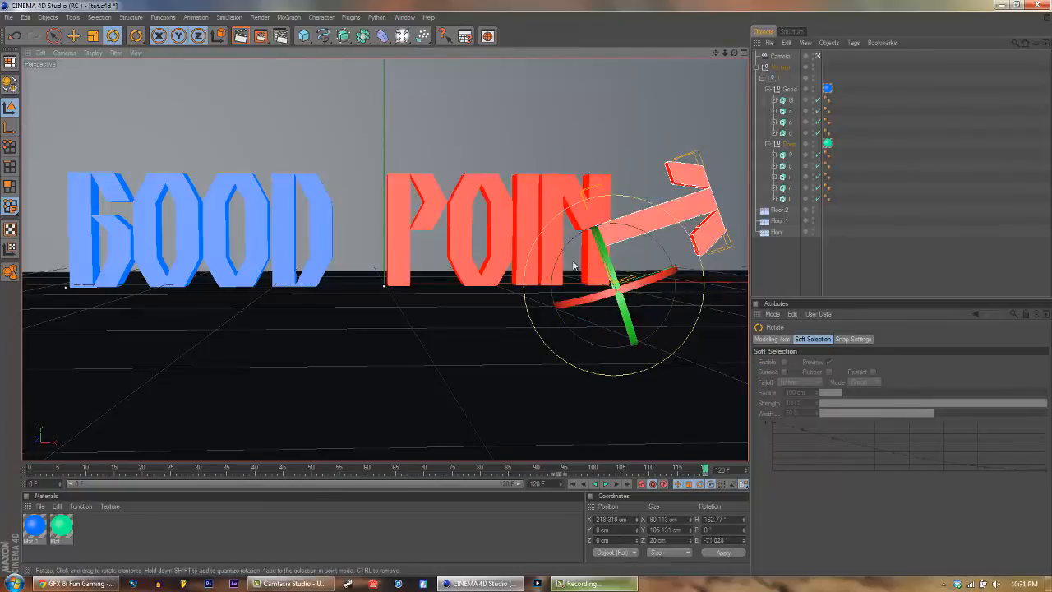
Offset and tip over the T of POINT at frame 0 and record its keys.
{"action": "left_click", "coordinate": [73, 35]}
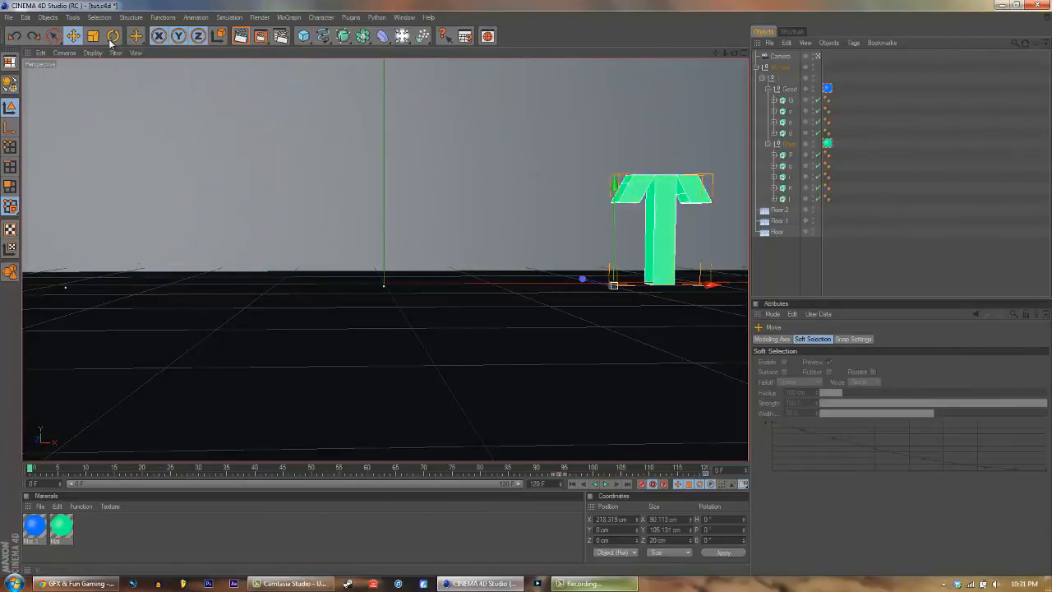
{"action": "left_click", "coordinate": [113, 35]}
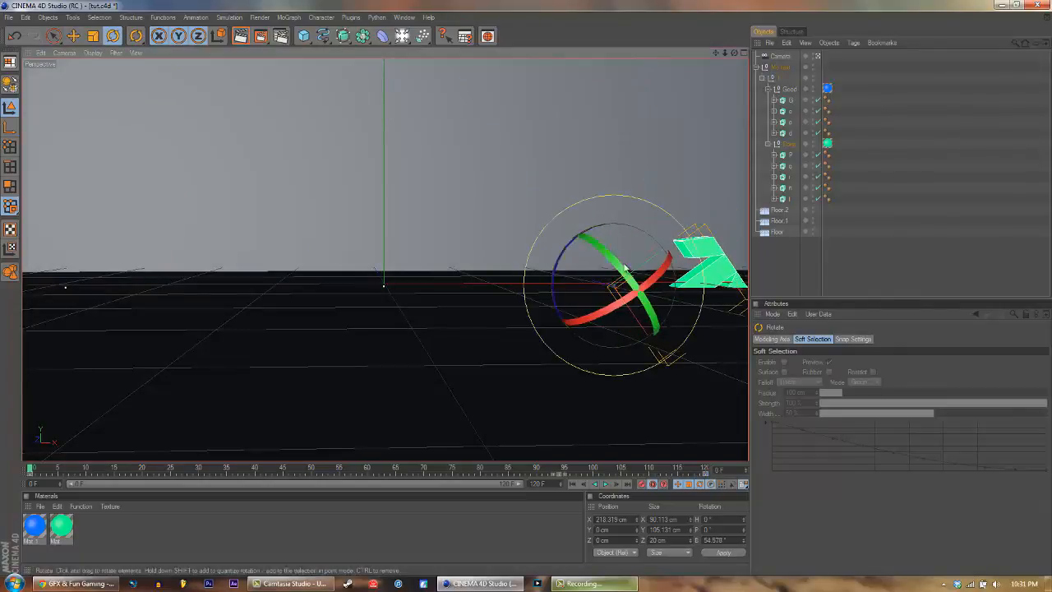
{"action": "left_click_drag", "start_coordinate": [624, 271], "coordinate": [460, 370]}
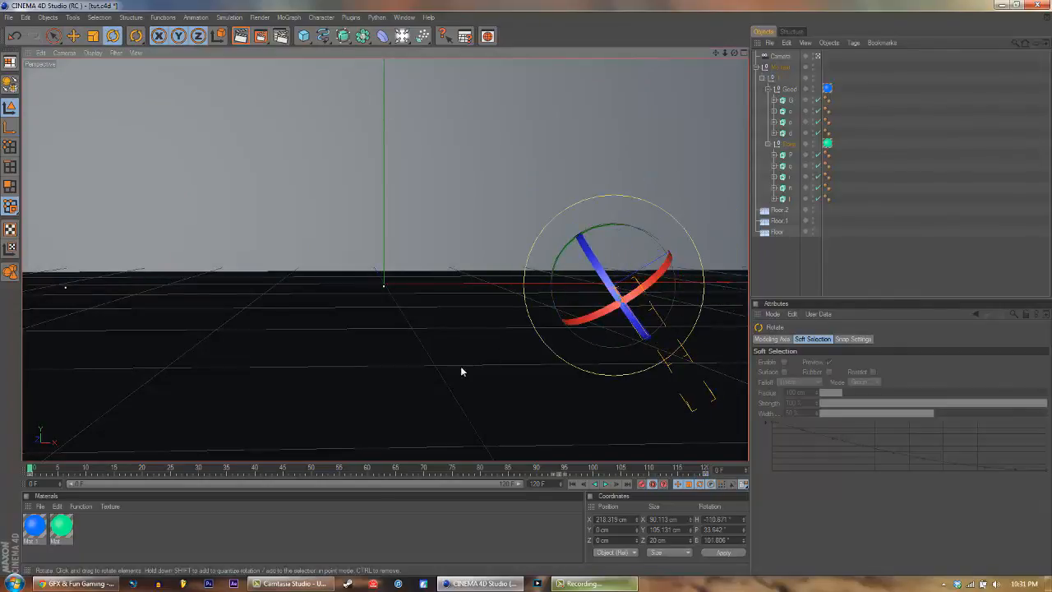
{"action": "left_click", "coordinate": [73, 35]}
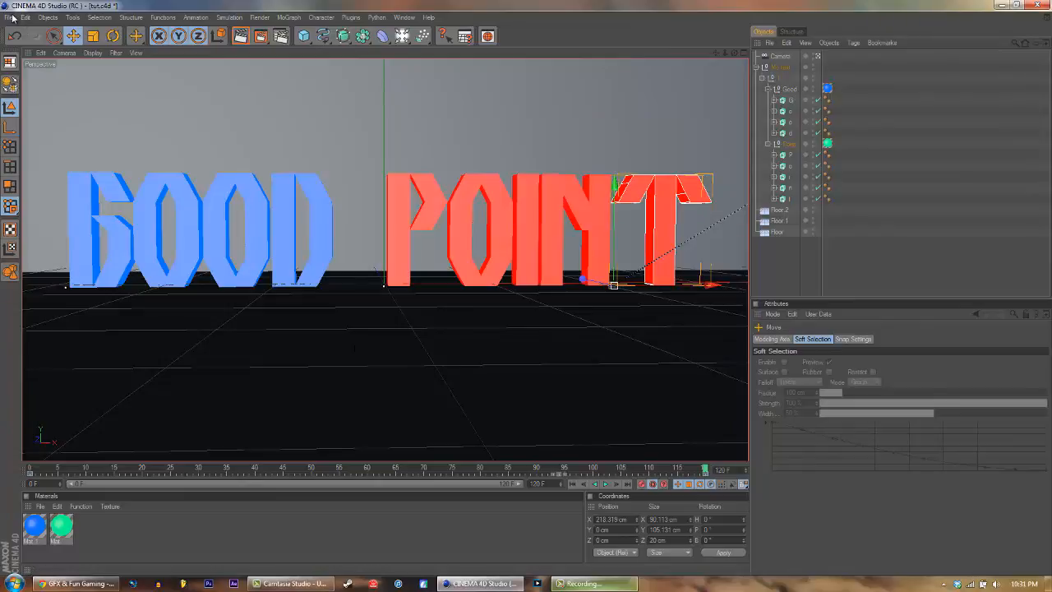
{"action": "left_click", "coordinate": [9, 16]}
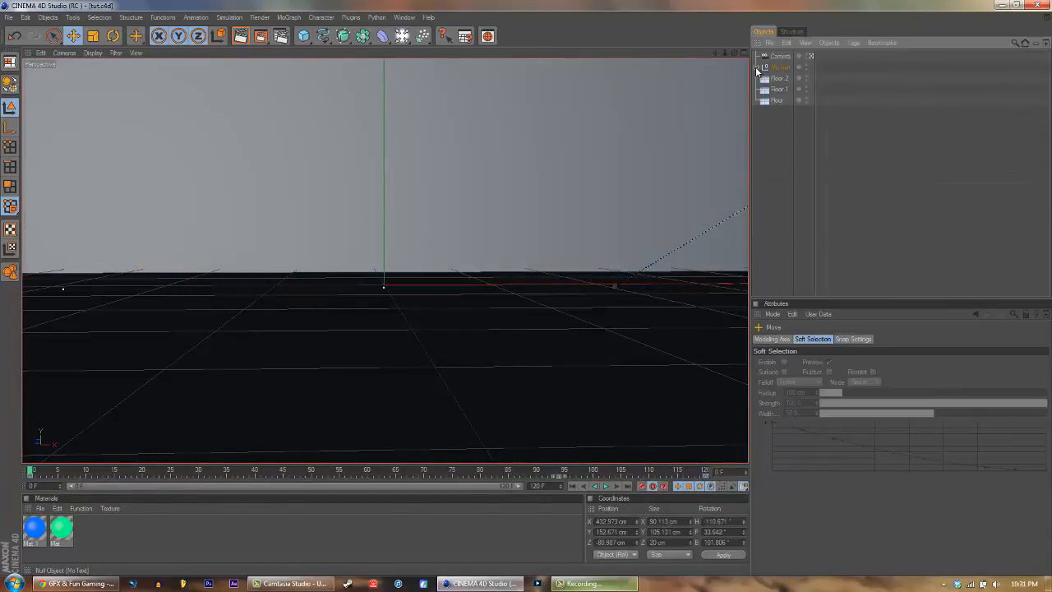
Collapse the MoText group in the Object Manager and select the Camera.
{"action": "left_click", "coordinate": [779, 67]}
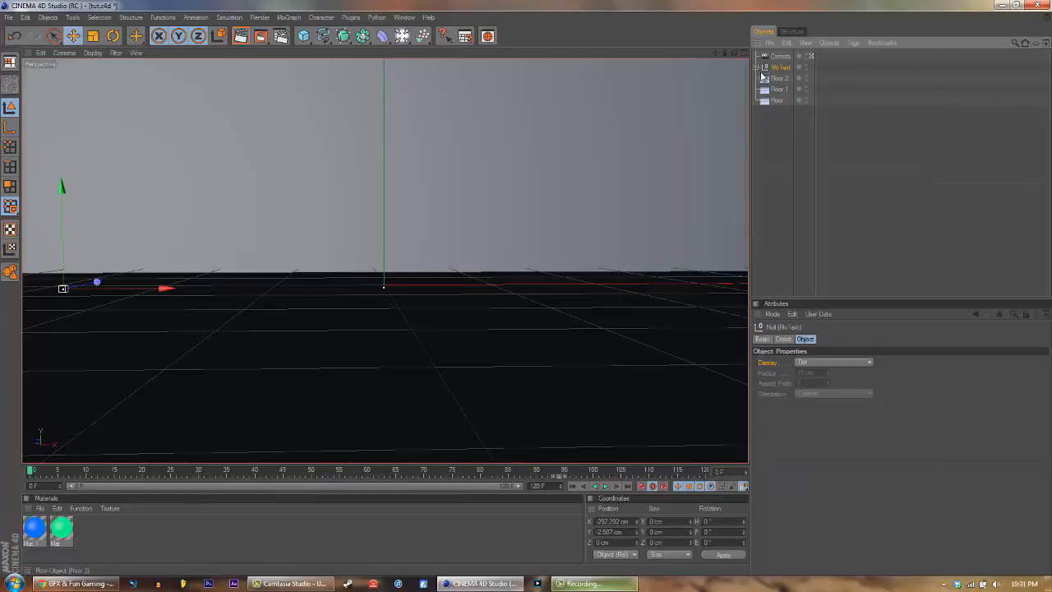
{"action": "left_click", "coordinate": [779, 56]}
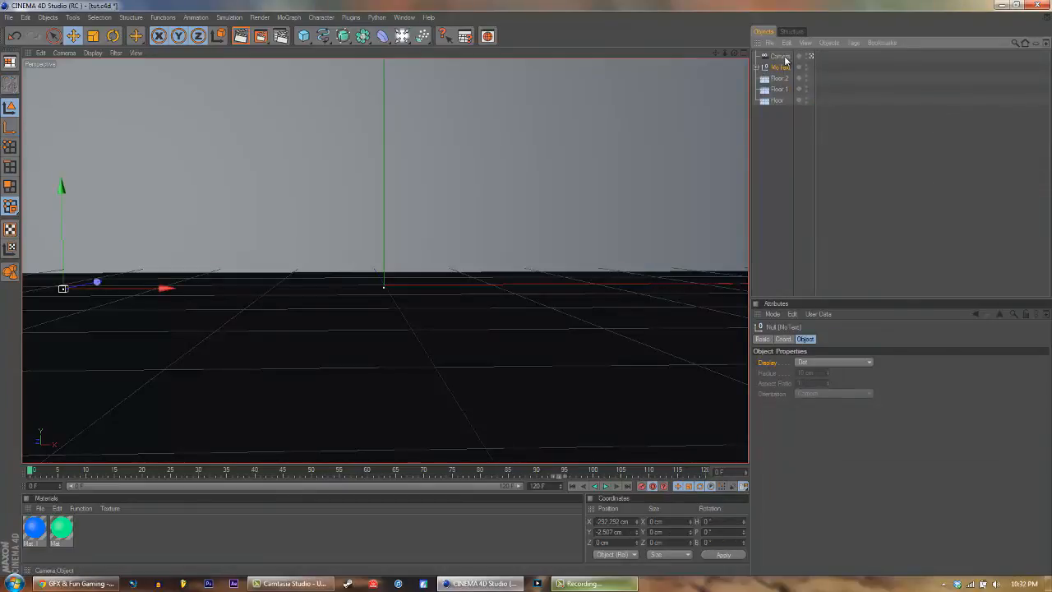
{"action": "left_click", "coordinate": [779, 56]}
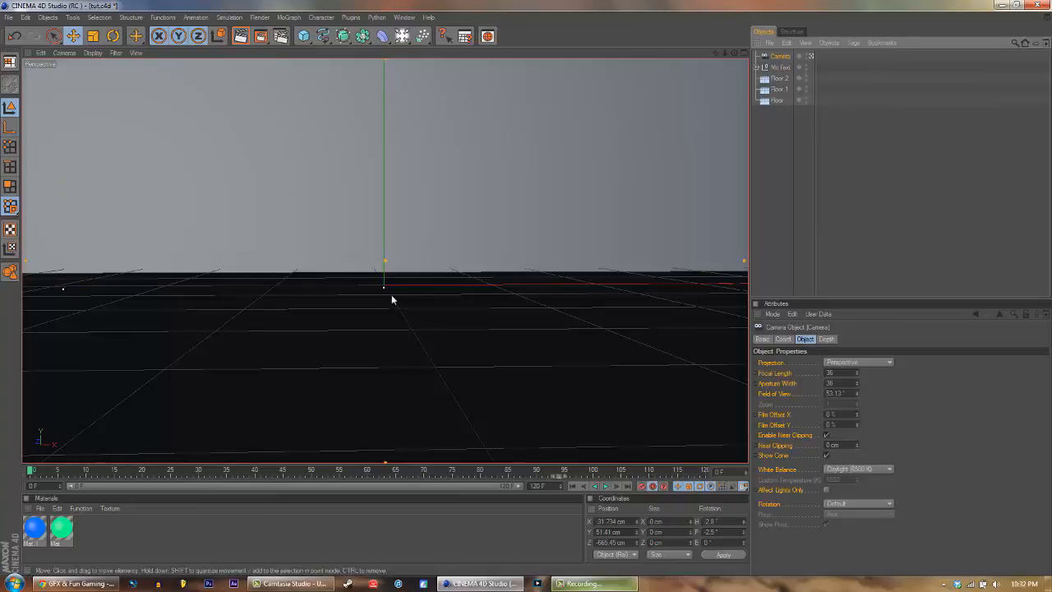
{"action": "mouse_move", "coordinate": [576, 464]}
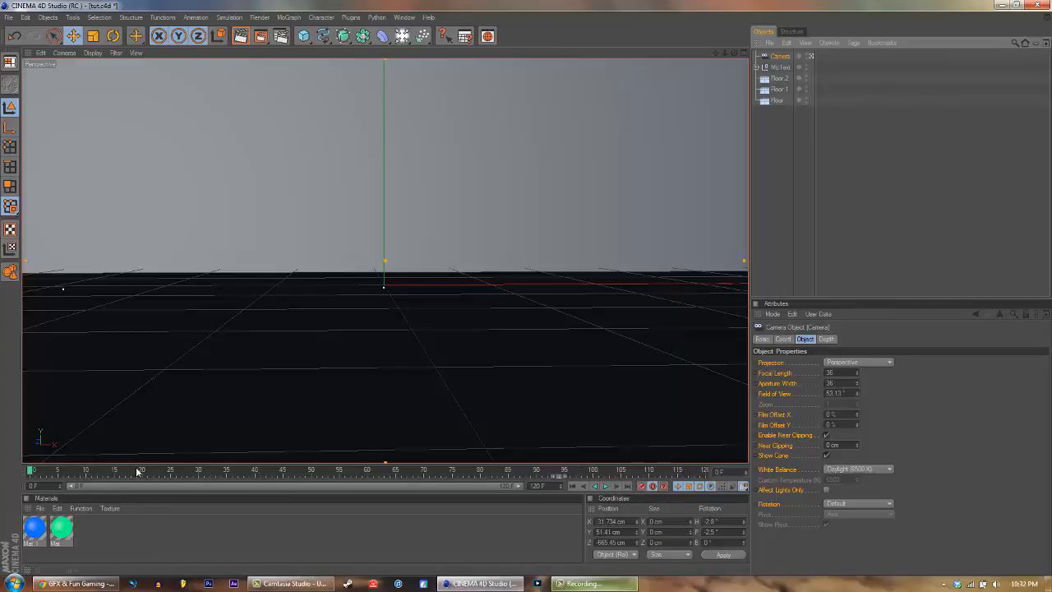
Scrub the timeline to preview the letters flying in and landing by frame 120.
{"action": "left_click_drag", "start_coordinate": [140, 469], "coordinate": [352, 469]}
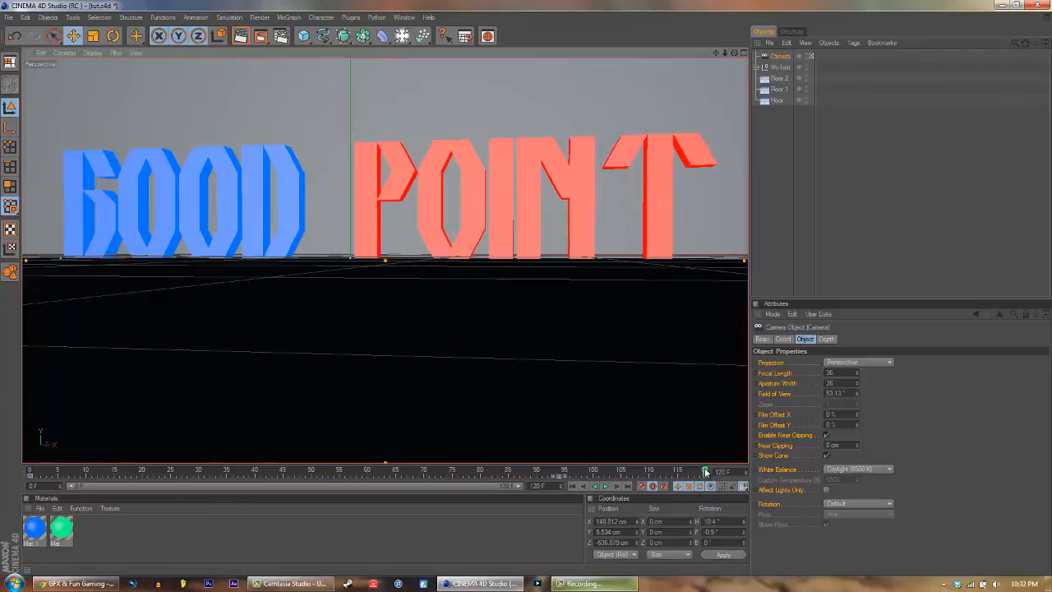
{"action": "left_click_drag", "start_coordinate": [705, 469], "coordinate": [565, 469]}
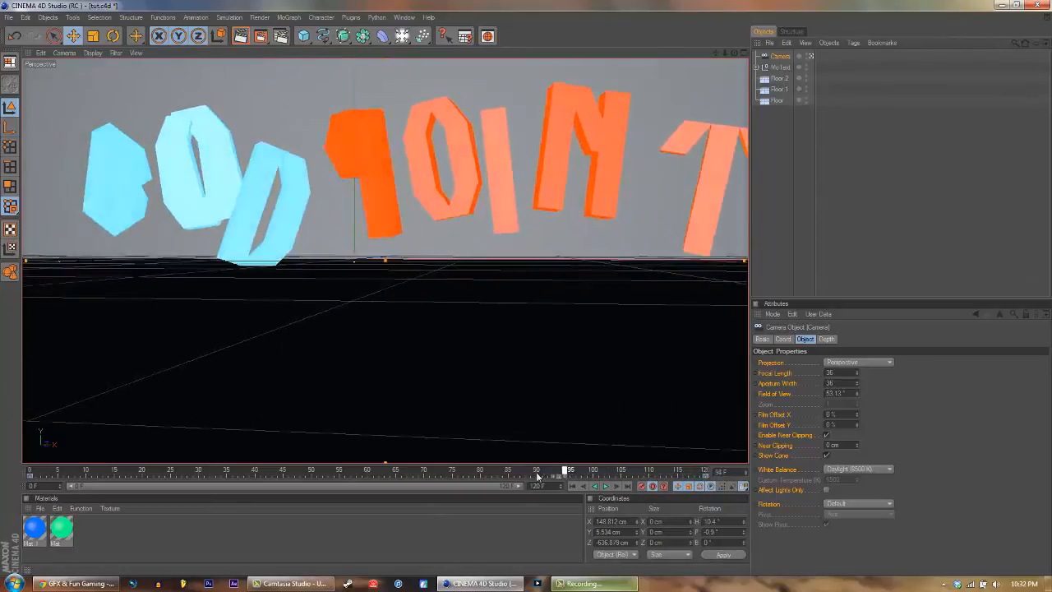
{"action": "left_click_drag", "start_coordinate": [538, 475], "coordinate": [283, 470]}
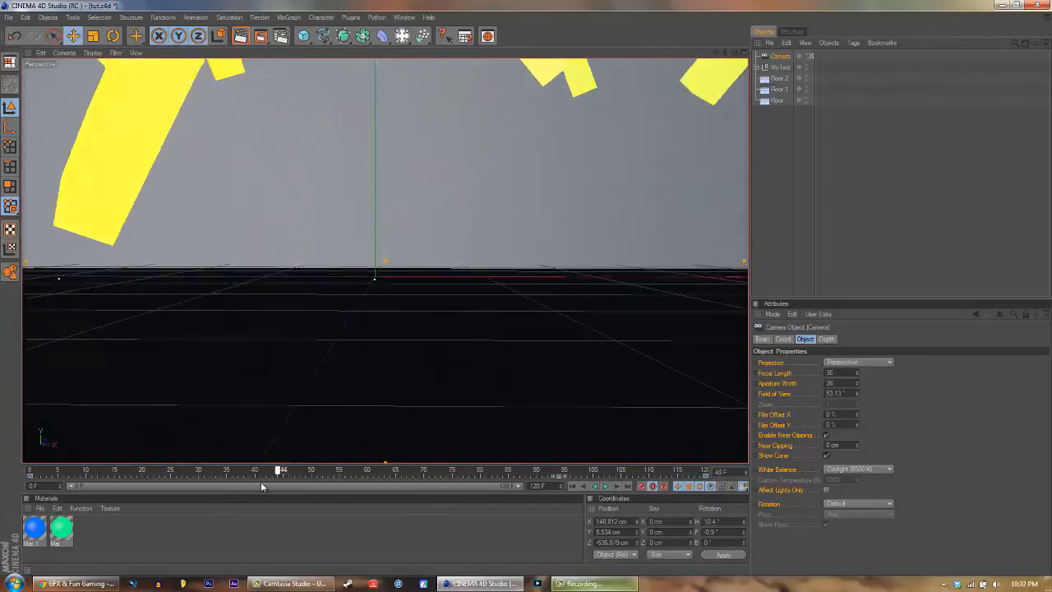